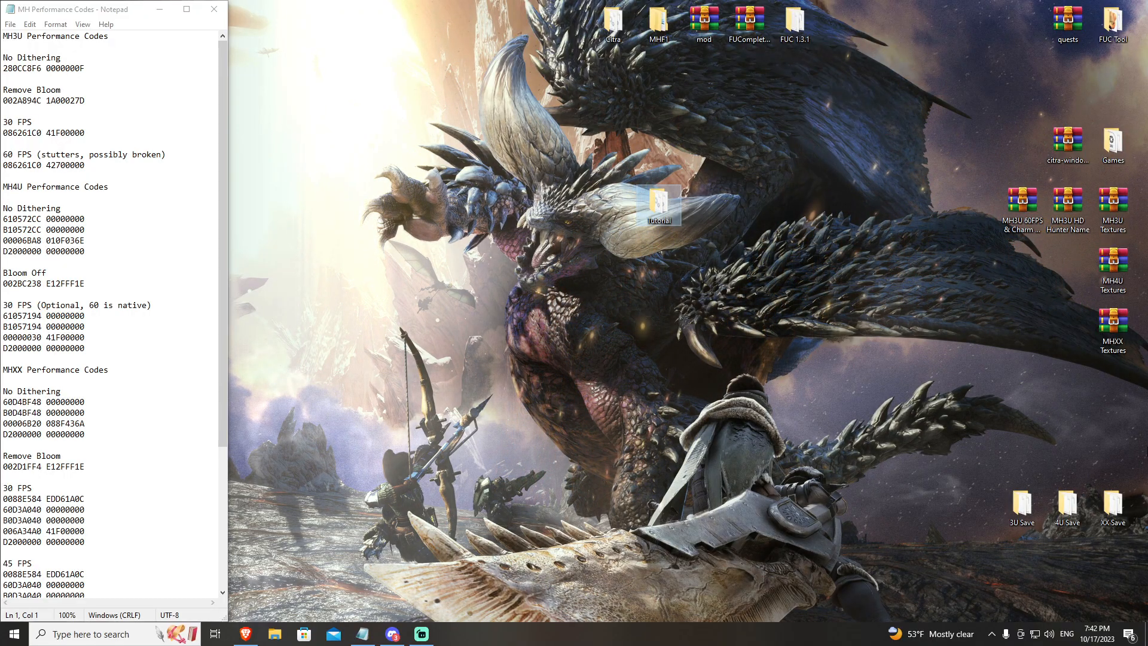
mouse_move(1035, 374)
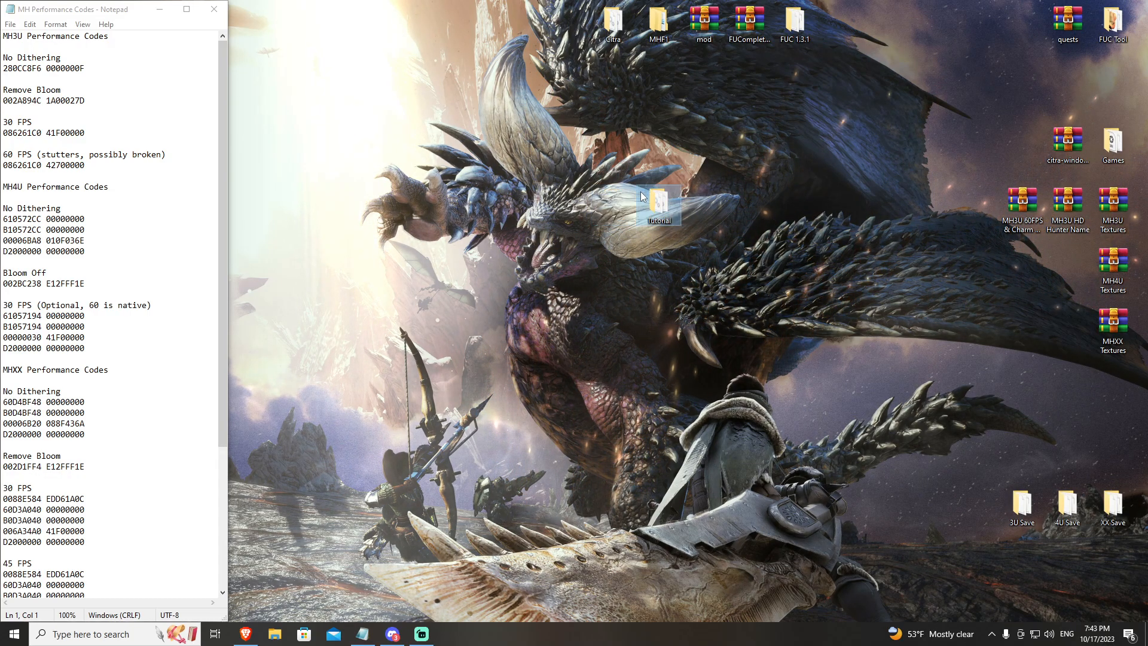
- Browse the desktop Tutorial folder into its games subfolder, then return to the Tutorial folder listing
double_click(657, 203)
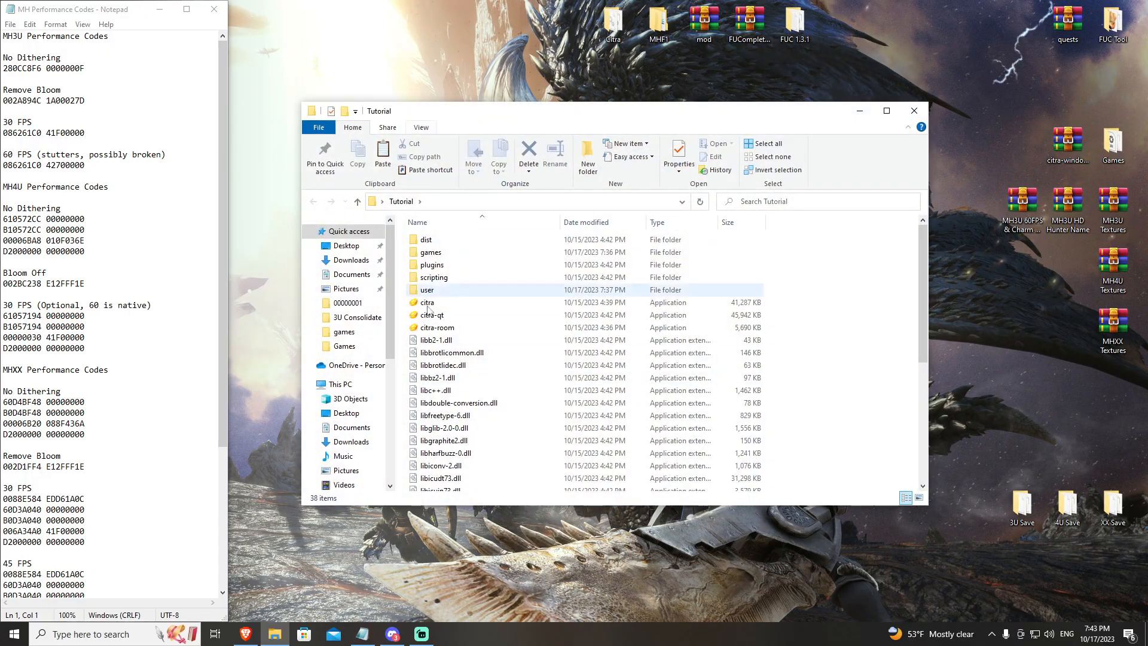
drag(556, 110, 428, 94)
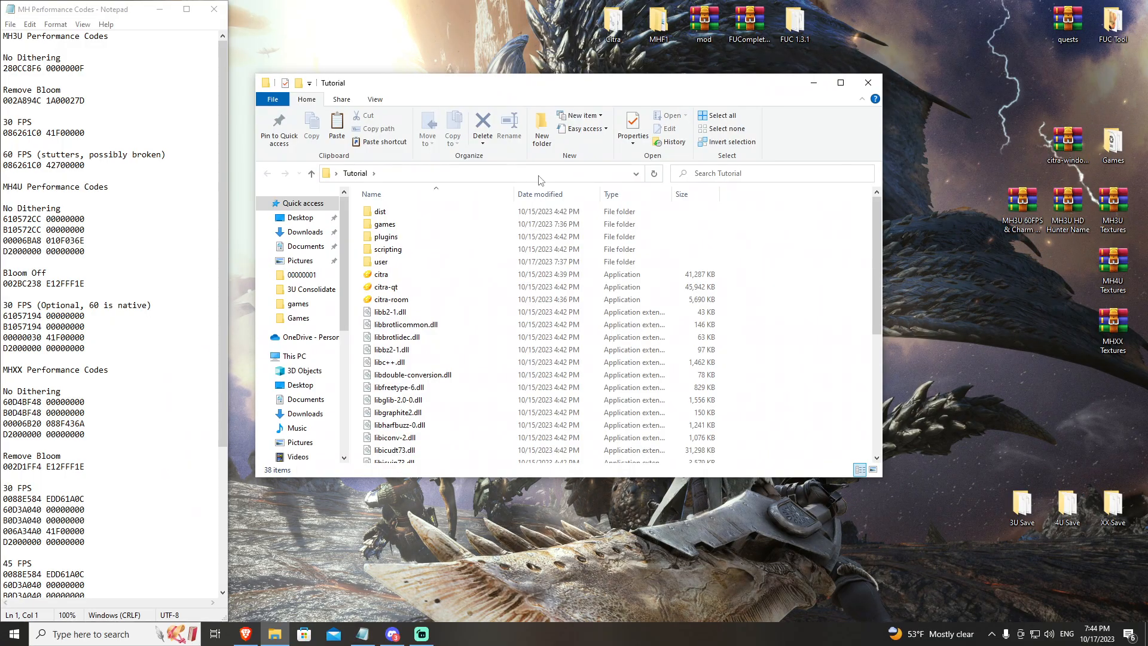
double_click(384, 224)
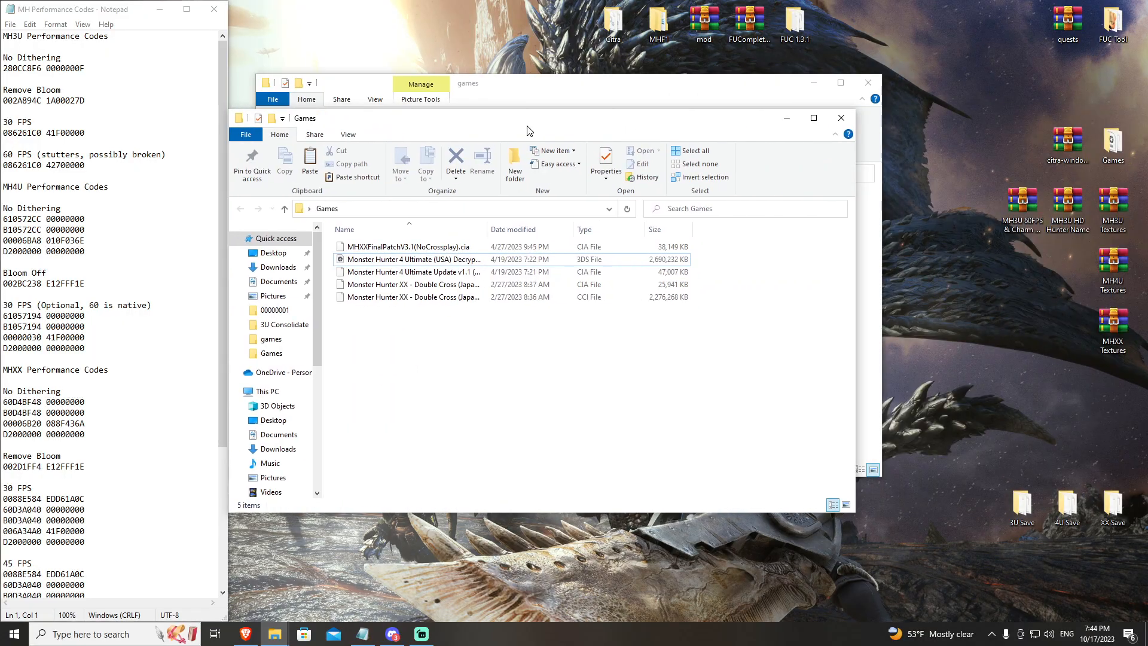
click(840, 118)
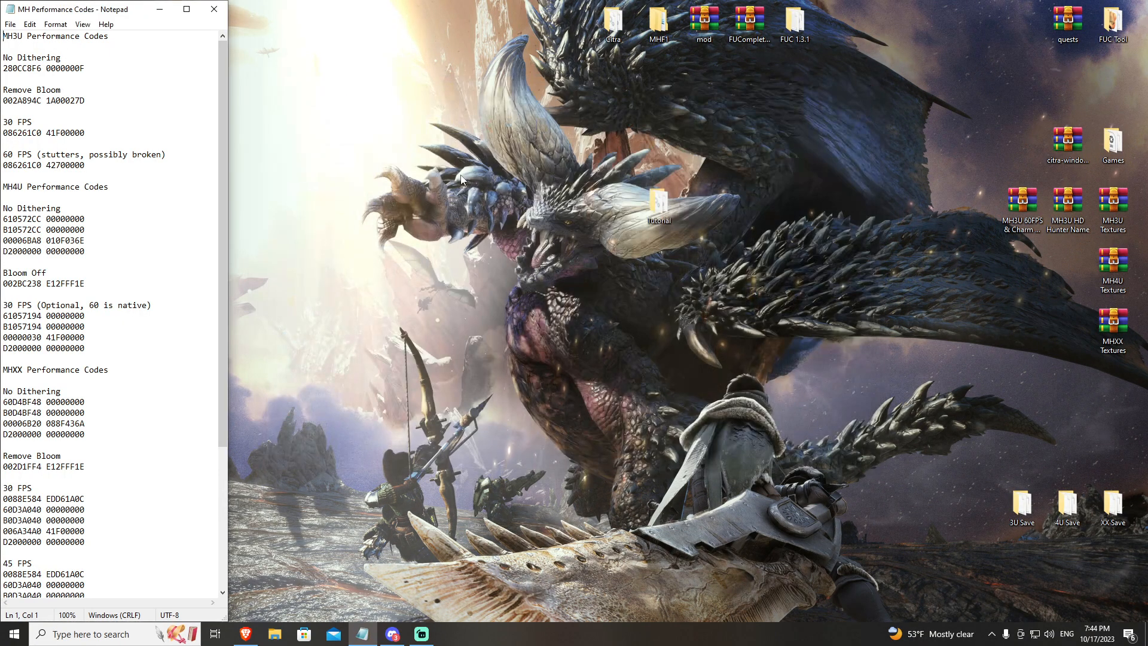
double_click(656, 203)
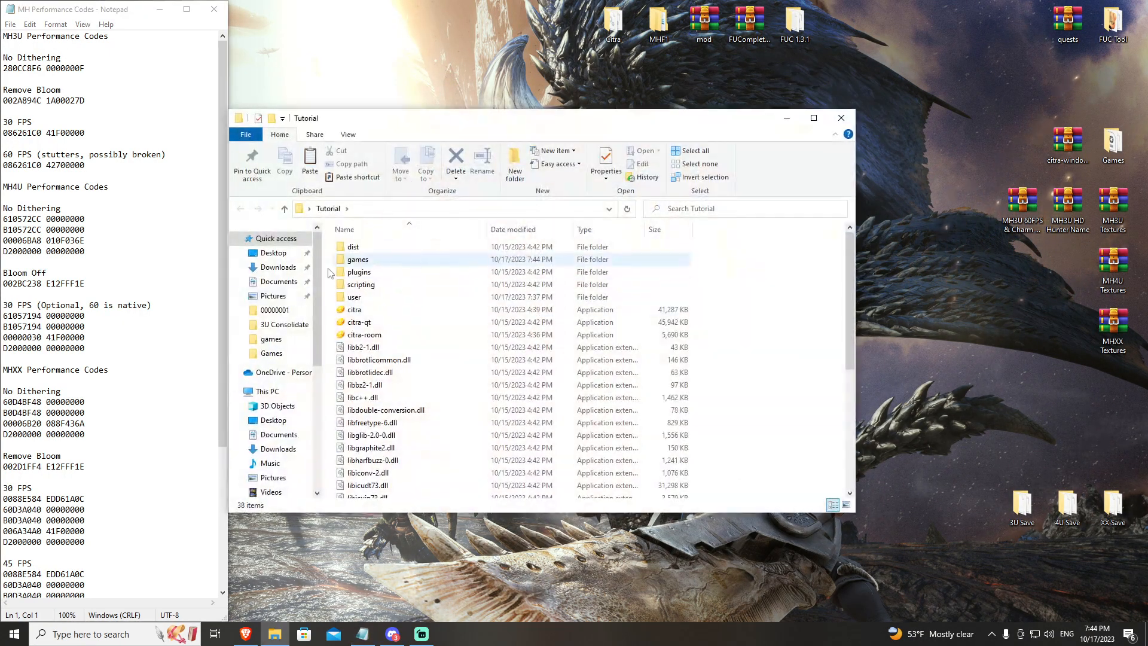
- Launch citra-qt and bring up MH3U's Properties window on the empty Cheats page
double_click(355, 309)
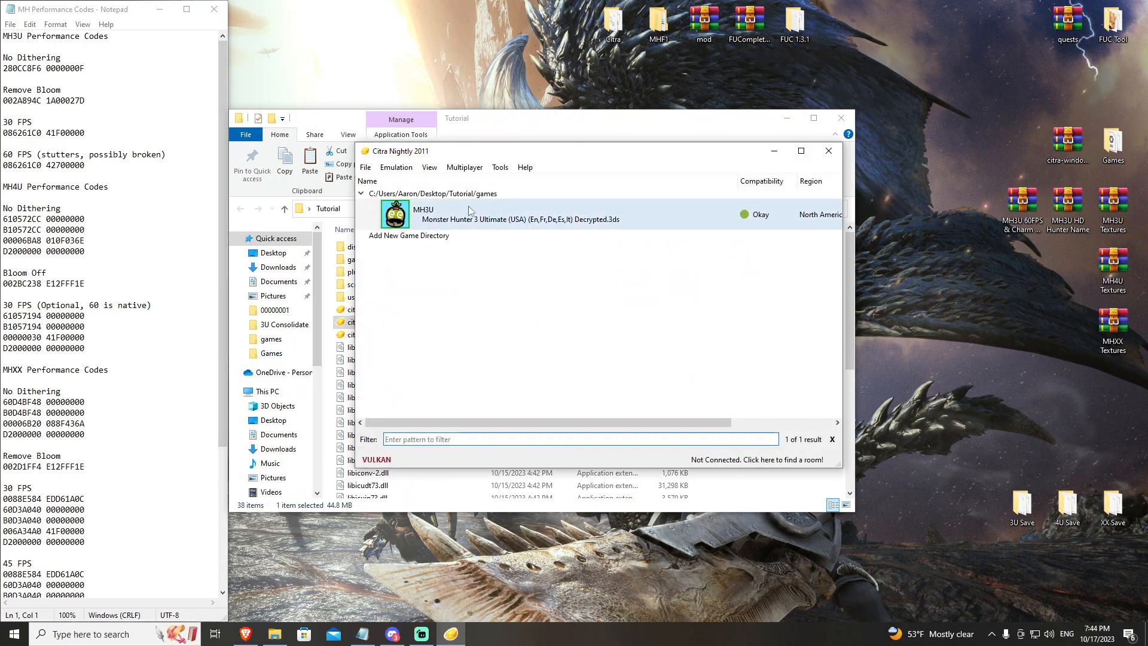
mouse_move(483, 218)
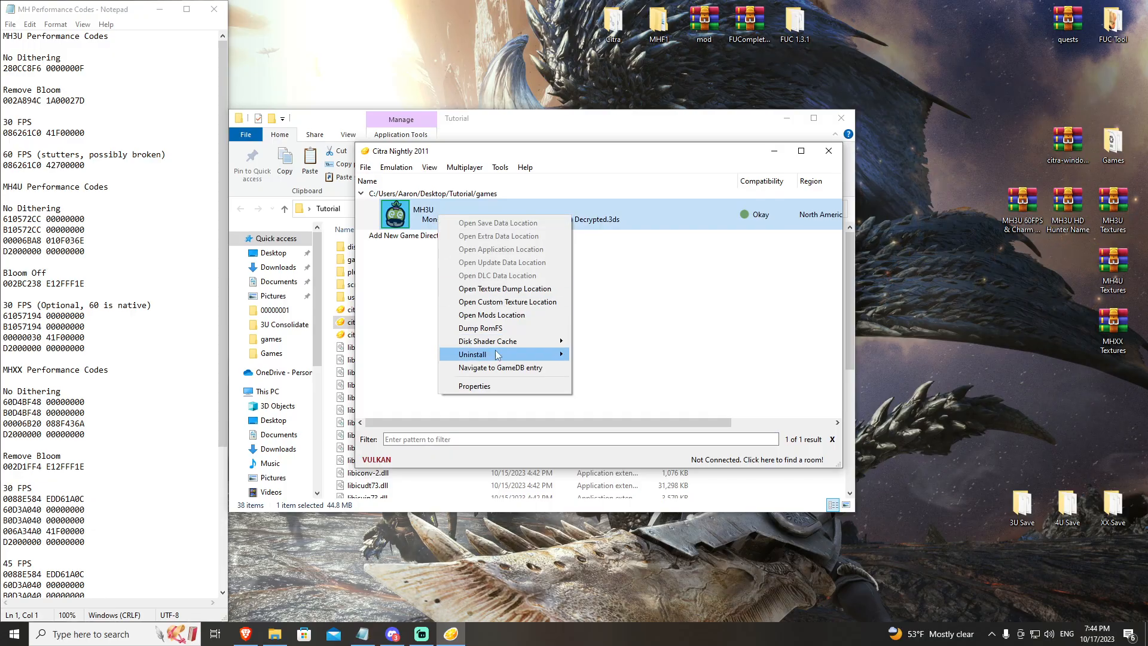
click(473, 386)
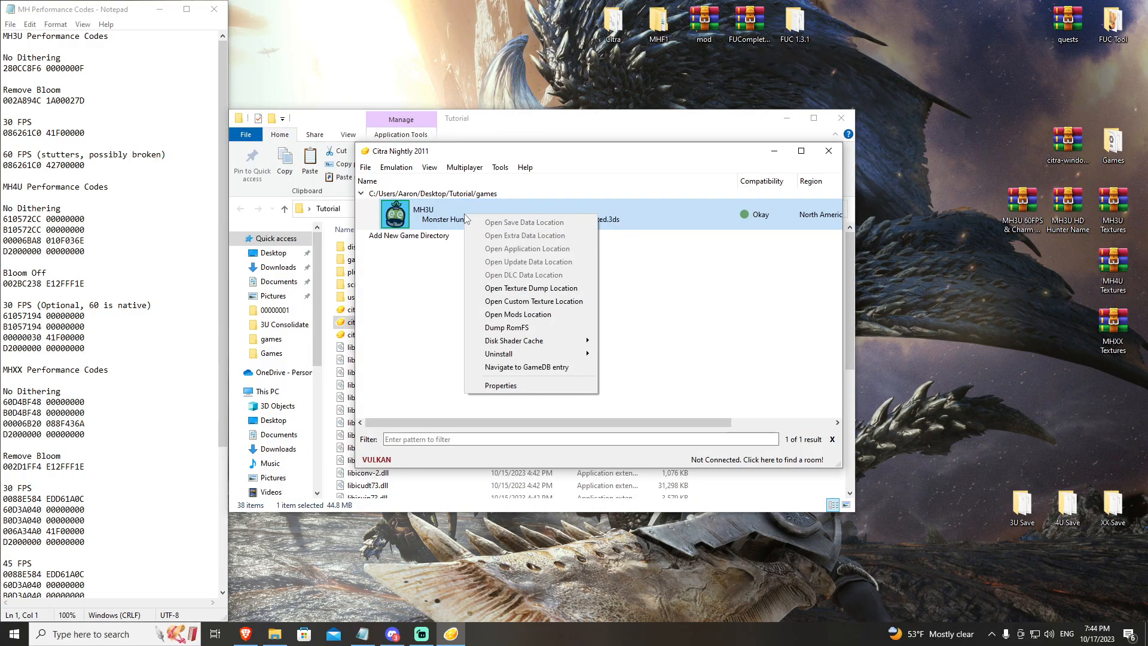
mouse_move(499, 385)
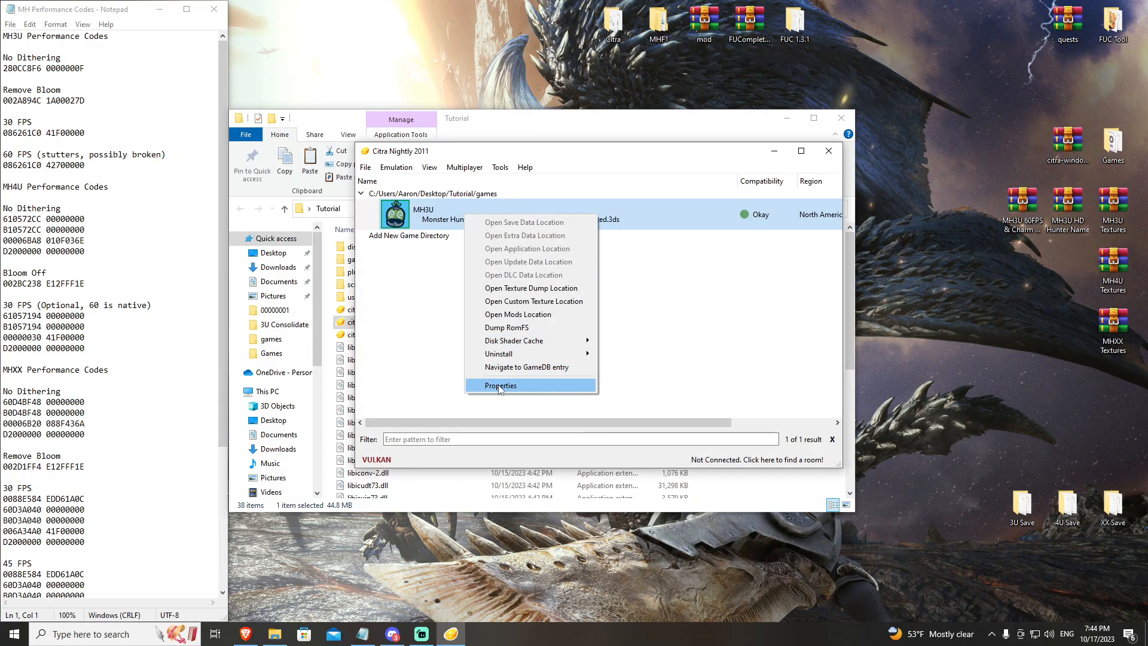
click(499, 385)
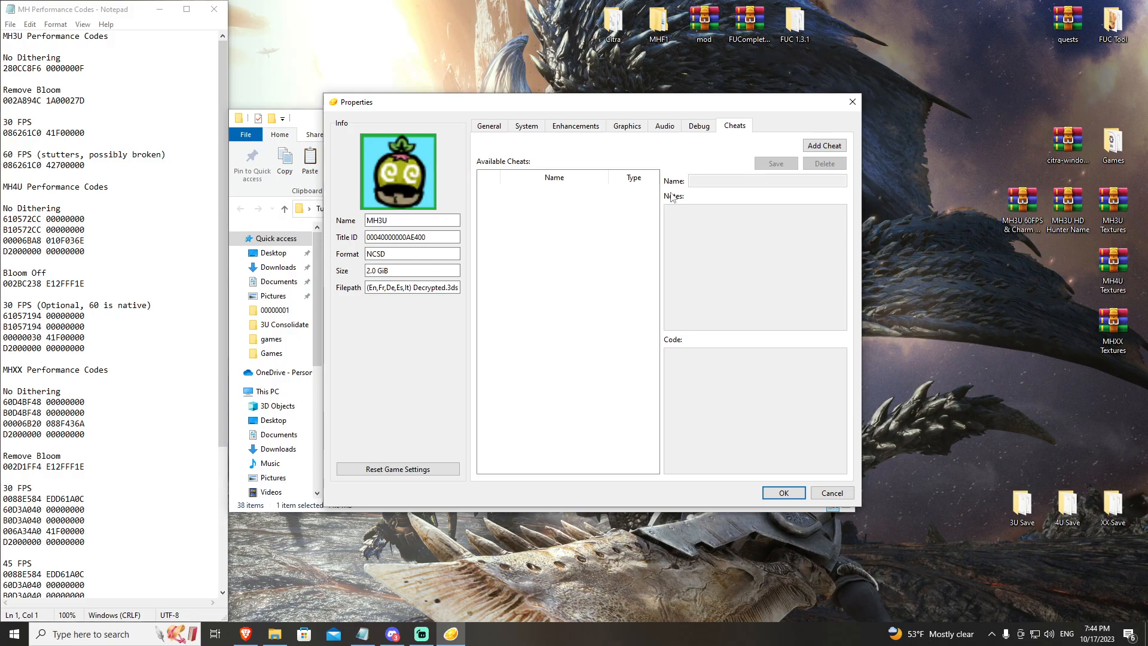
mouse_move(823, 144)
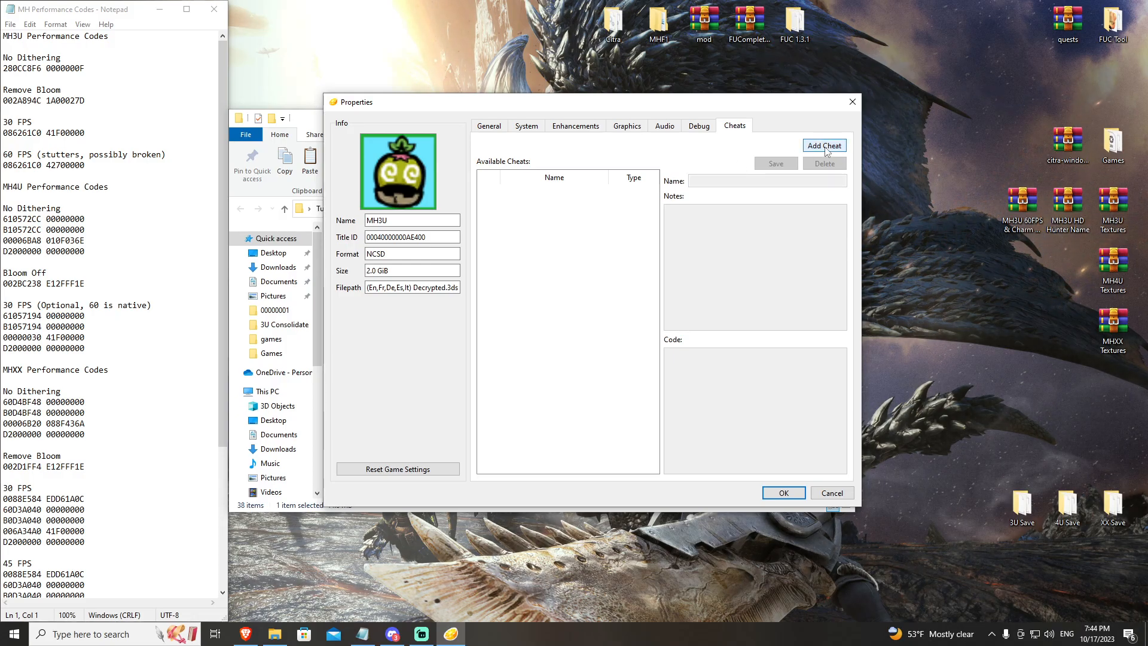
- Add the No Dithering Gateway code from the notes as a cheat and enable it
click(822, 145)
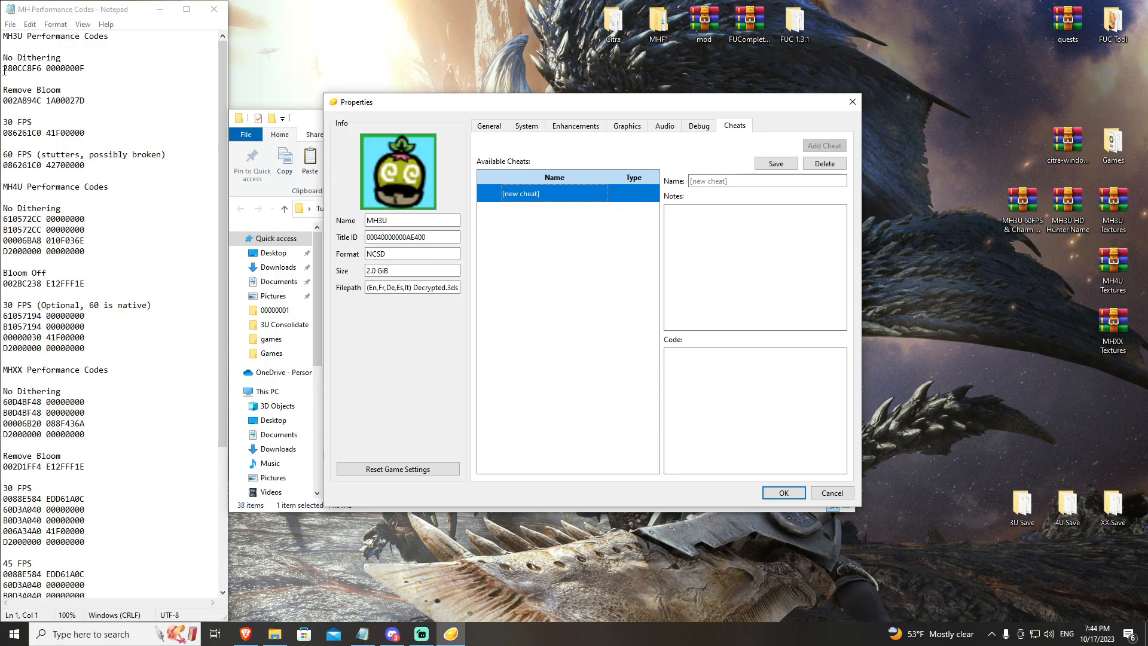
double_click(31, 68)
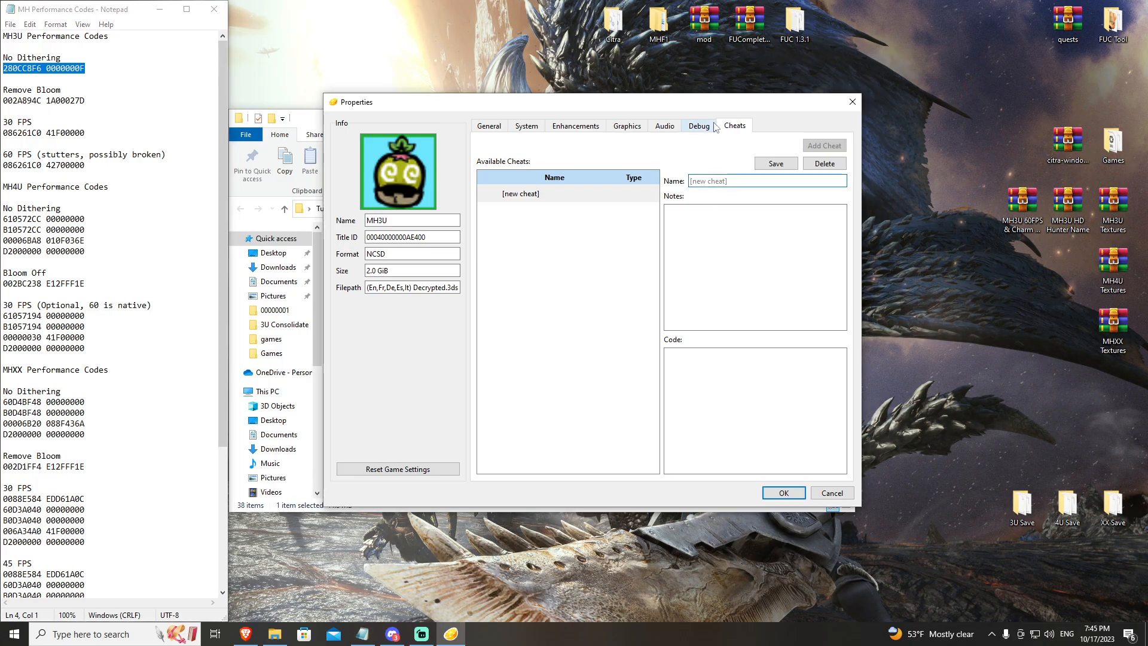
text(No Dithering)
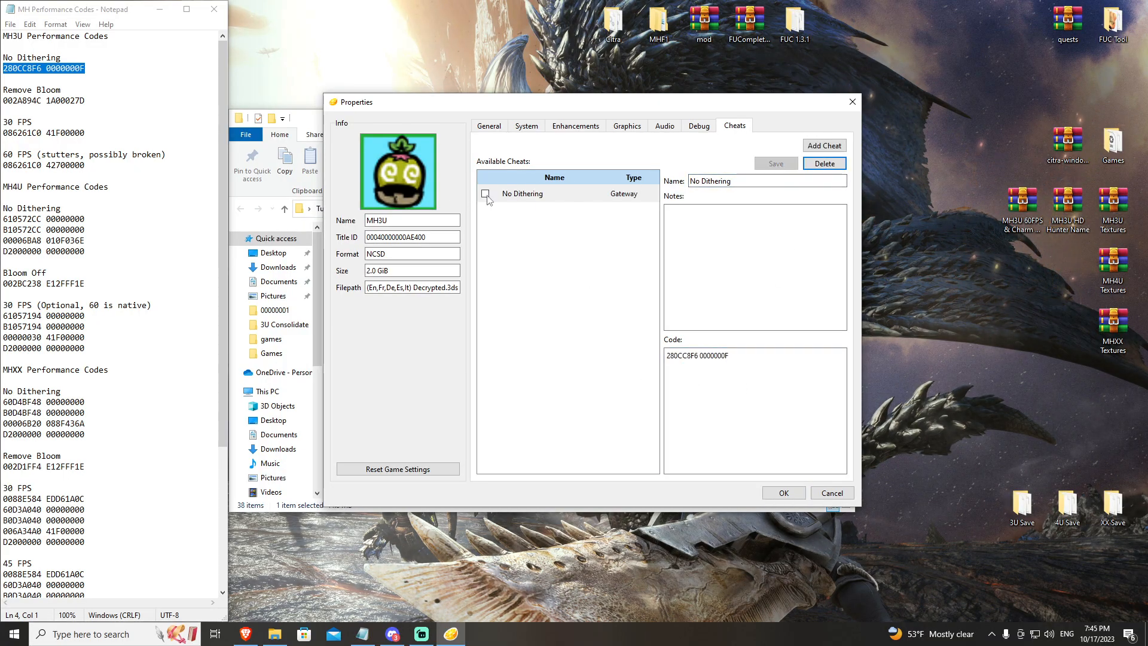
click(485, 194)
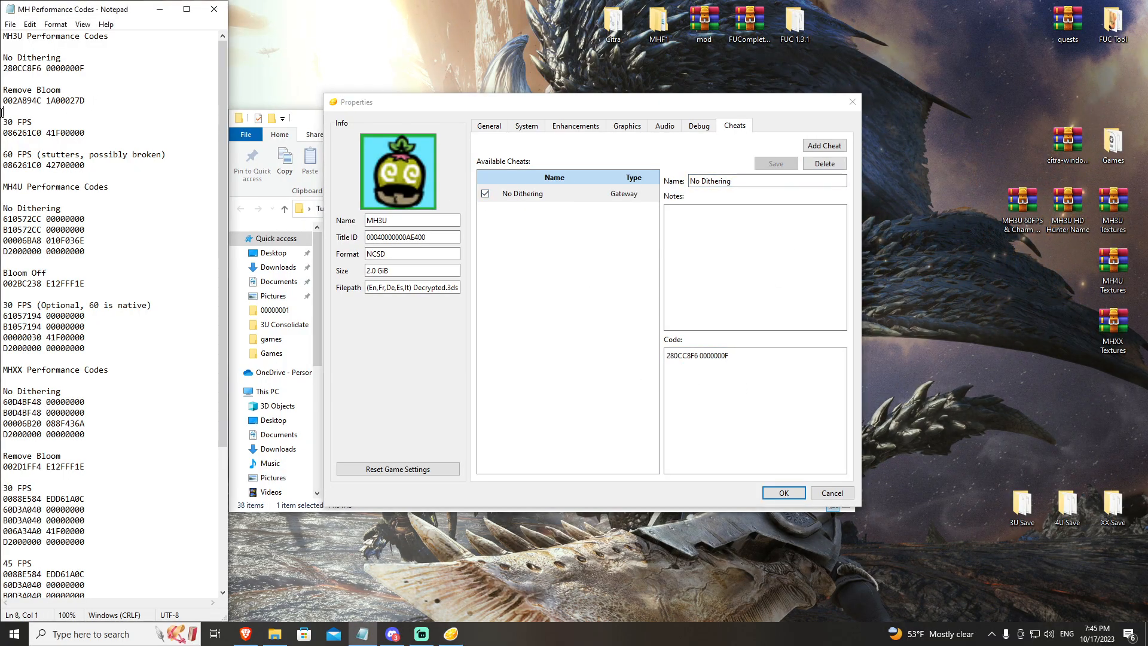
- Add the Remove Bloom cheat with code 002A894C 1A00027D and save it
right_click(43, 99)
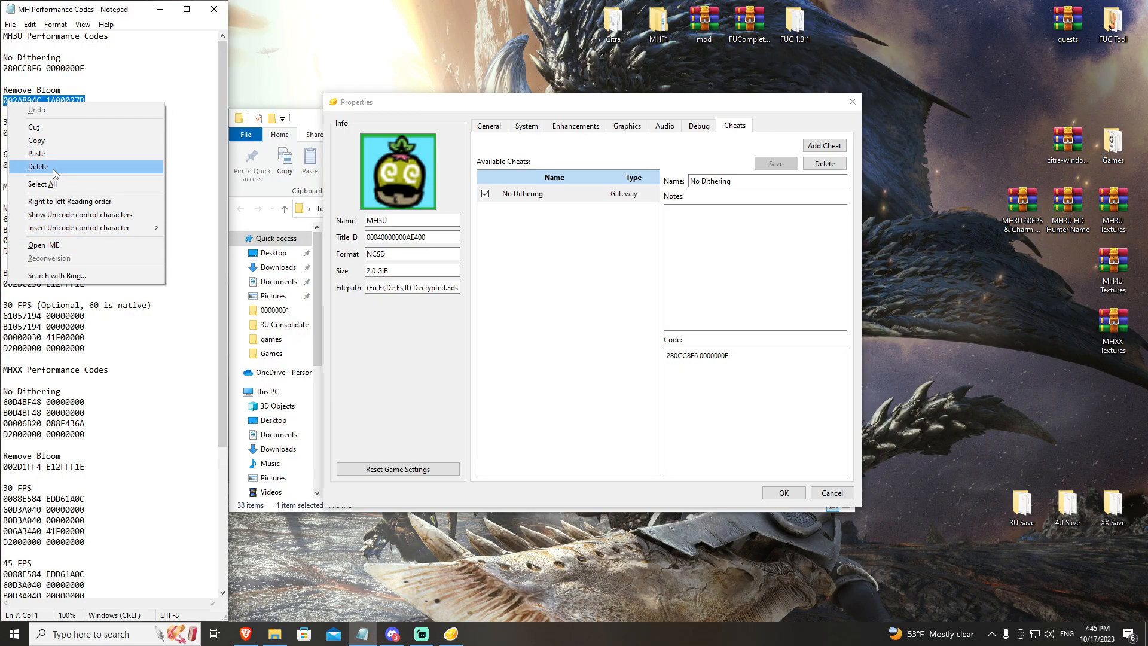
click(37, 167)
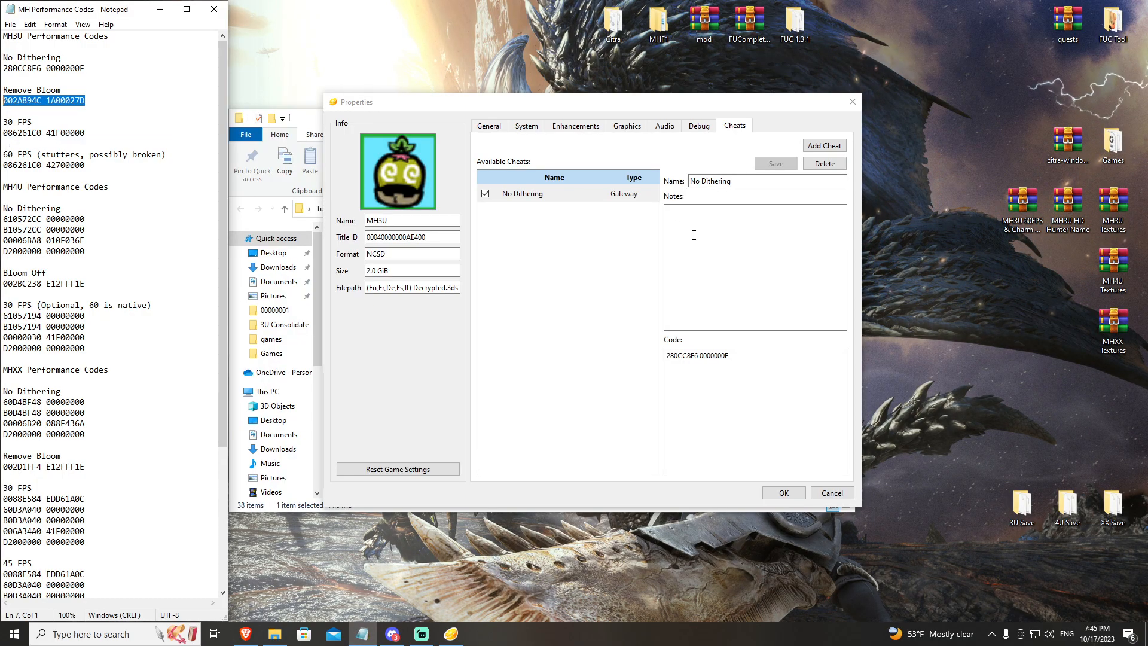
click(823, 145)
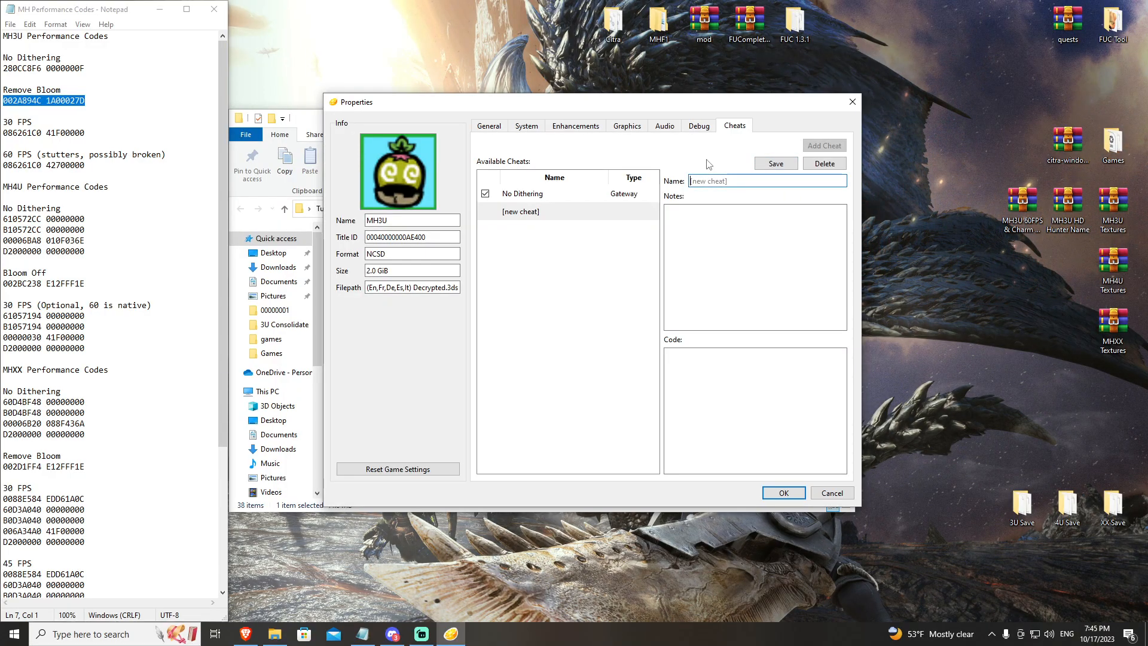
text(Remove Bloom)
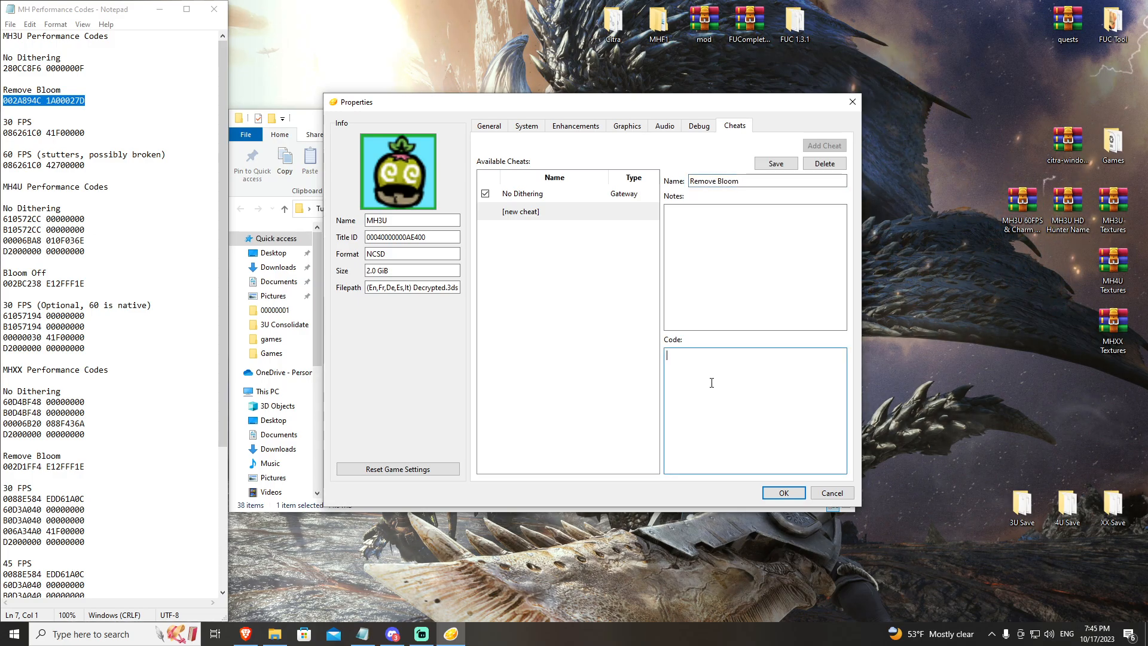
text(002A894C 1A00027D)
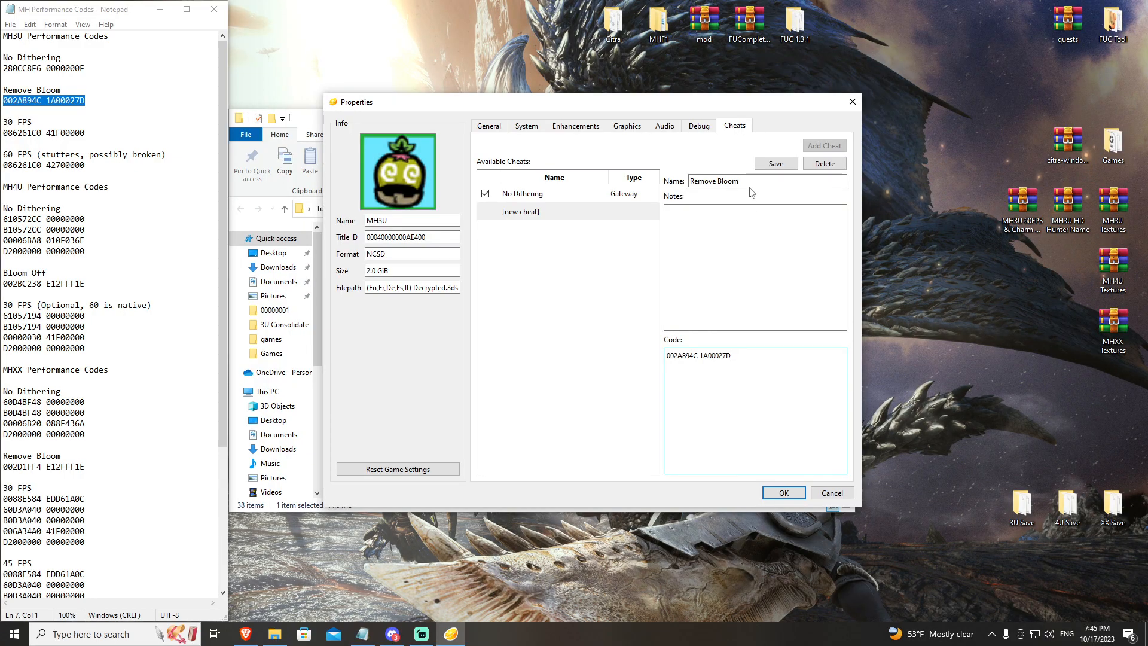
click(775, 164)
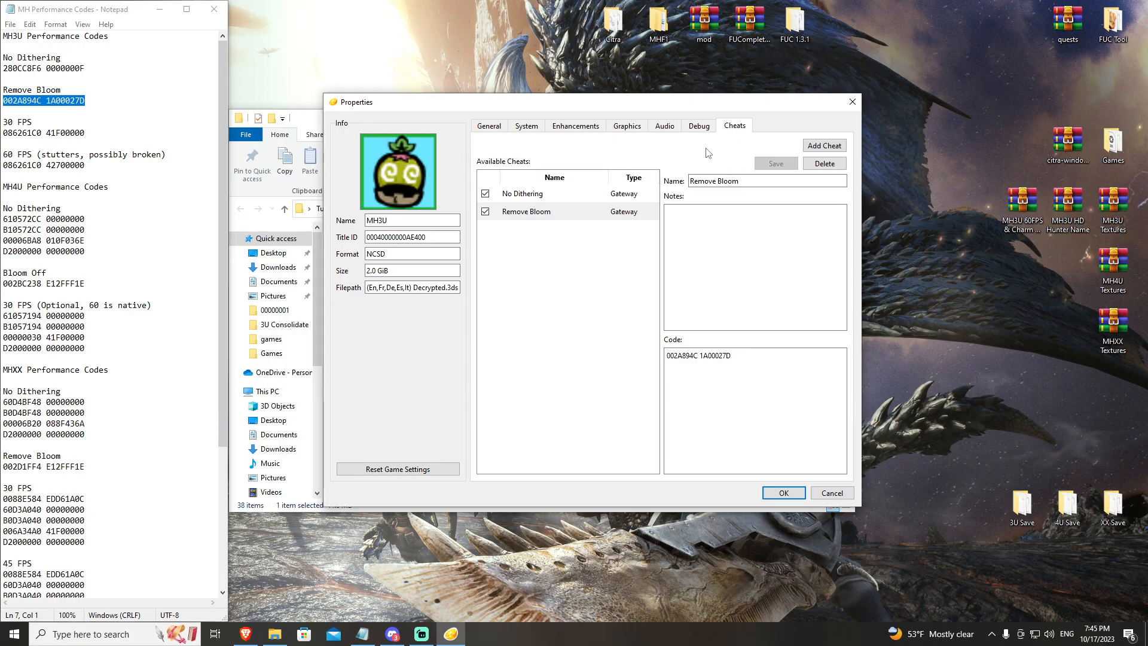
mouse_move(464, 175)
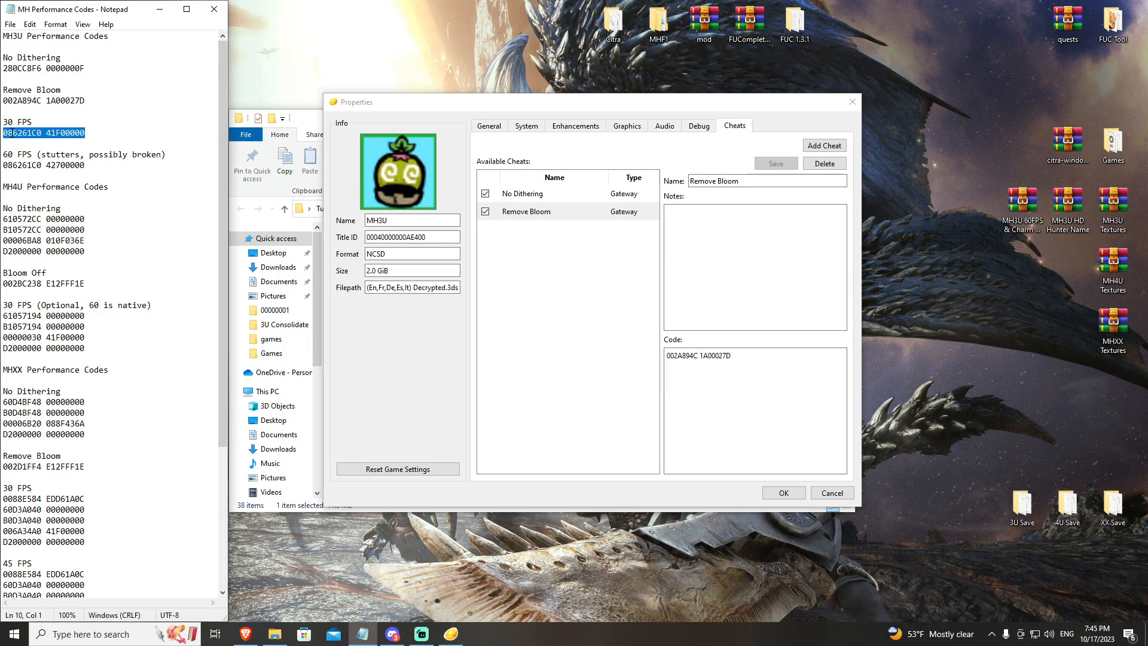
- Add the 30 FPS cheat from the copied code, save it and enable it
right_click(44, 134)
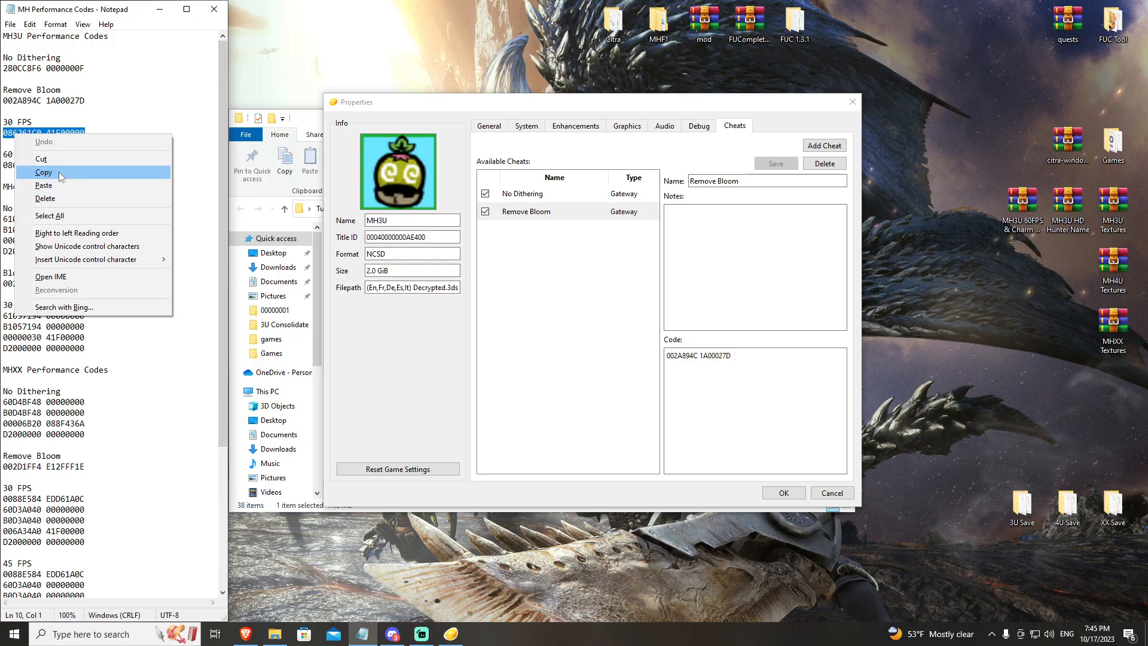
click(45, 172)
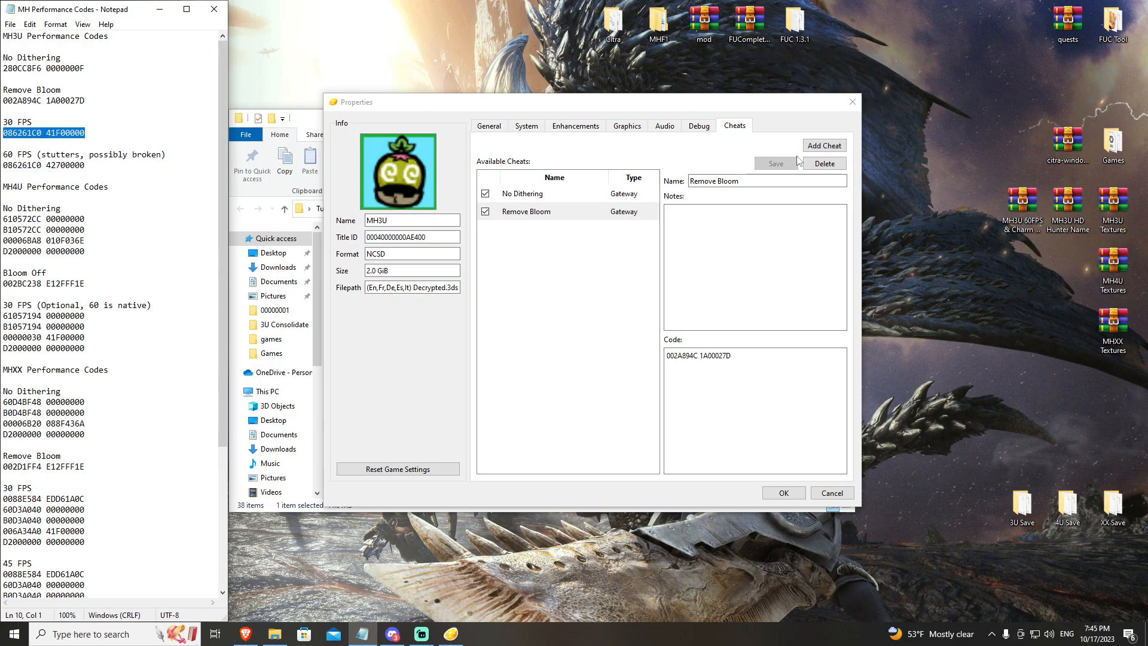
click(823, 145)
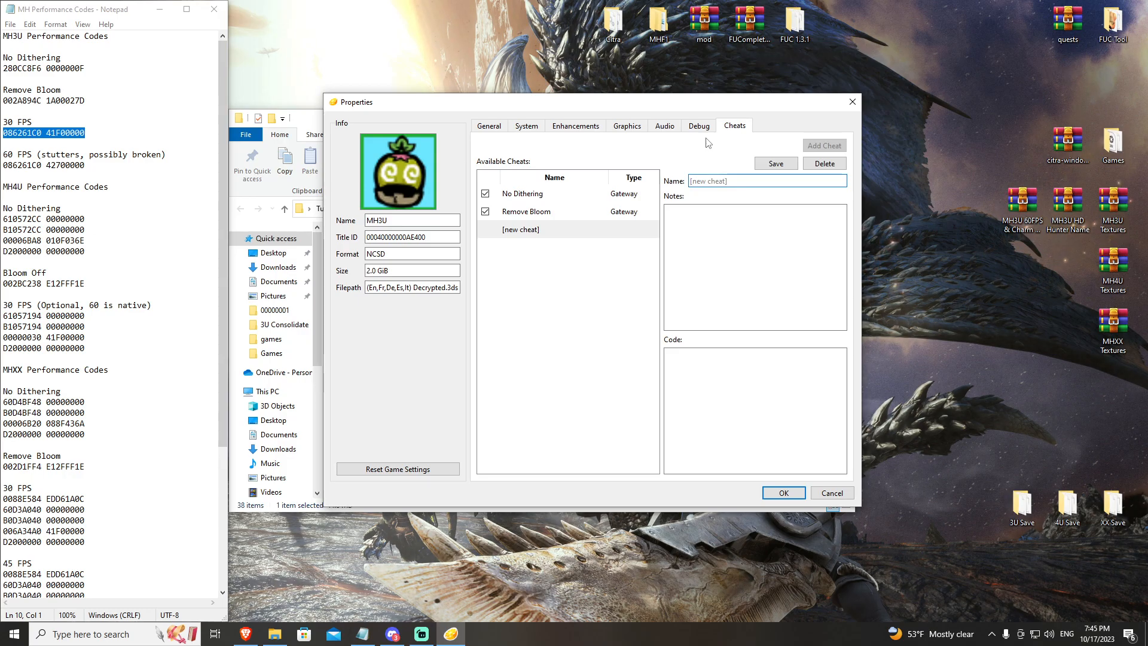
text(30 FPS)
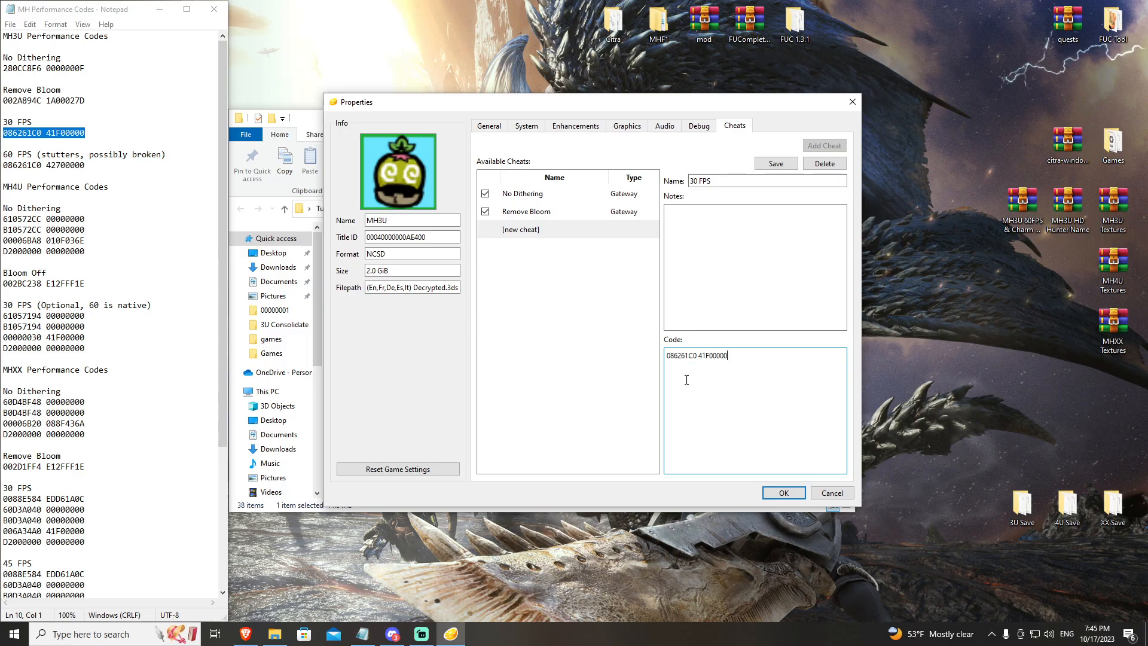
click(775, 163)
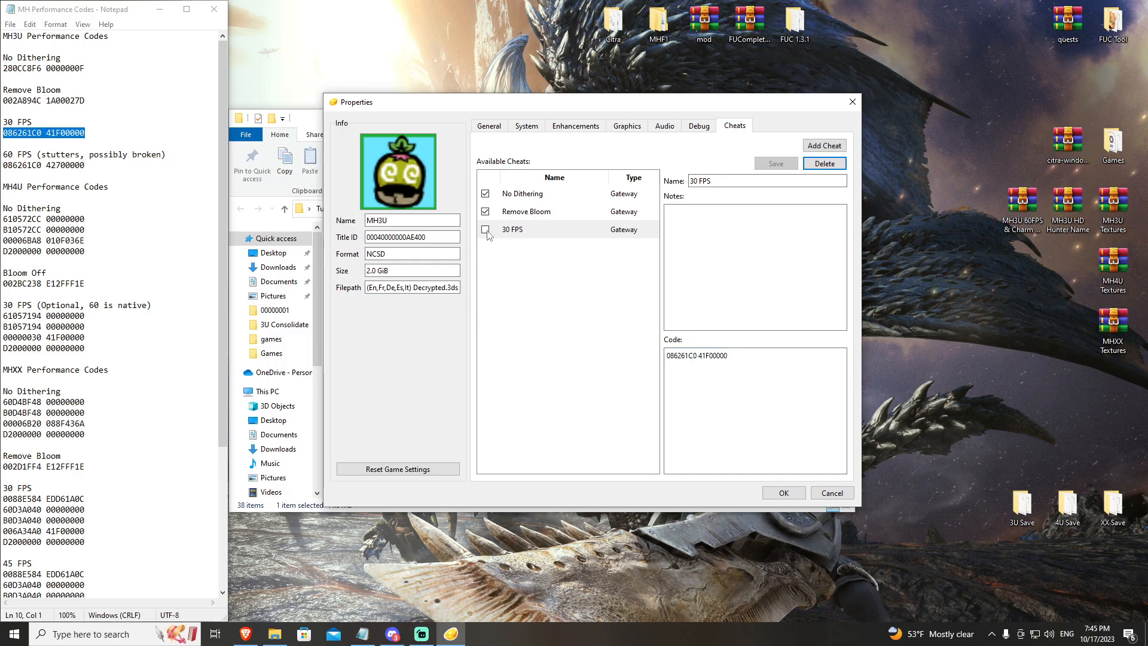
click(486, 228)
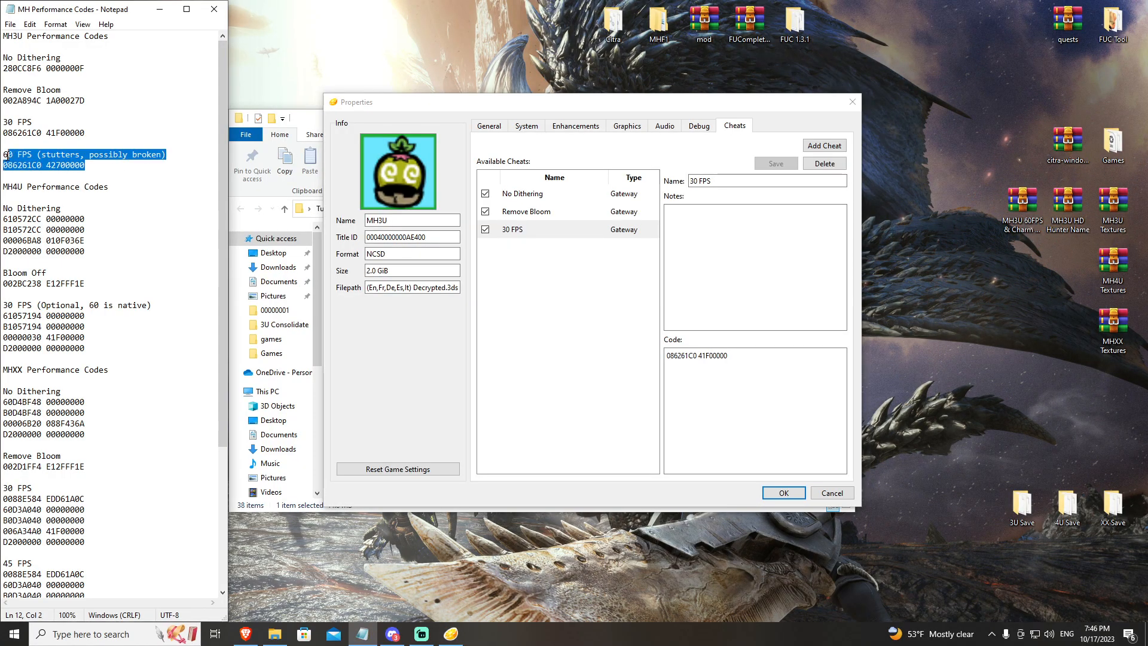
- Apply the cheats, launch MH3U and let it create its extra data on the SD card
click(107, 169)
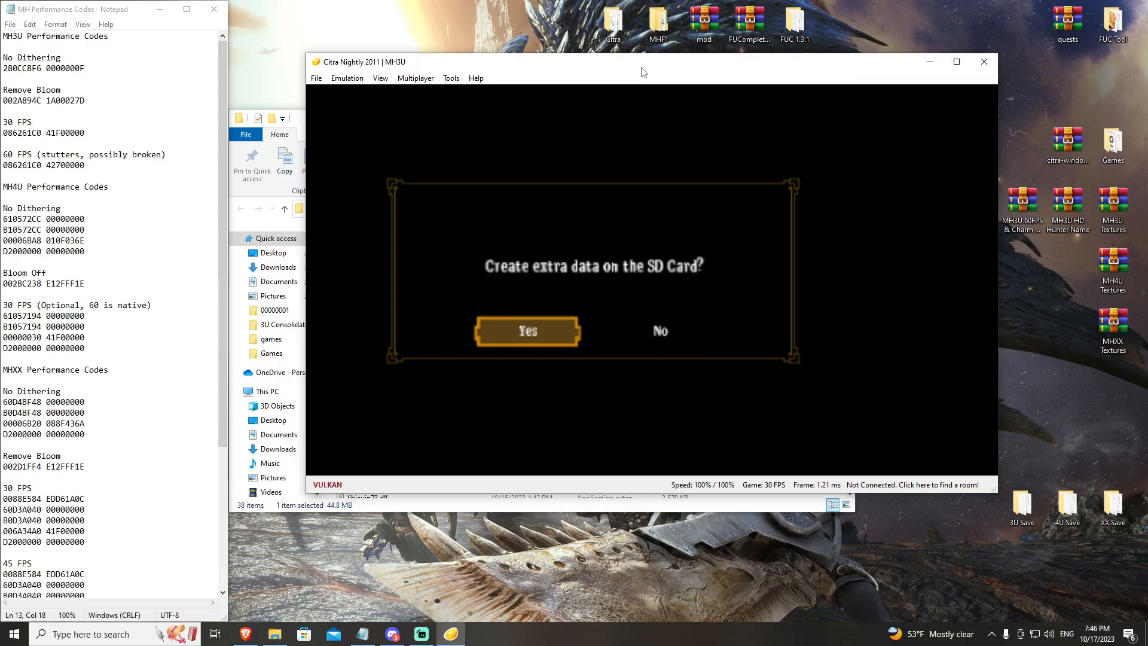
click(526, 331)
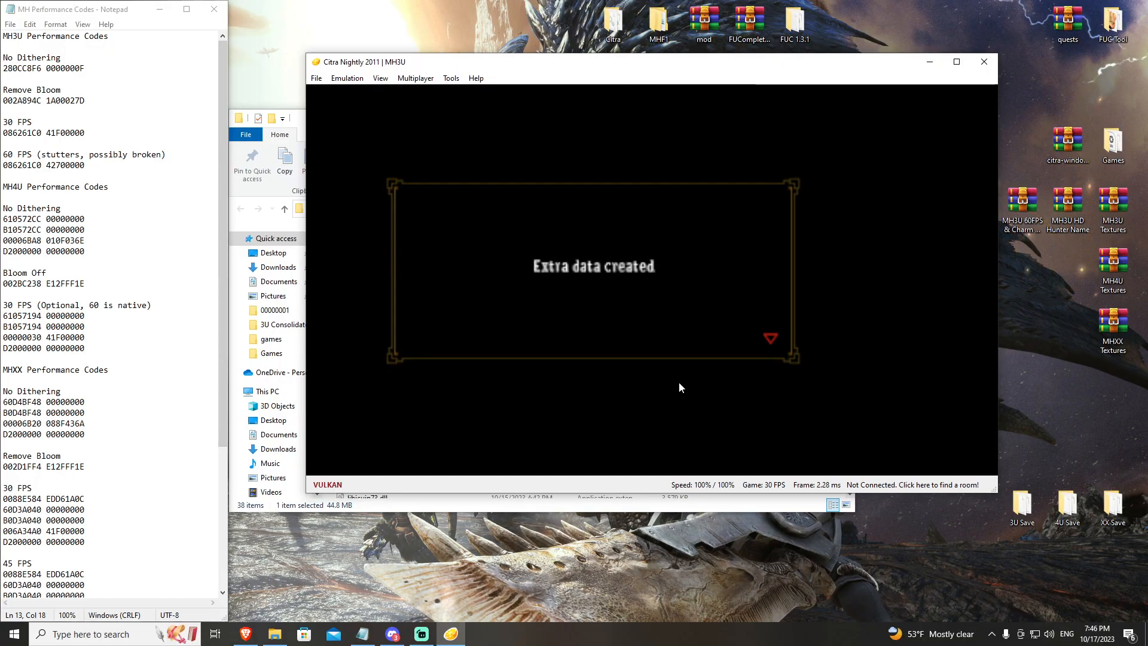
click(1048, 634)
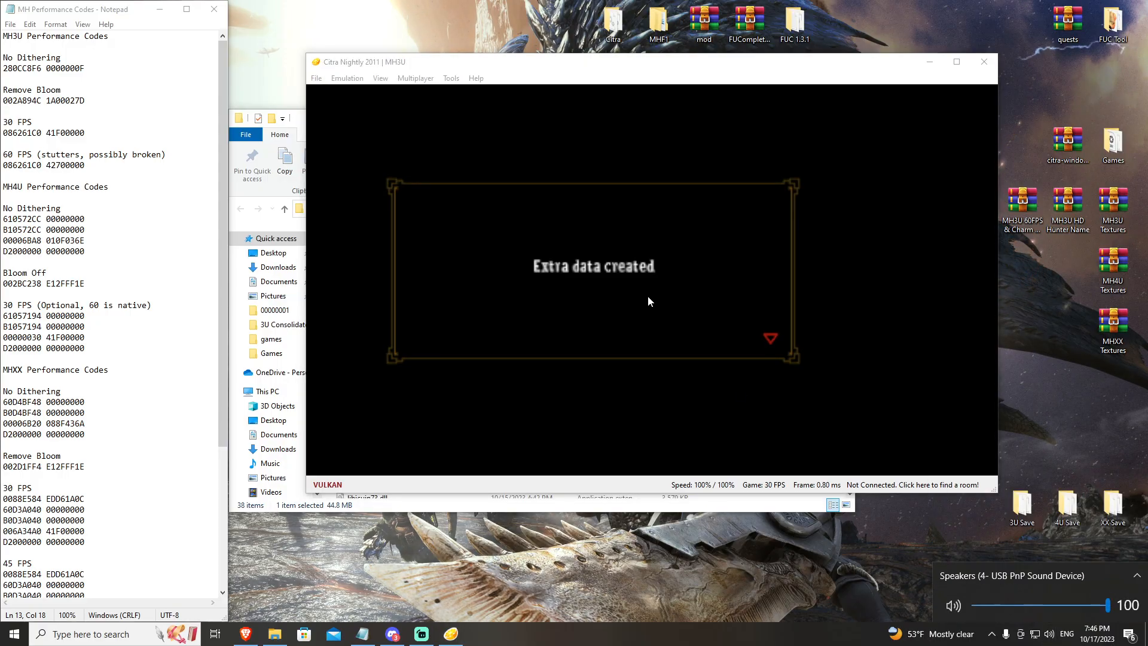
- Set emulator volume to 29% in the Audio configuration and decline the Circle Pad Pro
click(347, 78)
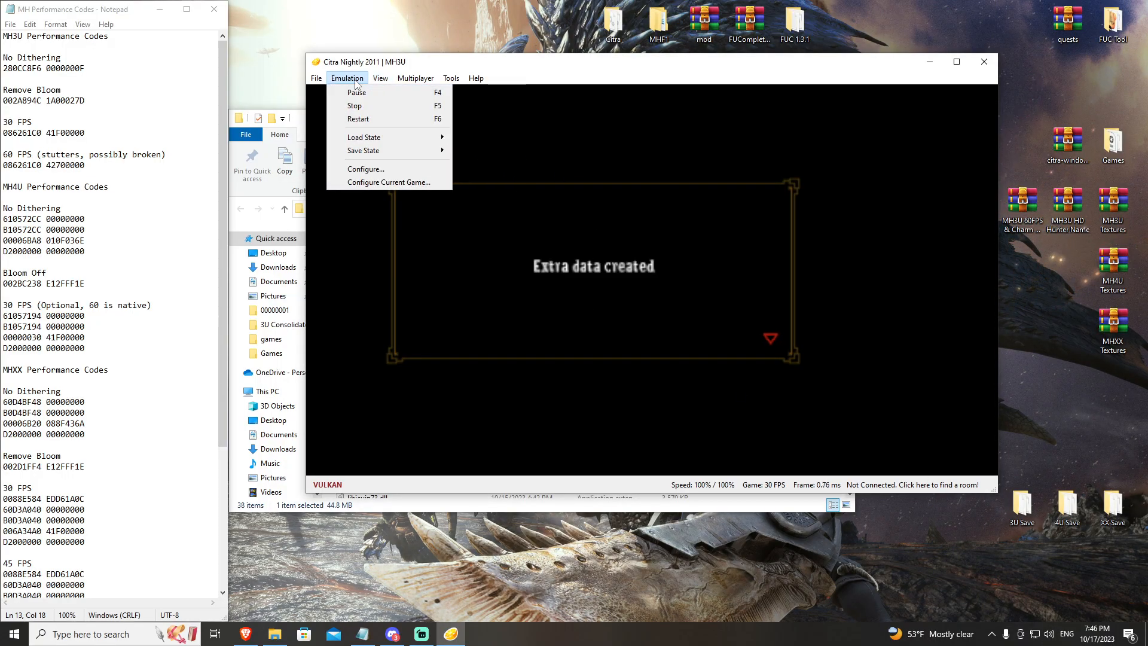
mouse_move(366, 168)
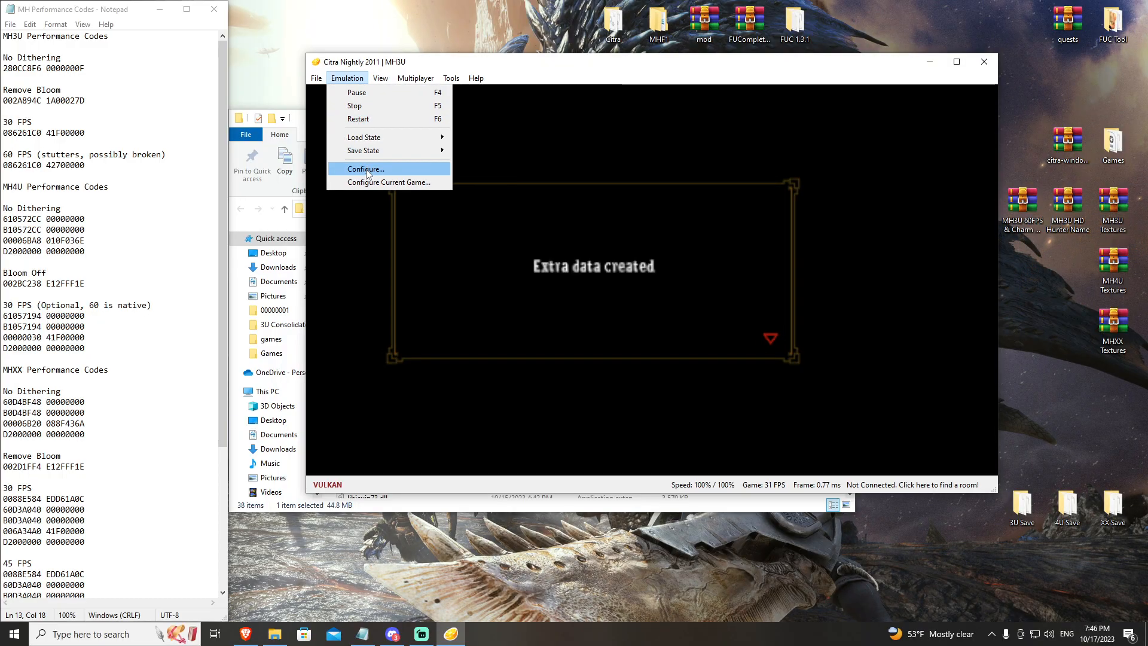
click(364, 168)
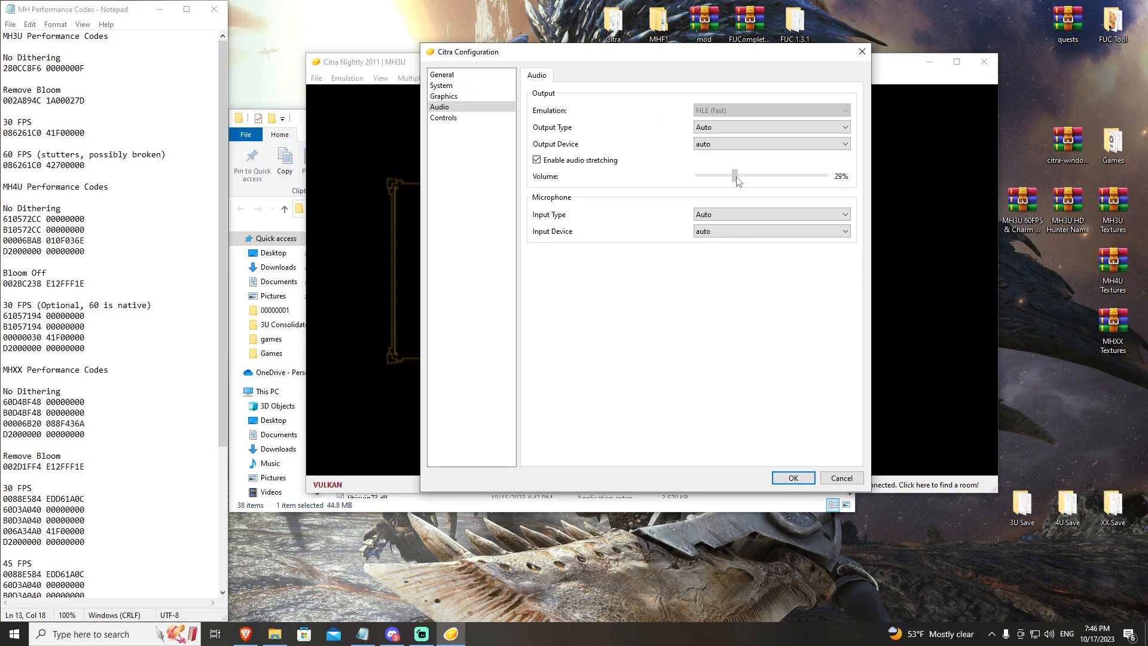
click(792, 477)
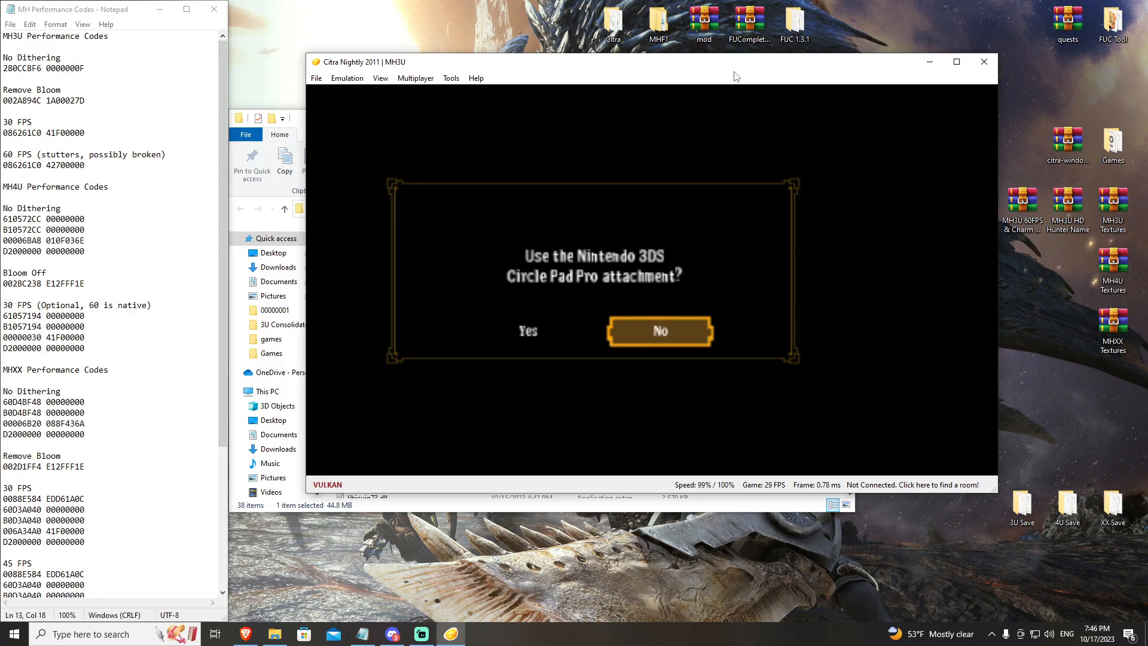
click(658, 331)
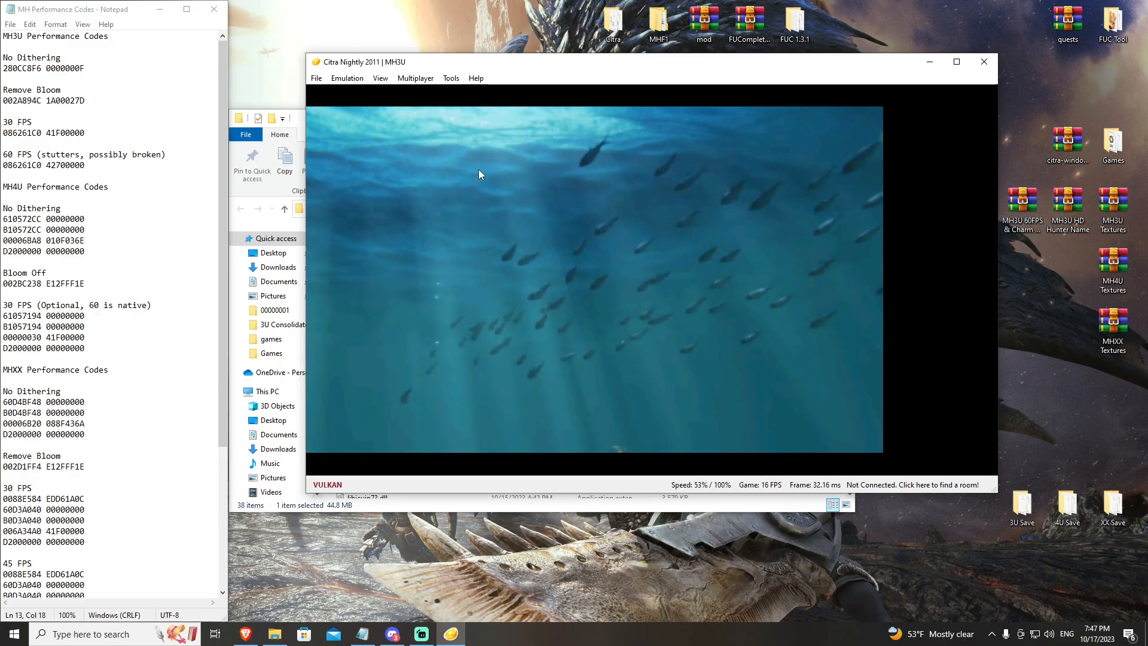
- Lower the CPU Clock Speed to 50% on the Debug configuration page so the intro runs at 30 FPS
click(347, 77)
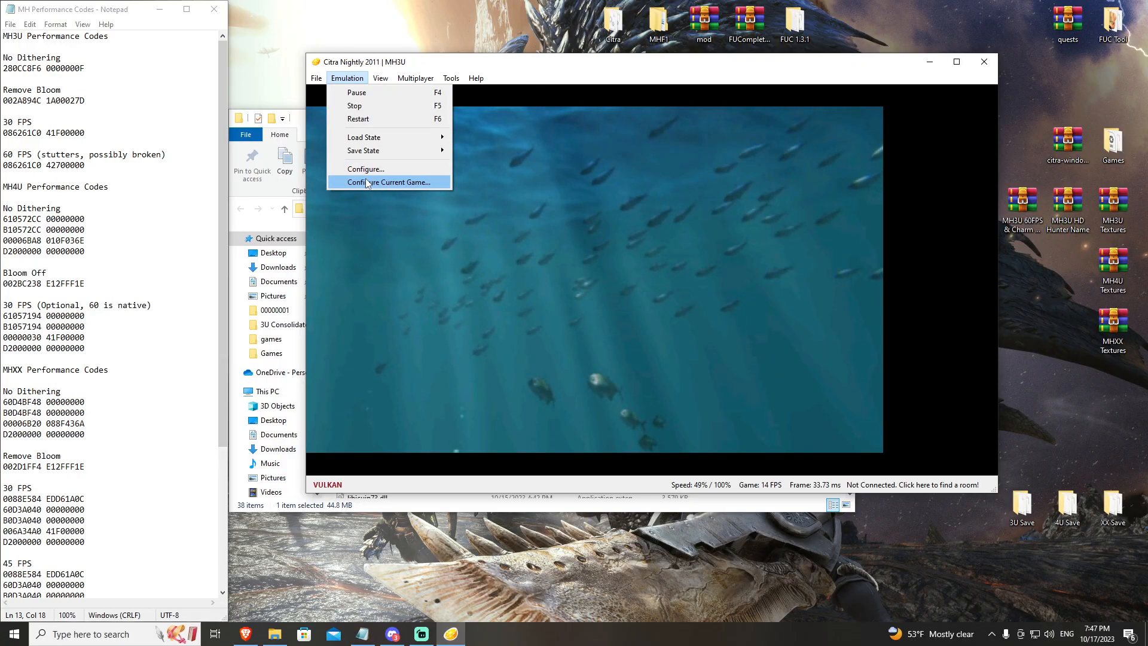
click(365, 168)
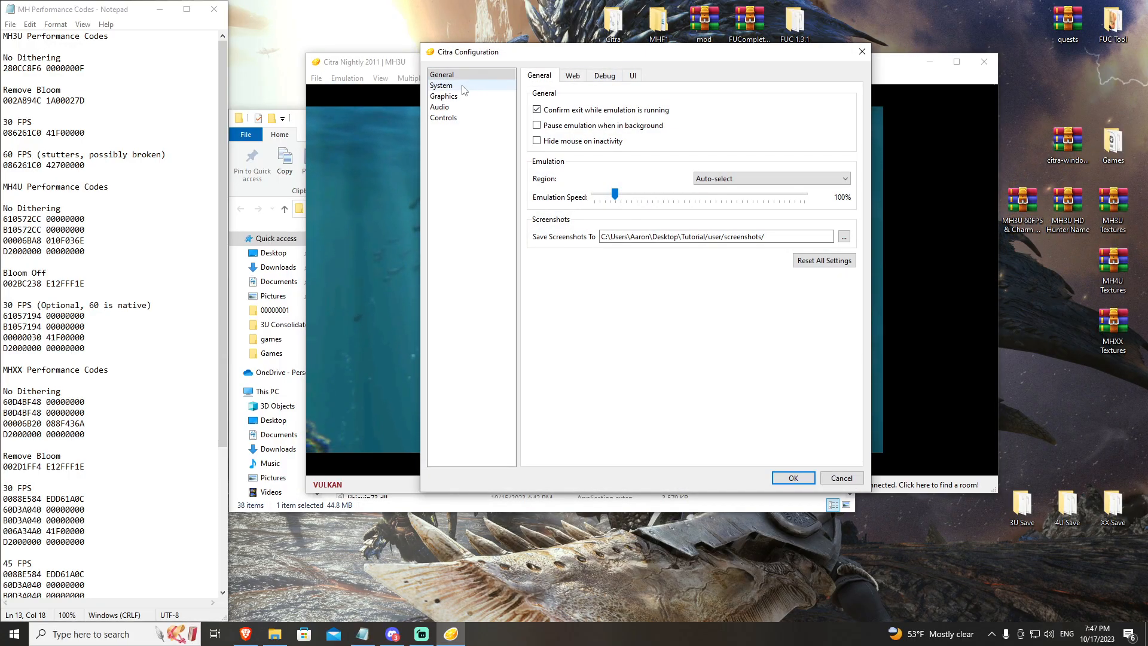
click(603, 74)
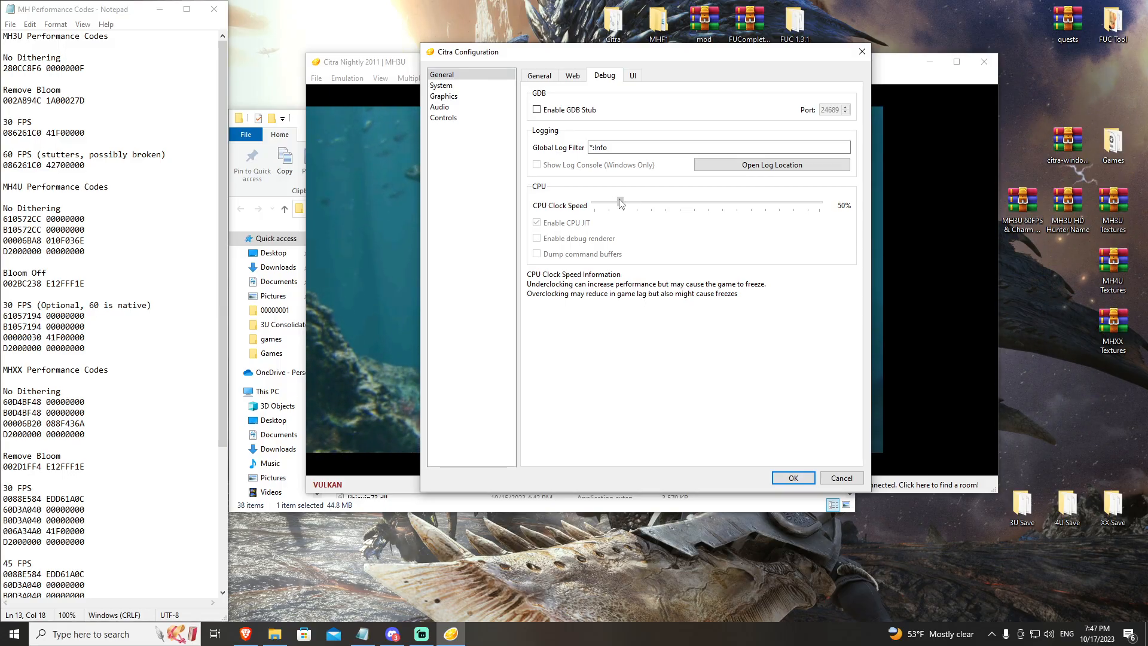
click(792, 477)
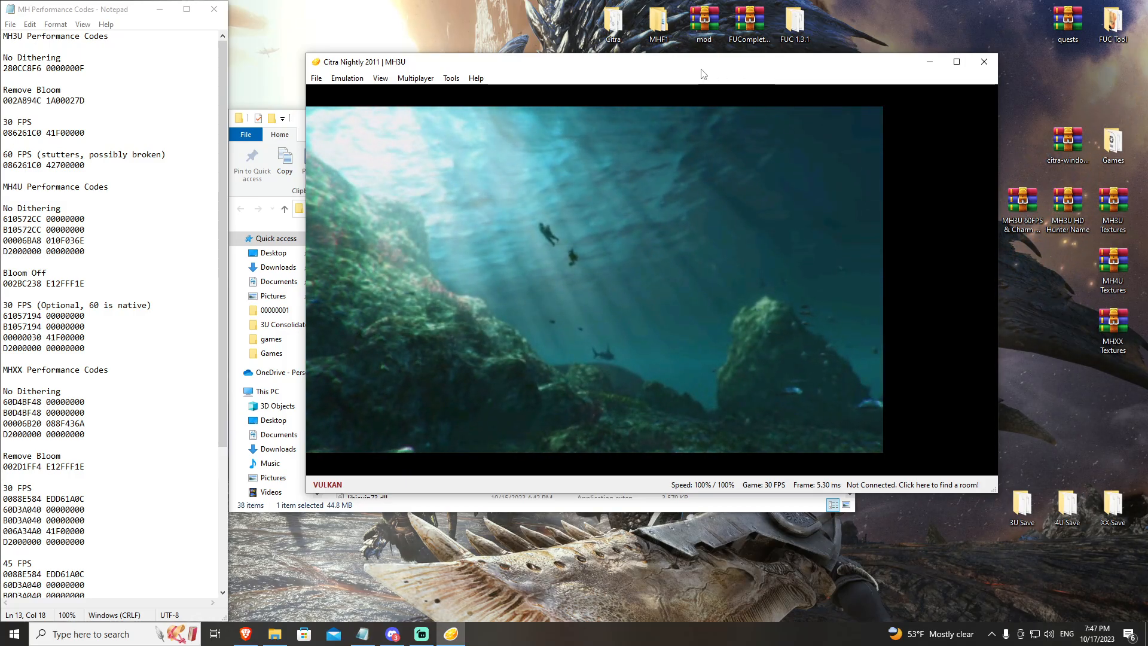
mouse_move(380, 117)
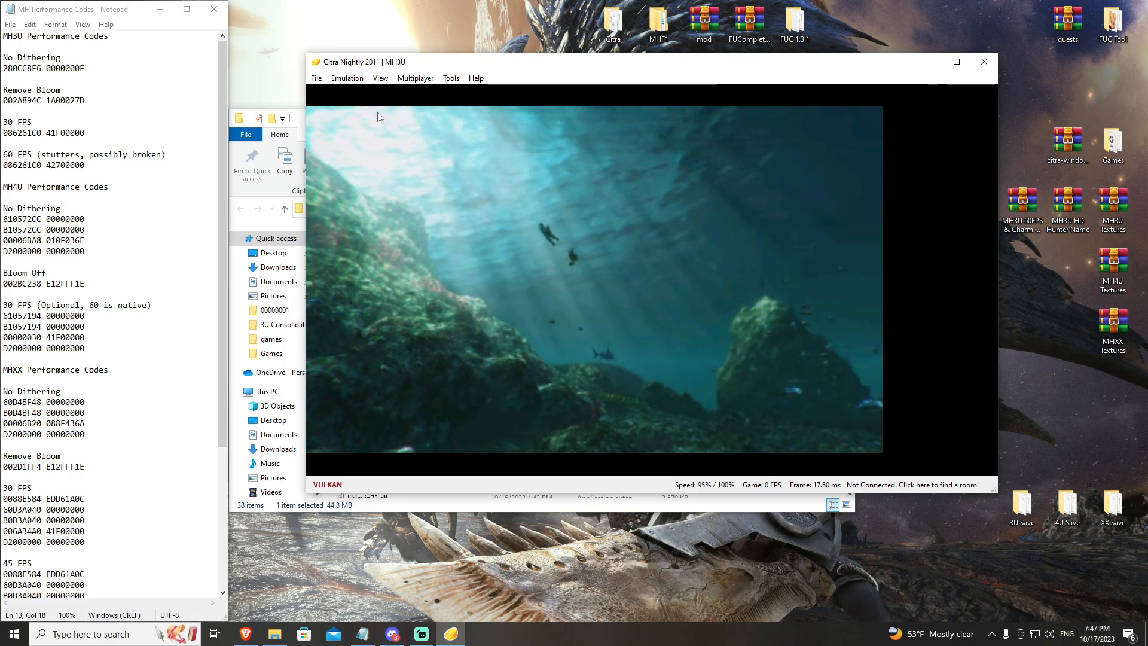
- Exit the emulator via File > Exit and relaunch citra-qt to its game list
click(316, 77)
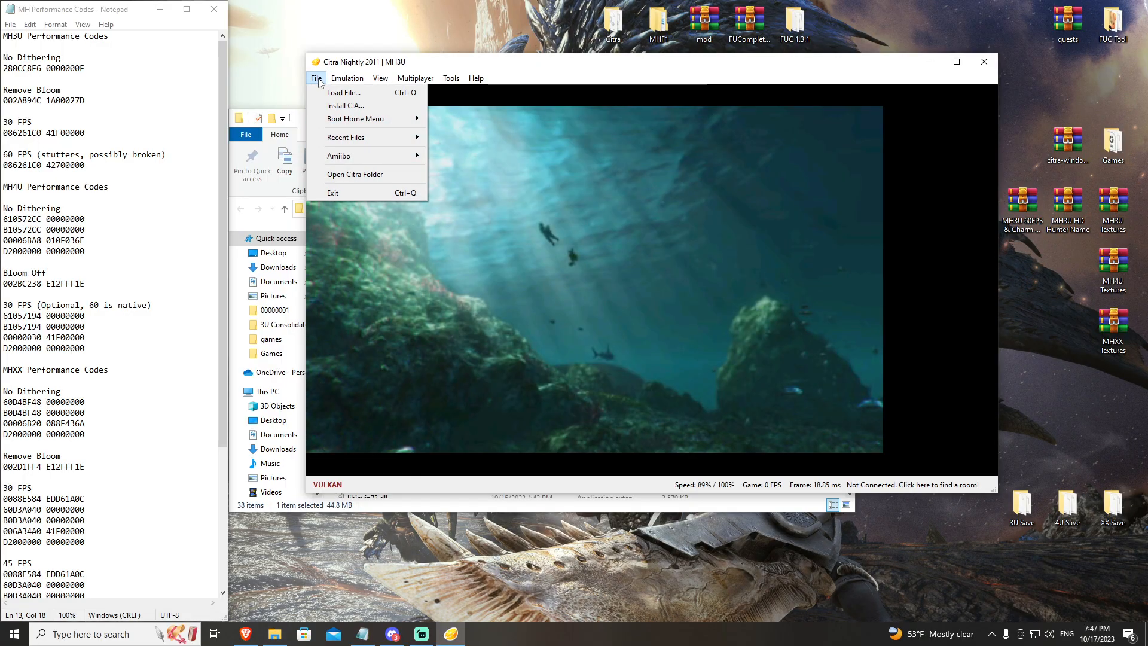
click(332, 192)
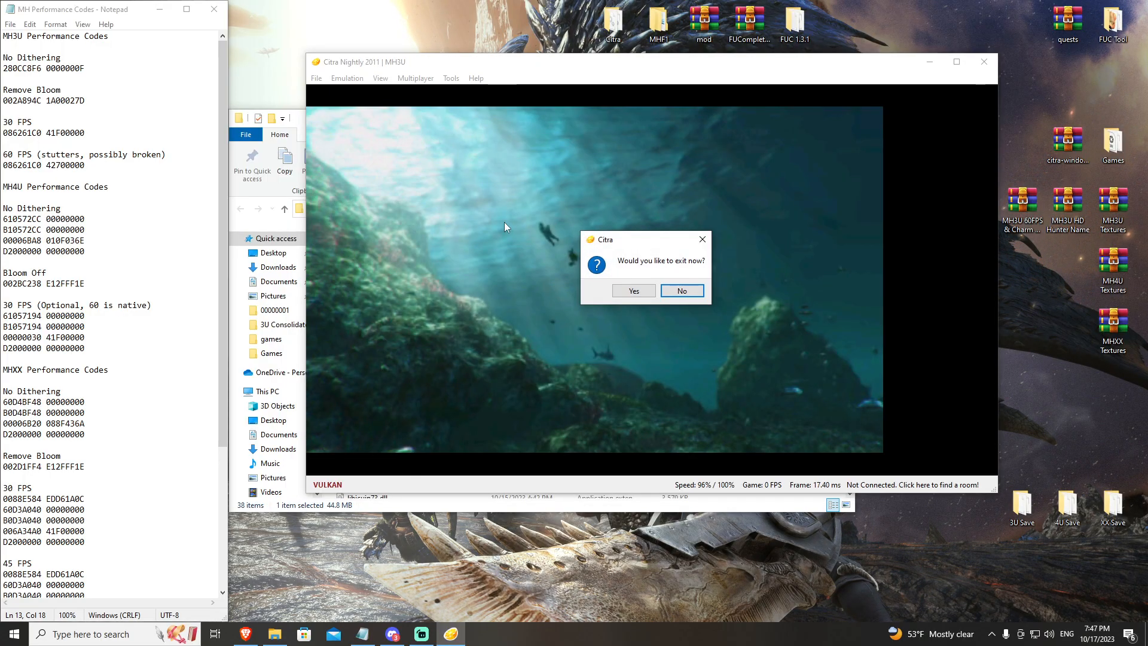
click(631, 290)
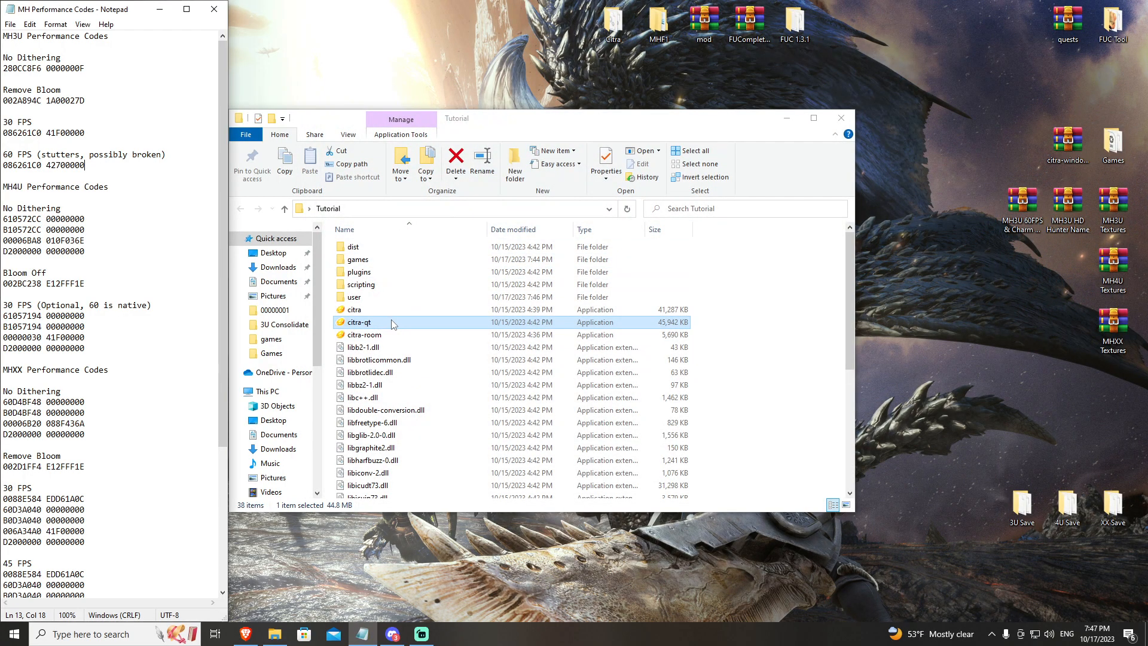
double_click(360, 321)
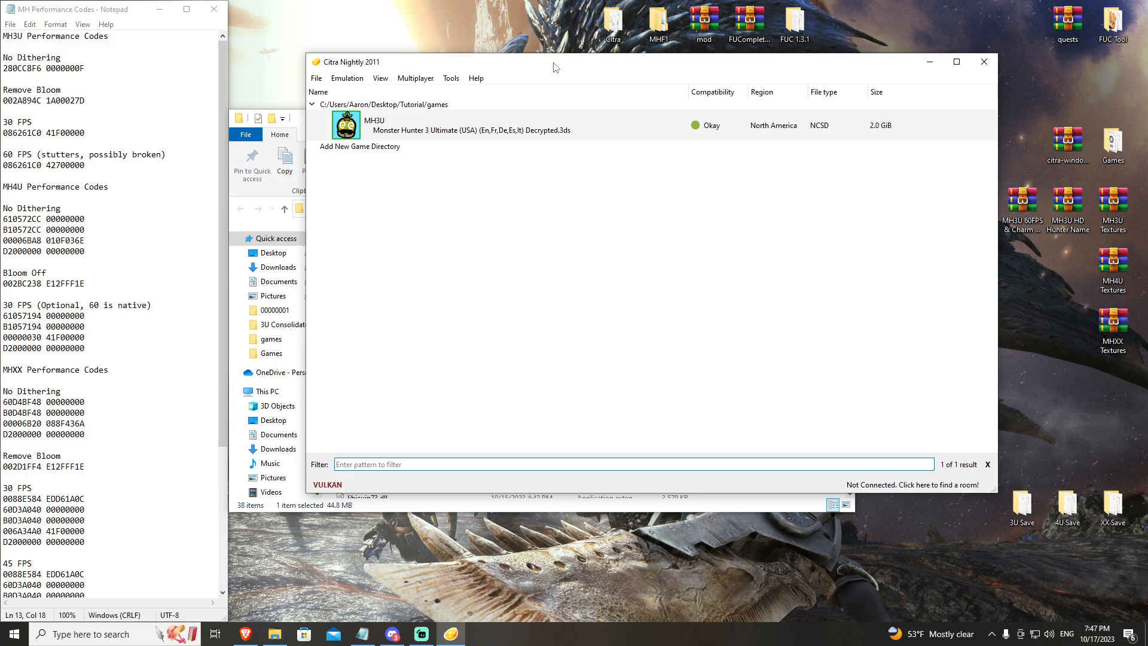
mouse_move(321, 33)
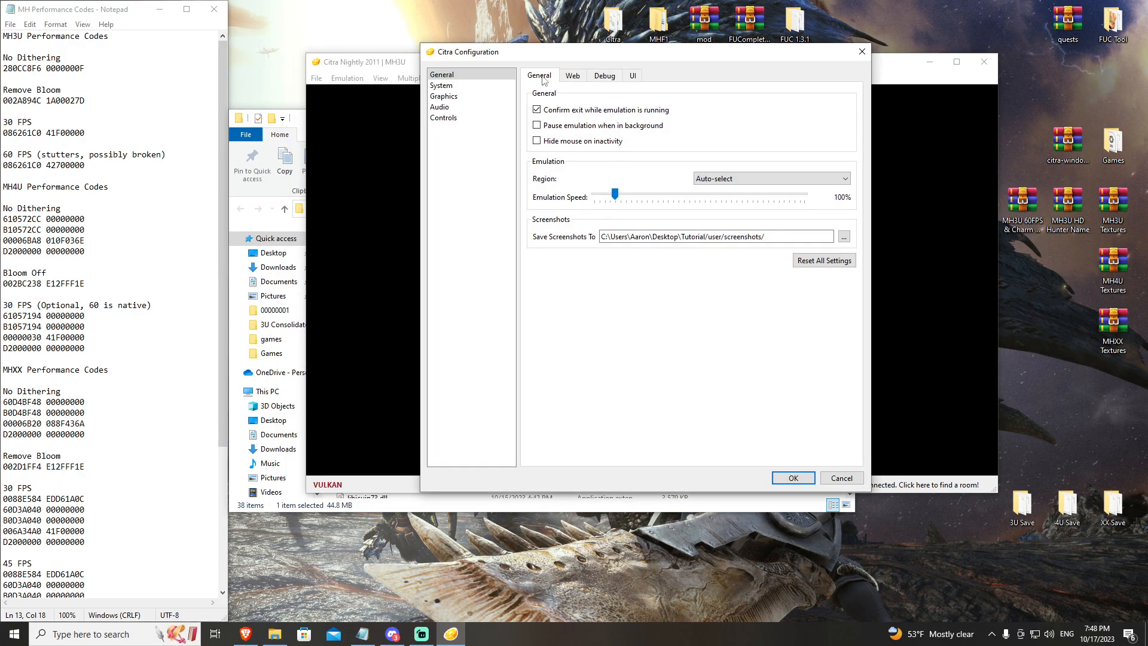
- Close the configuration window so MH3U resumes and reaches its Main Menu
click(604, 75)
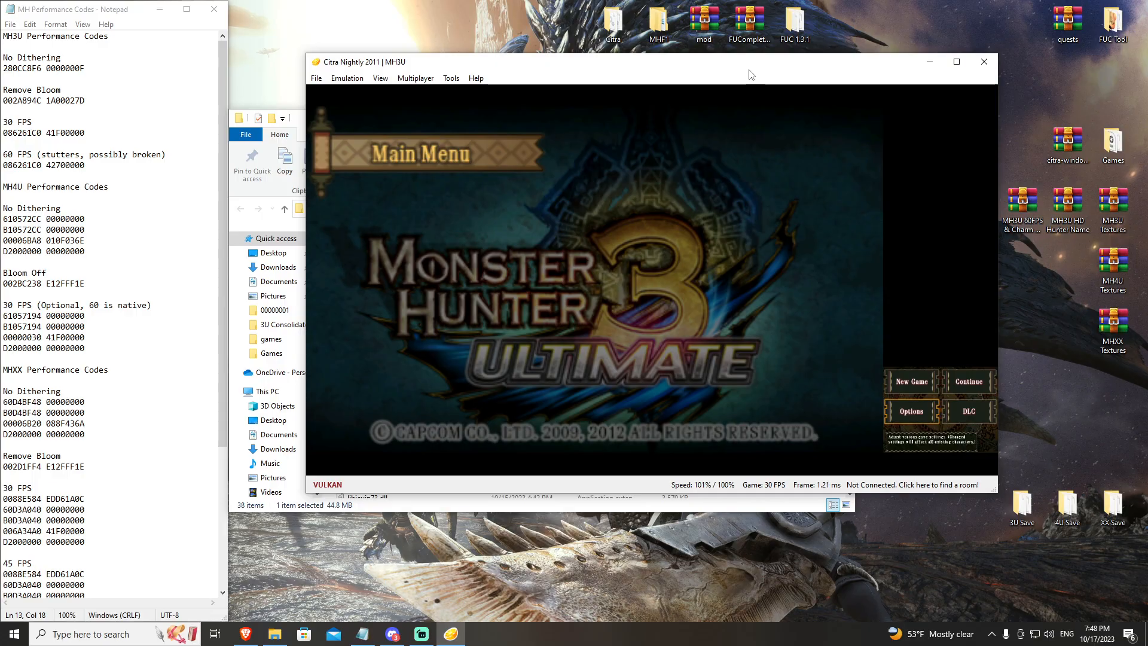
click(910, 410)
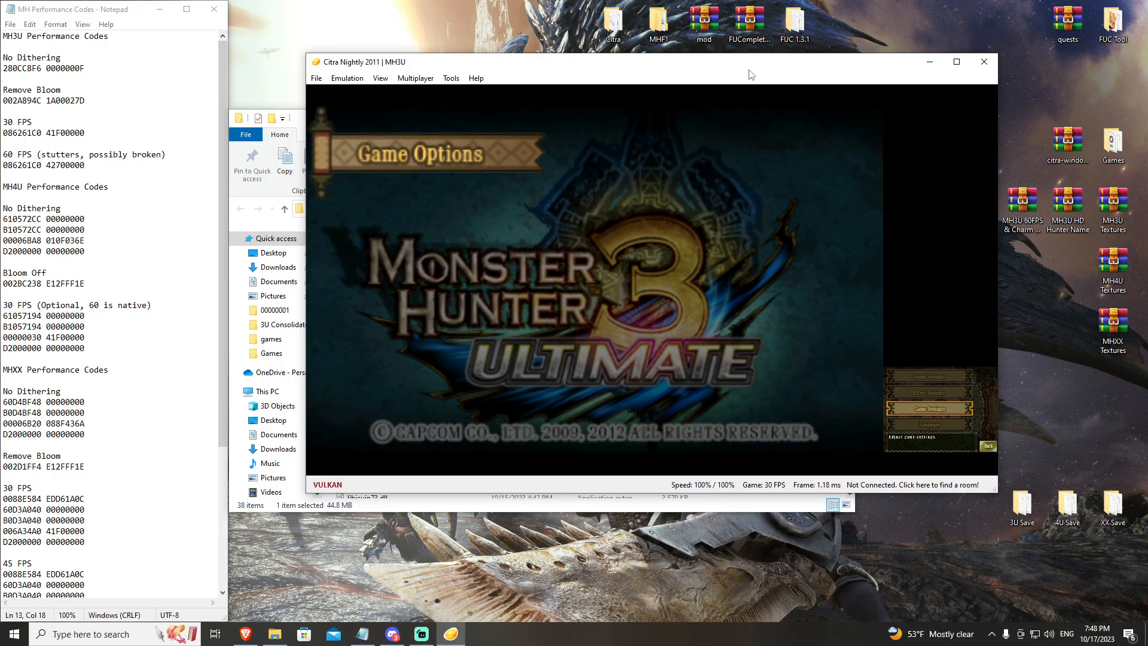
click(925, 407)
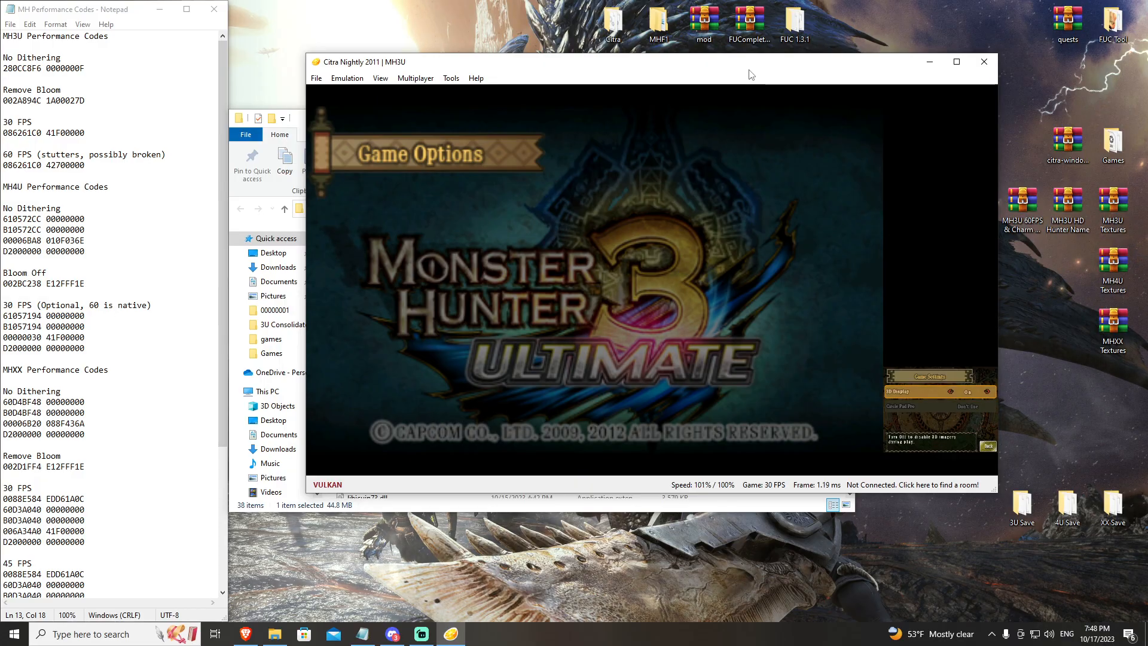
click(965, 392)
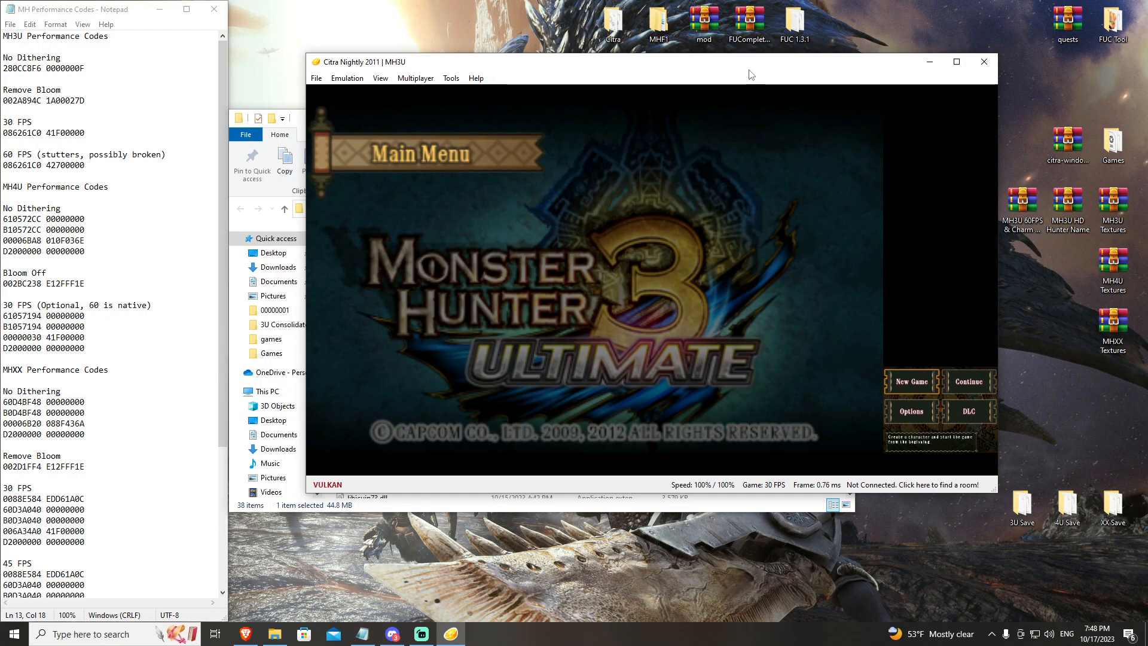
- Start a New Game, name the hunter 't', and save the character to the first data slot
click(909, 380)
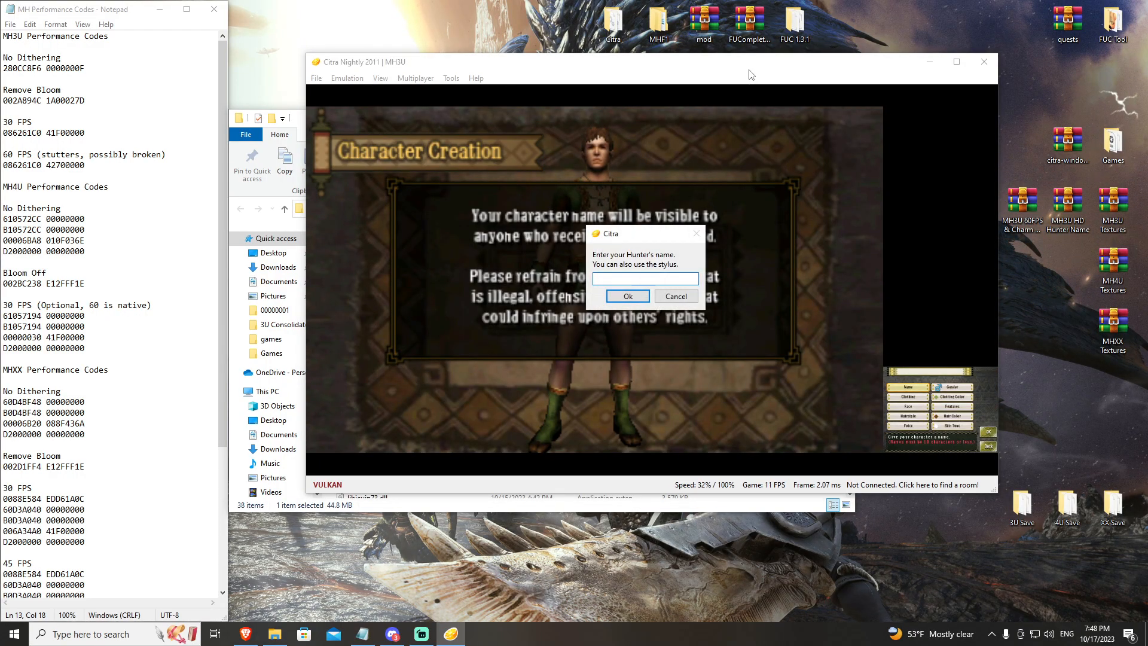
text(t)
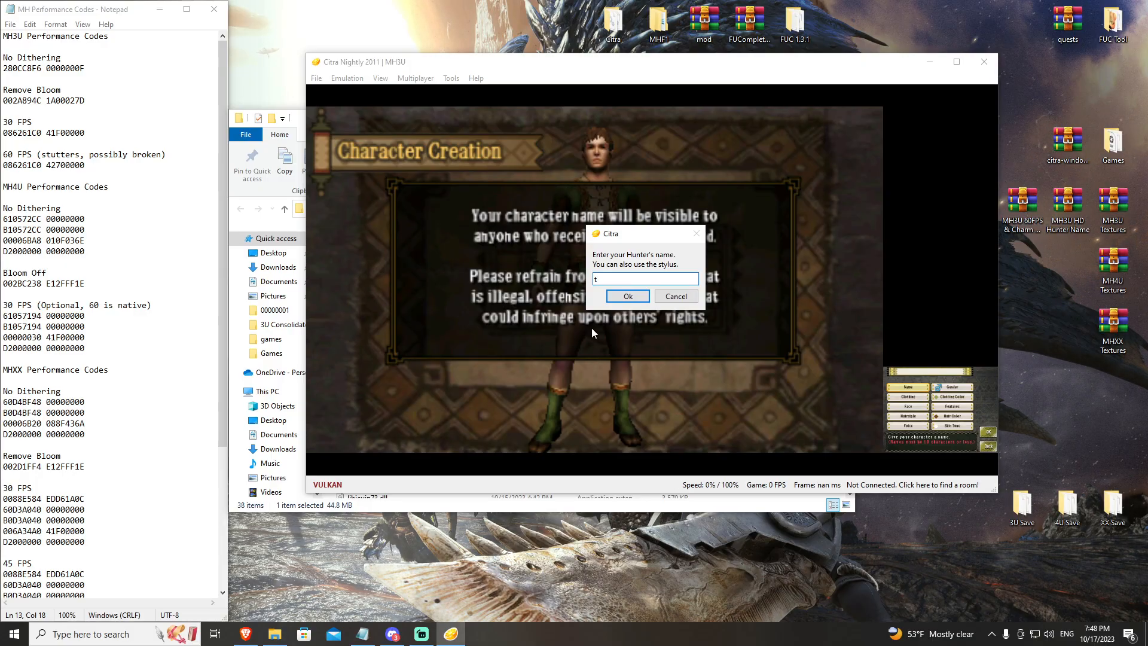
click(627, 297)
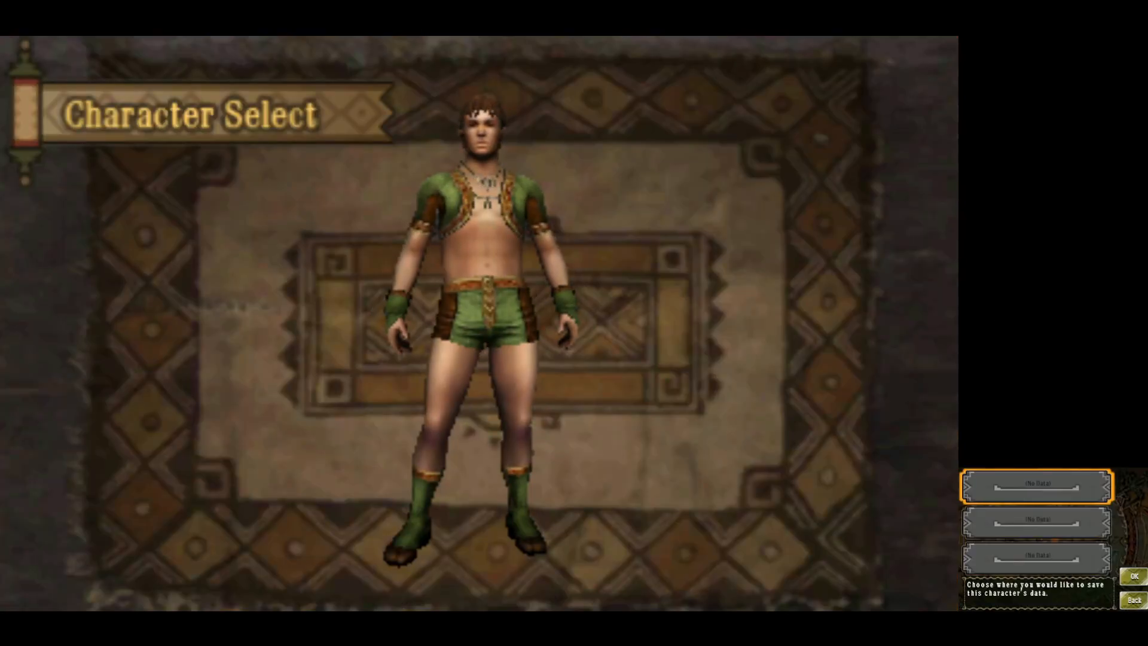
click(1130, 574)
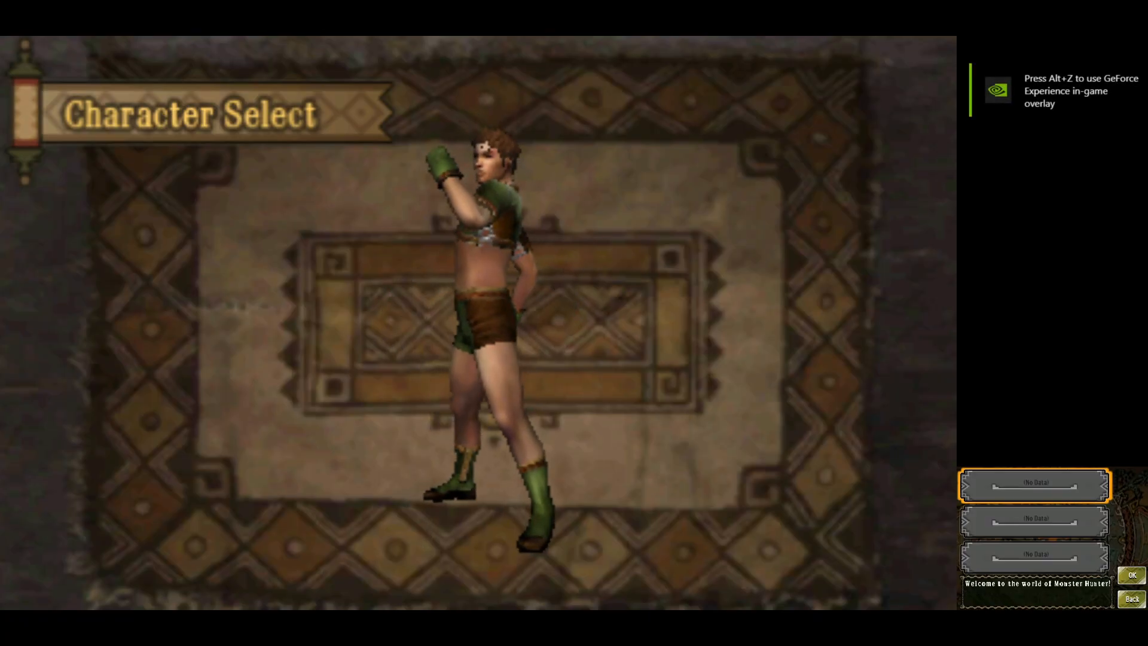
click(1130, 575)
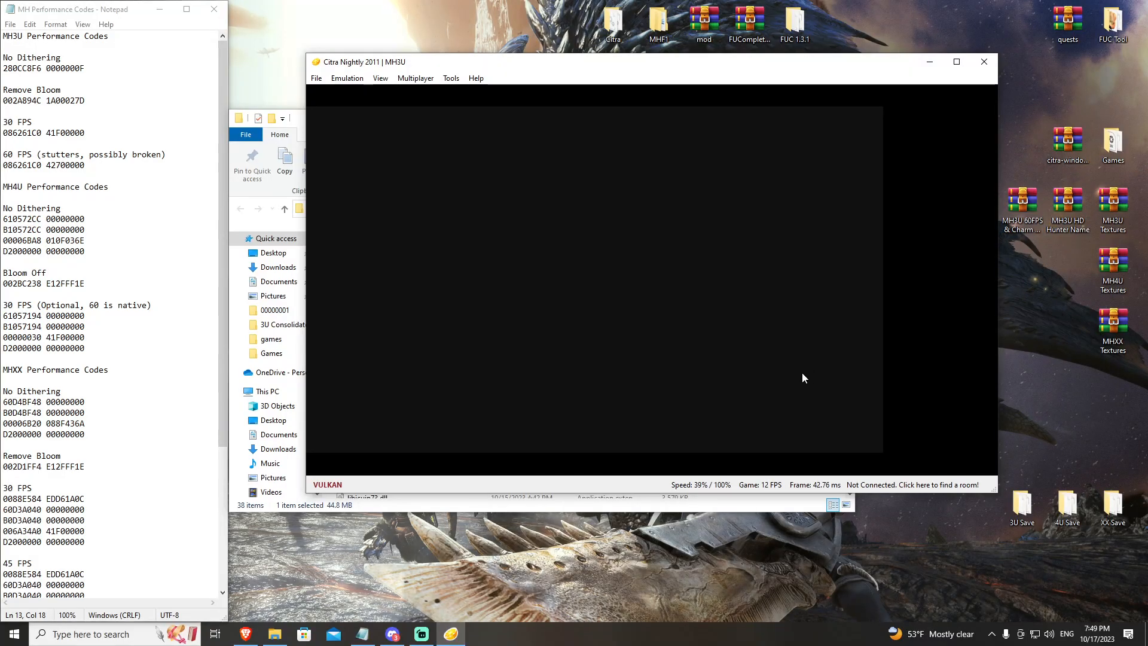
mouse_move(764, 490)
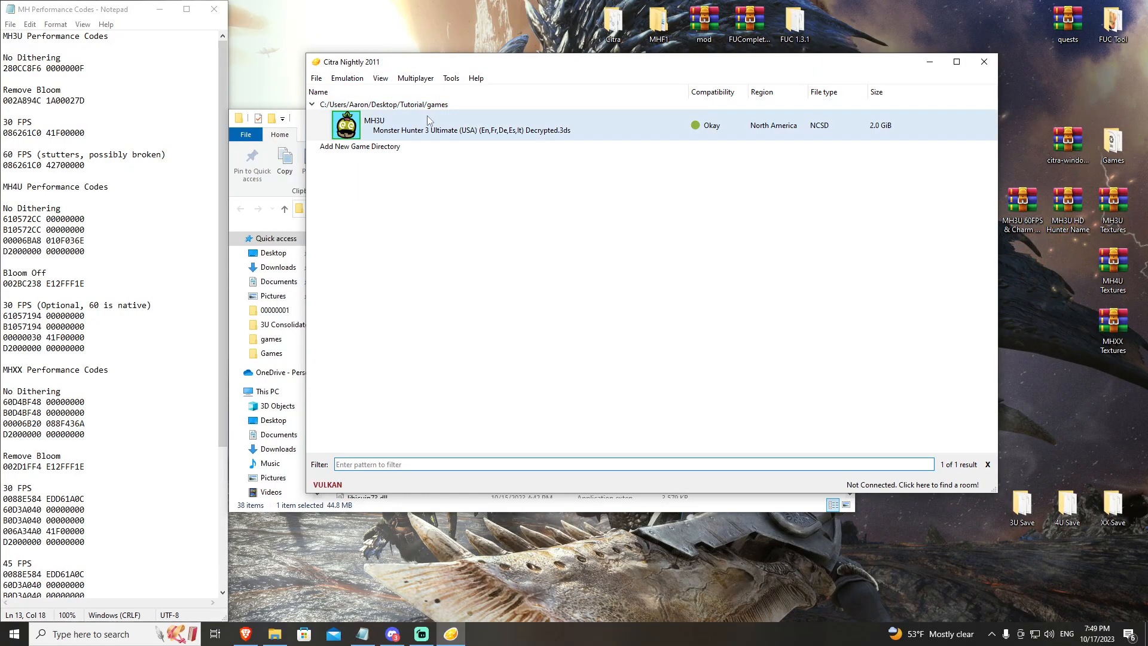
mouse_move(420, 133)
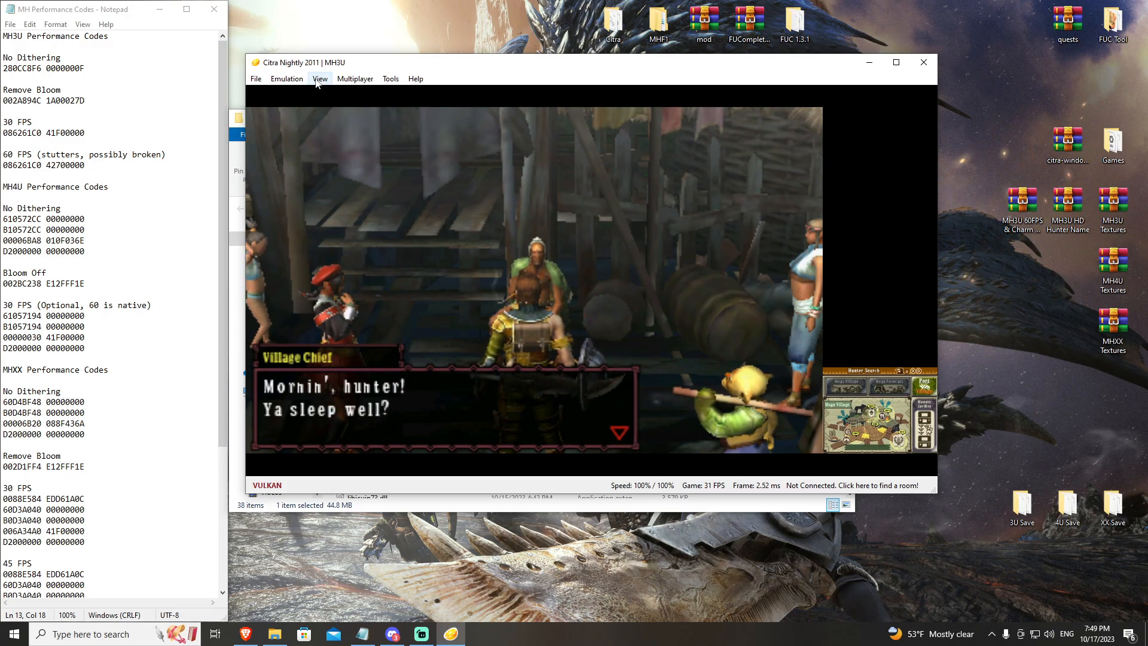
- Set Internal Resolution to 3x Native (1200x720) and switch the game to fullscreen
click(286, 79)
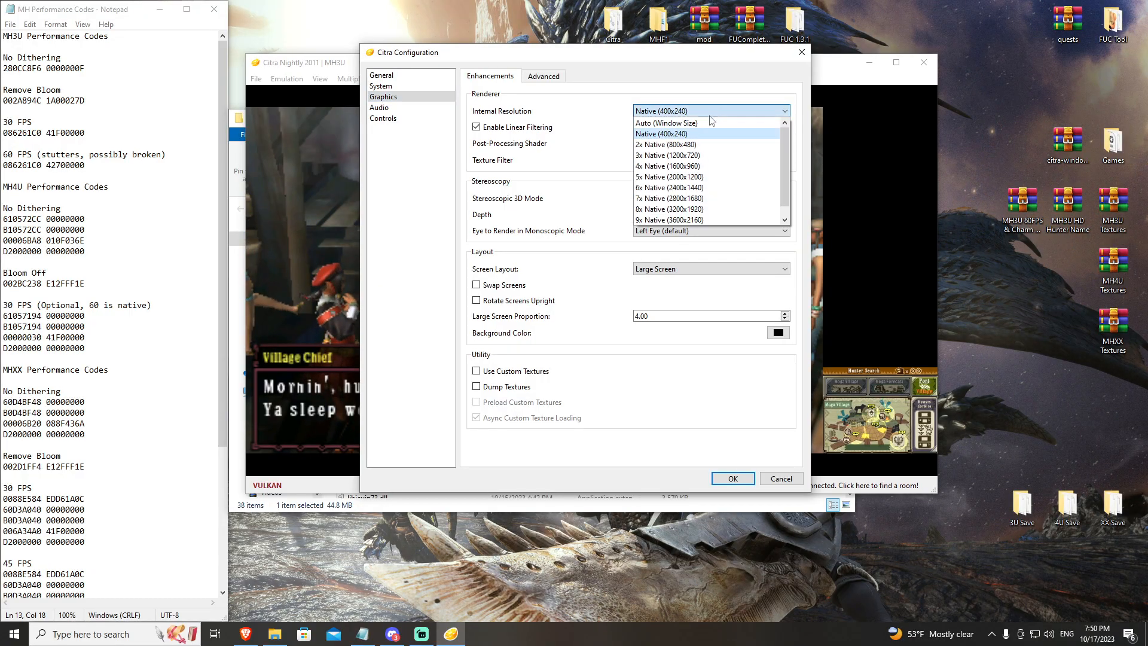
mouse_move(694, 155)
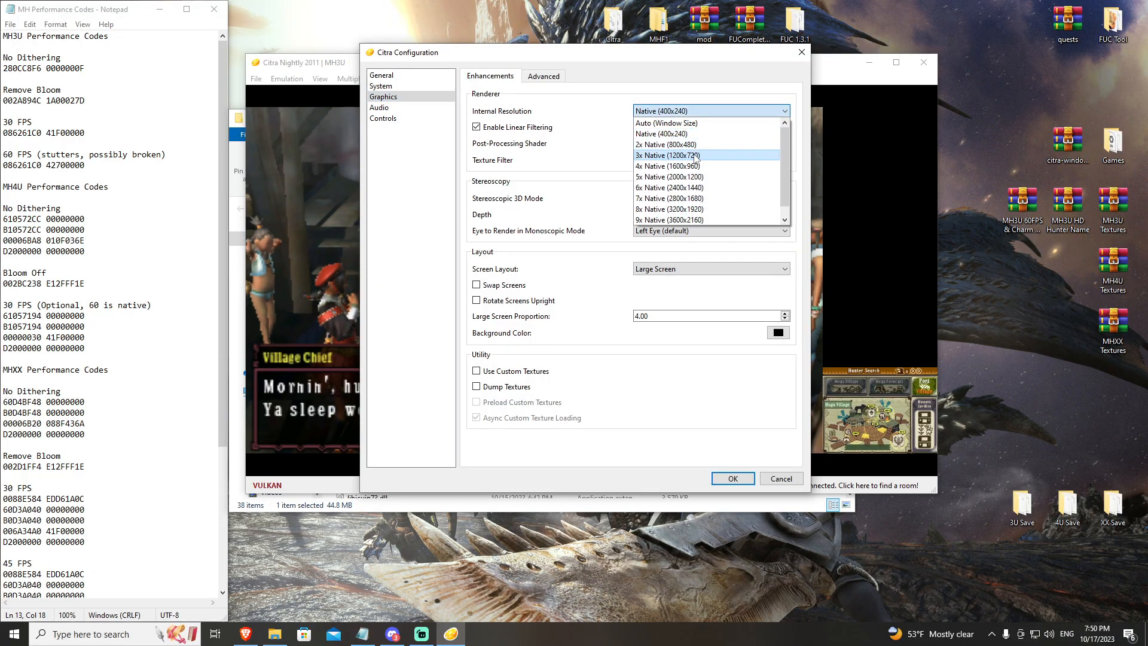
click(667, 154)
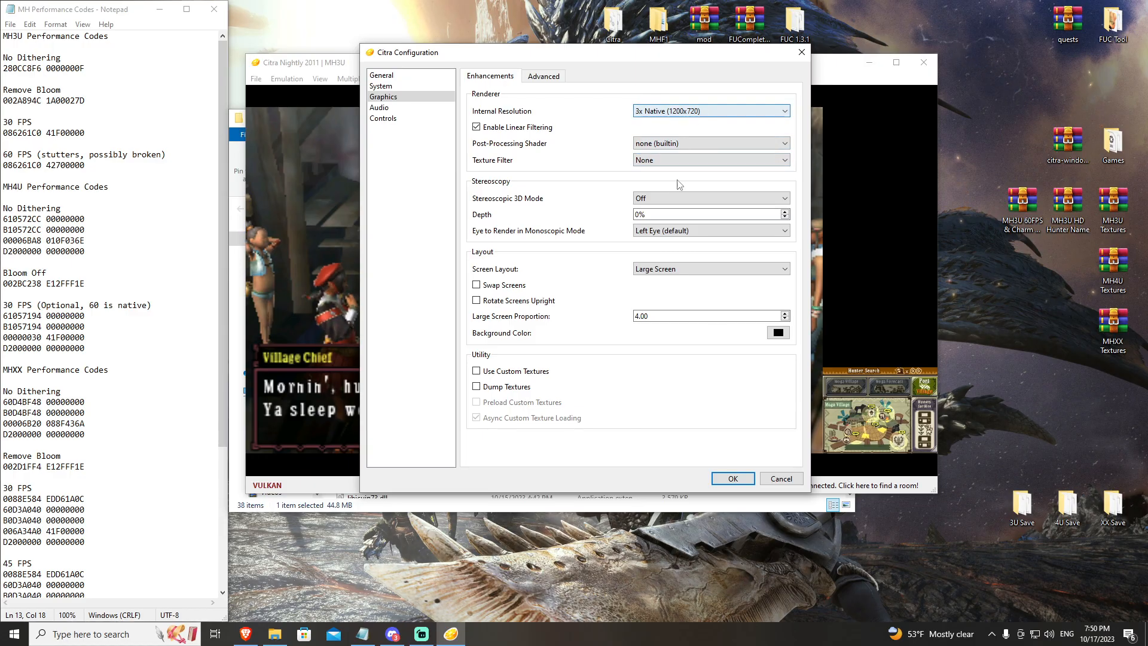
click(731, 478)
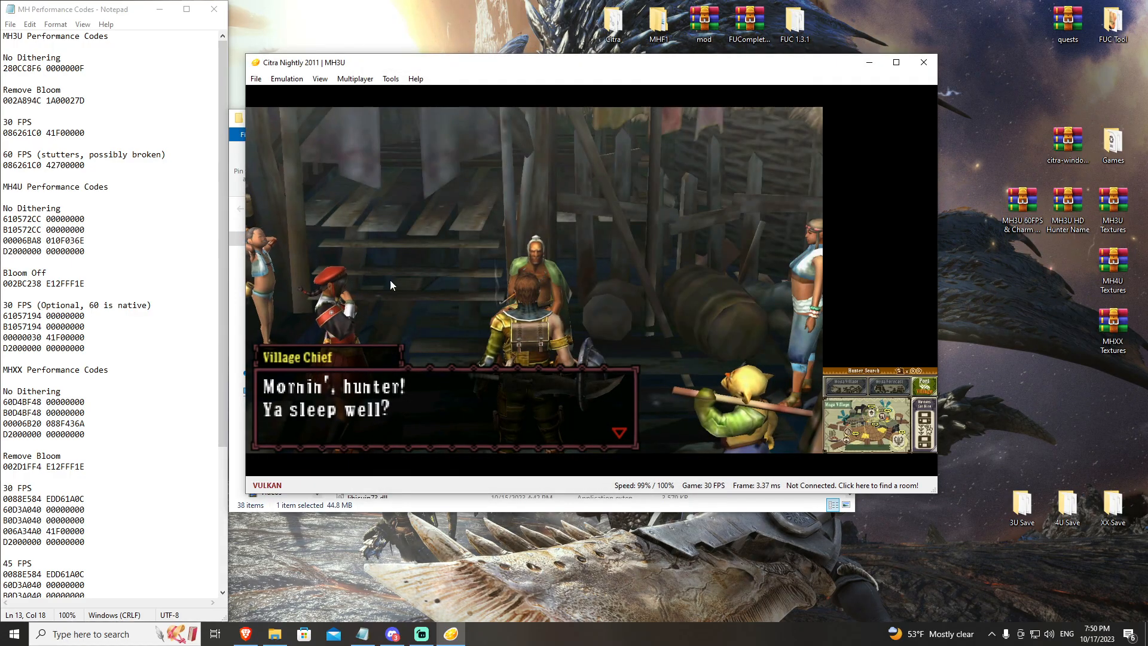
click(319, 79)
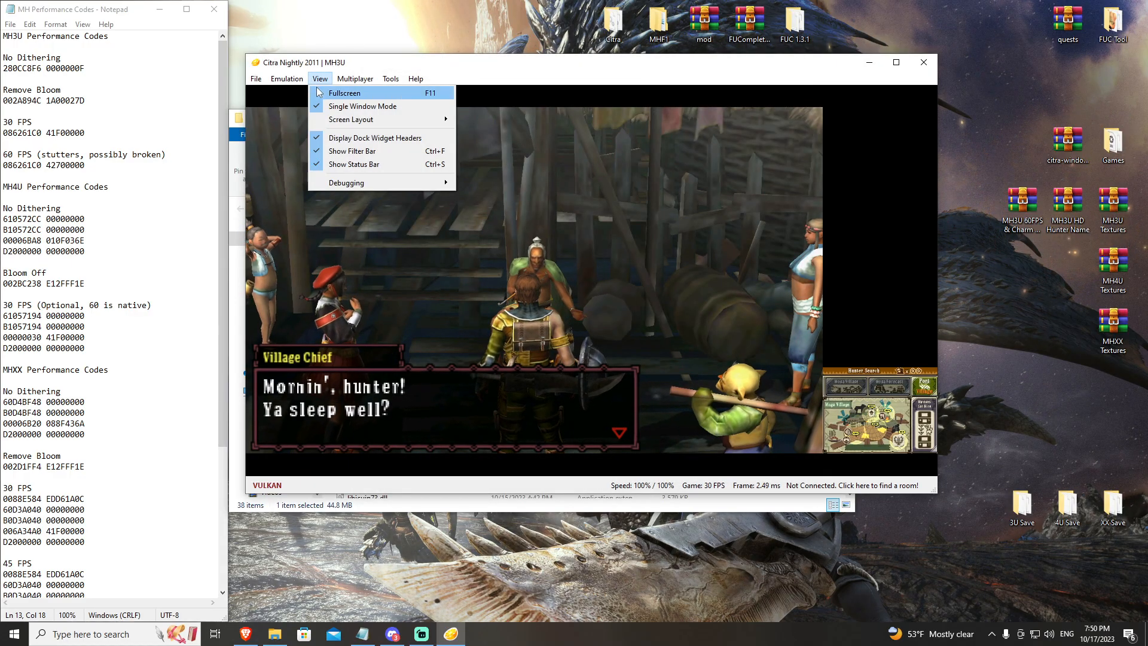
click(344, 92)
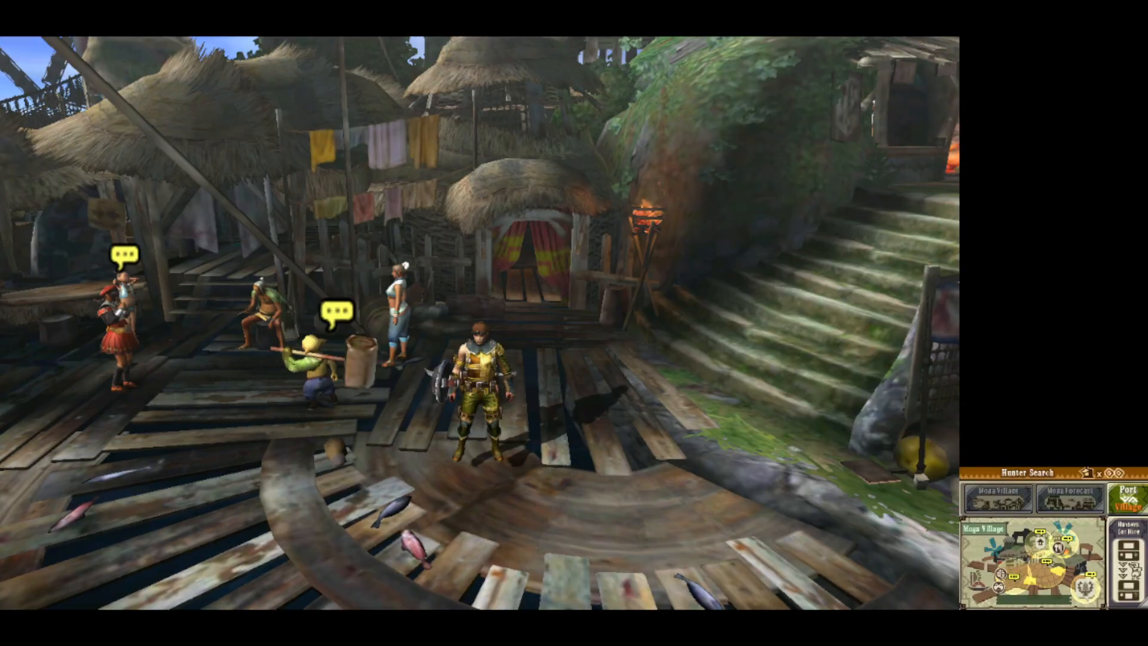
- Stop the running MH3U emulation, returning to Citra's game list
click(286, 79)
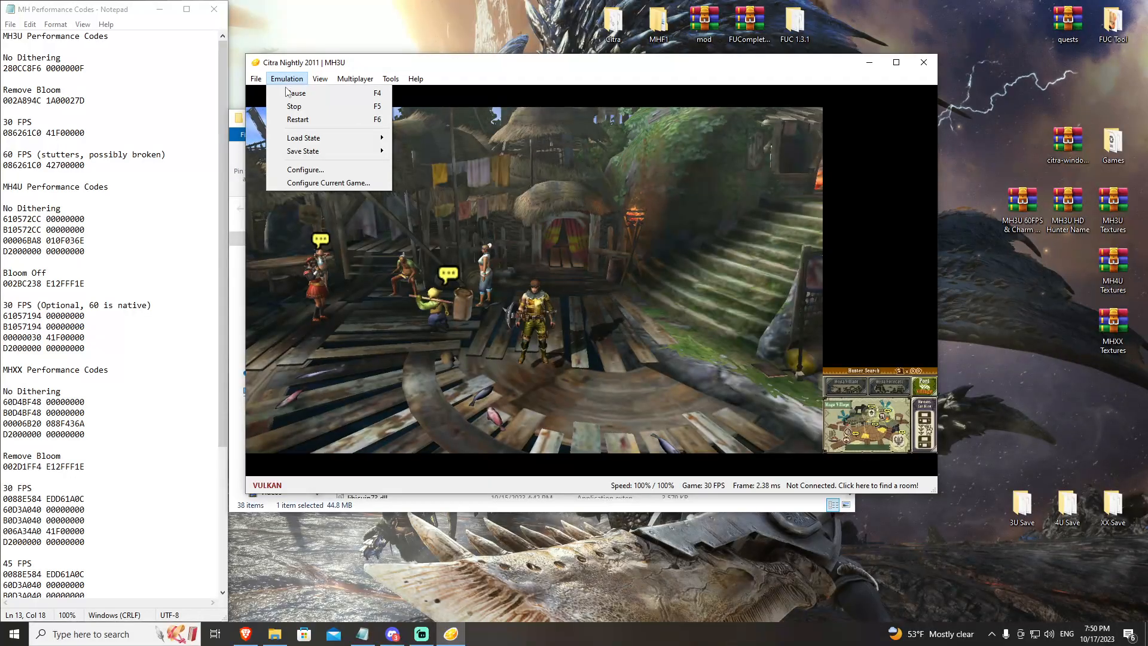
mouse_move(294, 106)
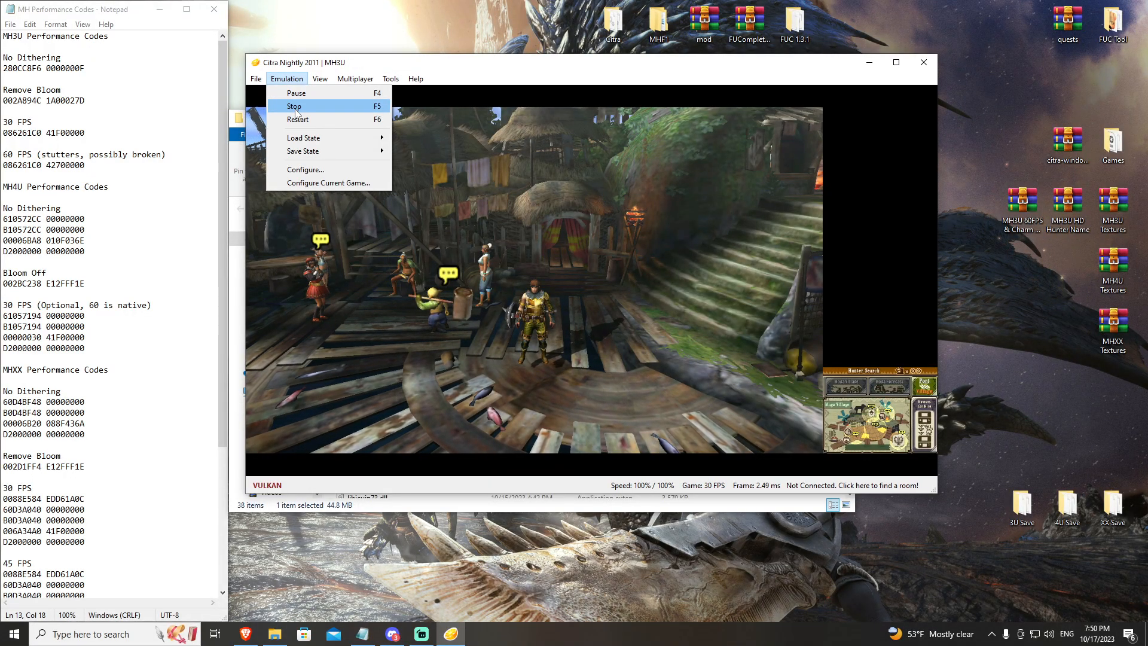
click(294, 106)
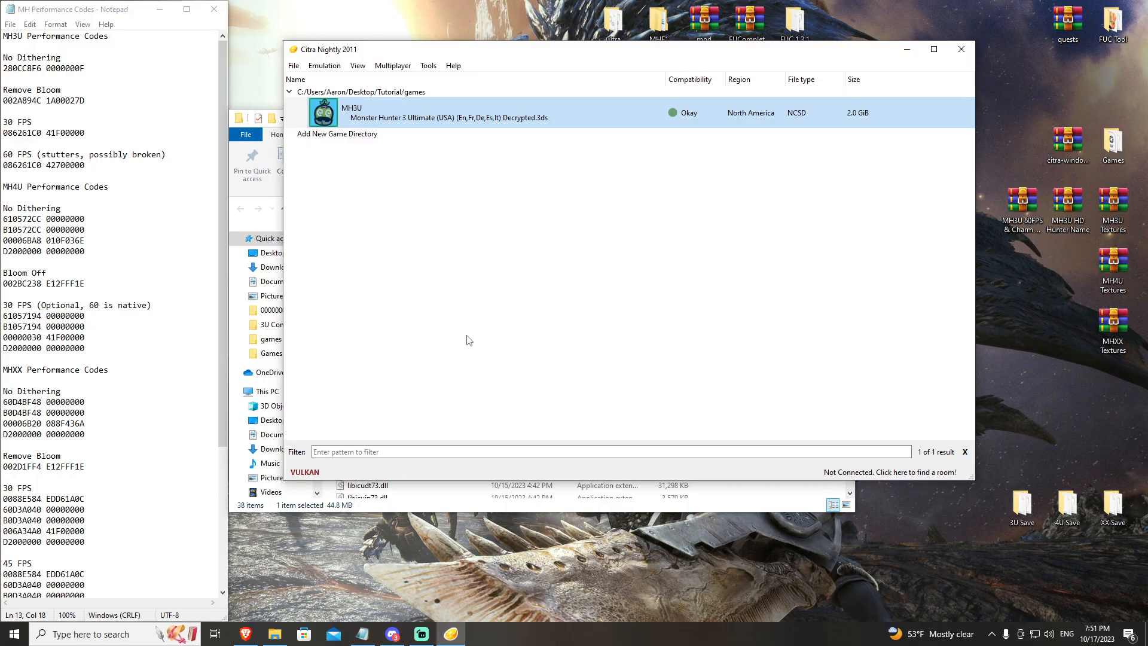
mouse_move(547, 244)
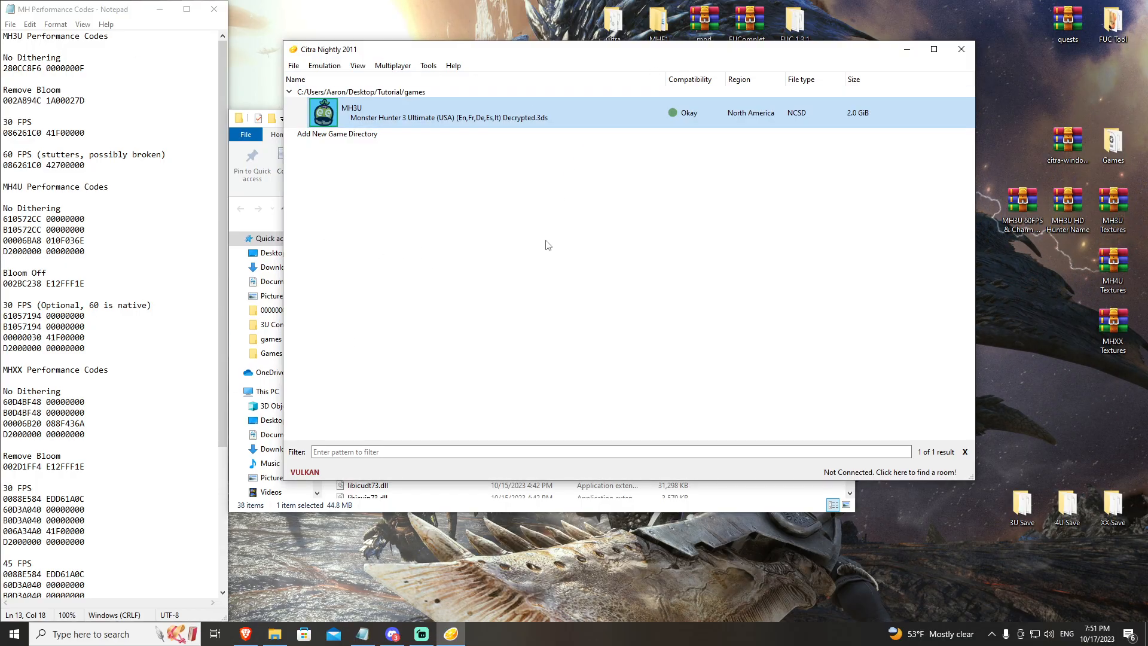
mouse_move(701, 57)
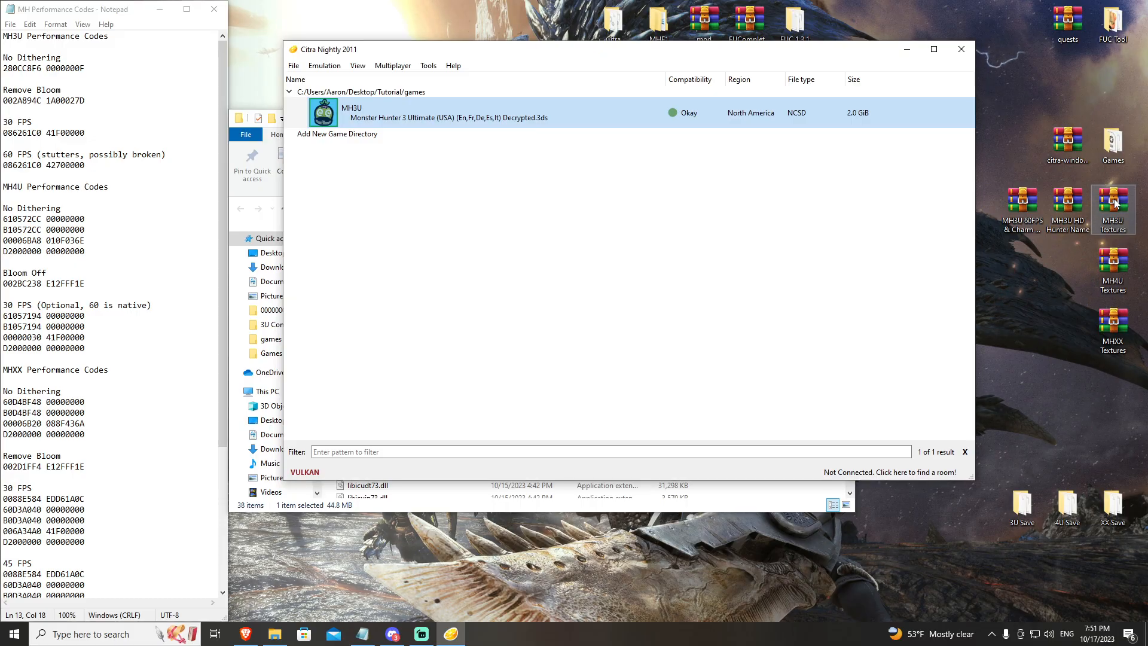
mouse_move(1112, 201)
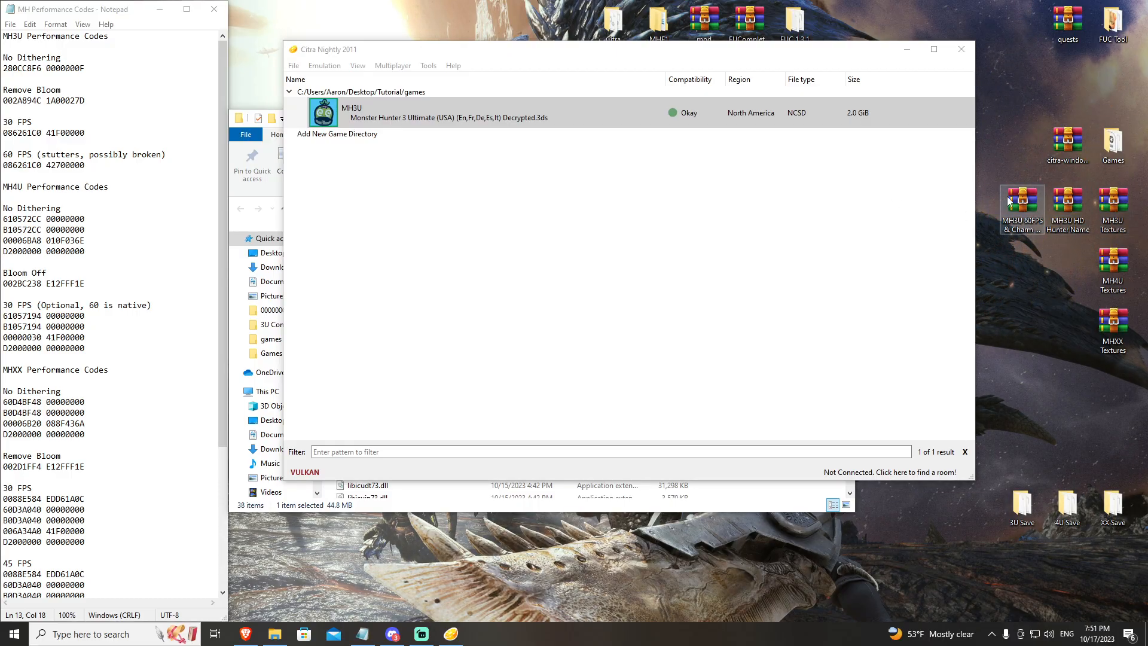
mouse_move(1112, 213)
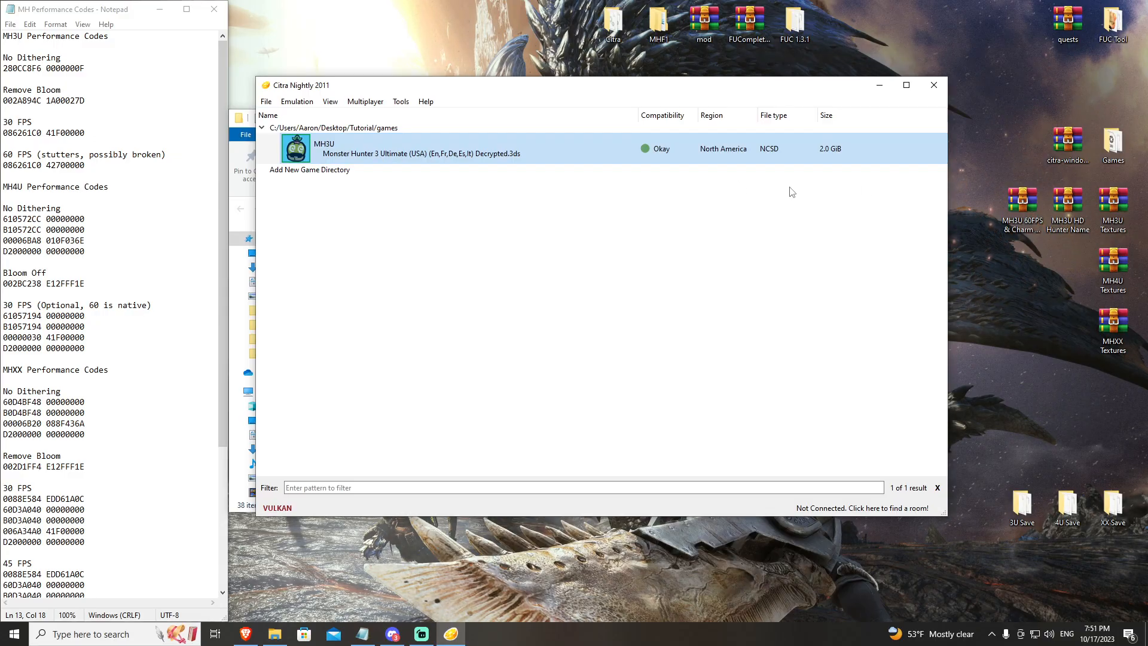
mouse_move(359, 147)
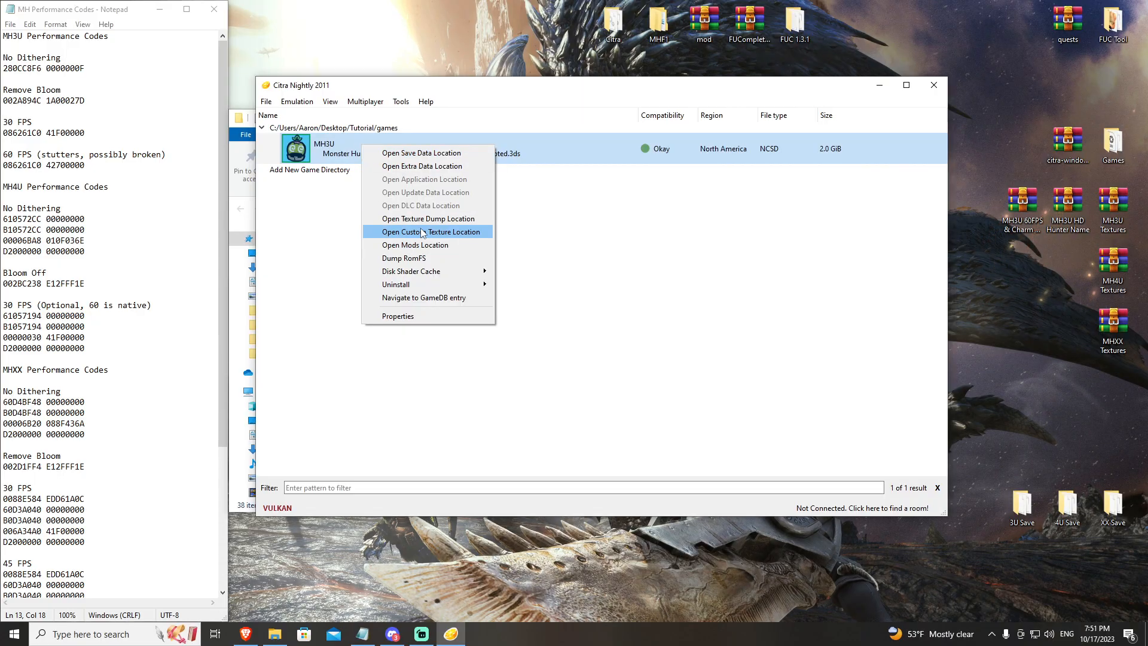
mouse_move(434, 235)
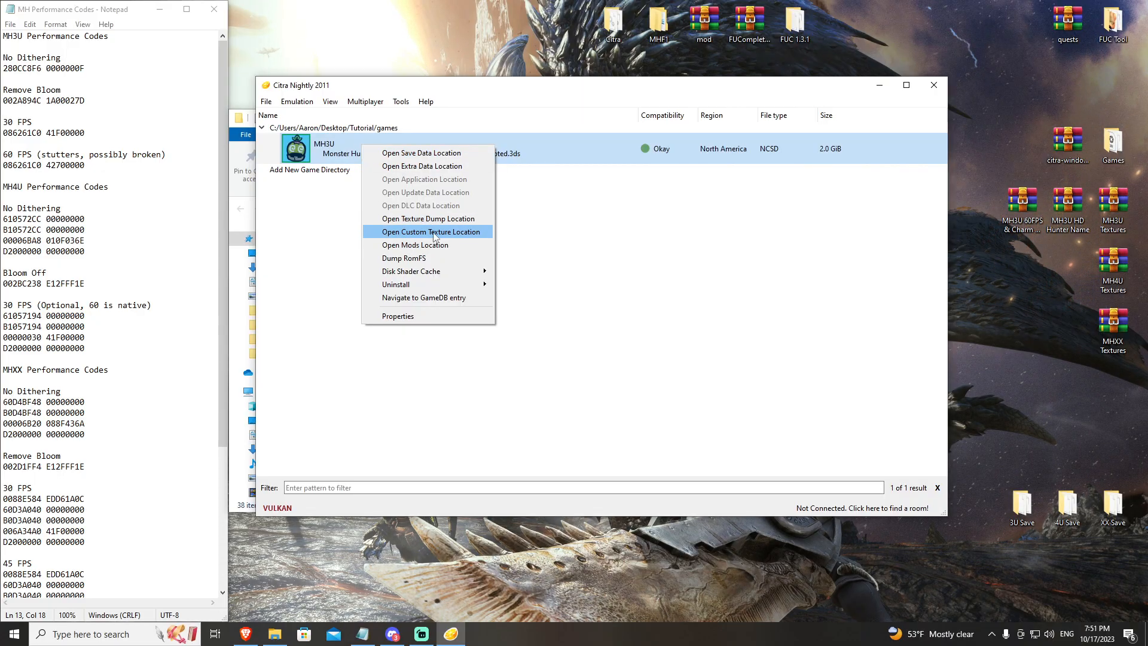
click(431, 231)
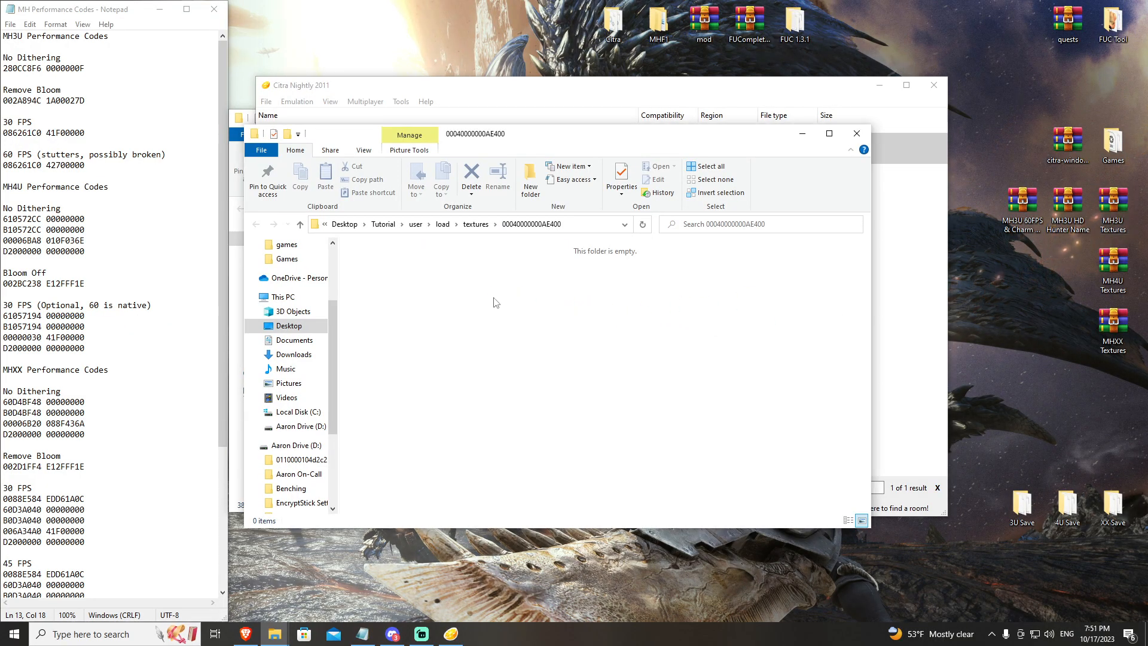
right_click(379, 266)
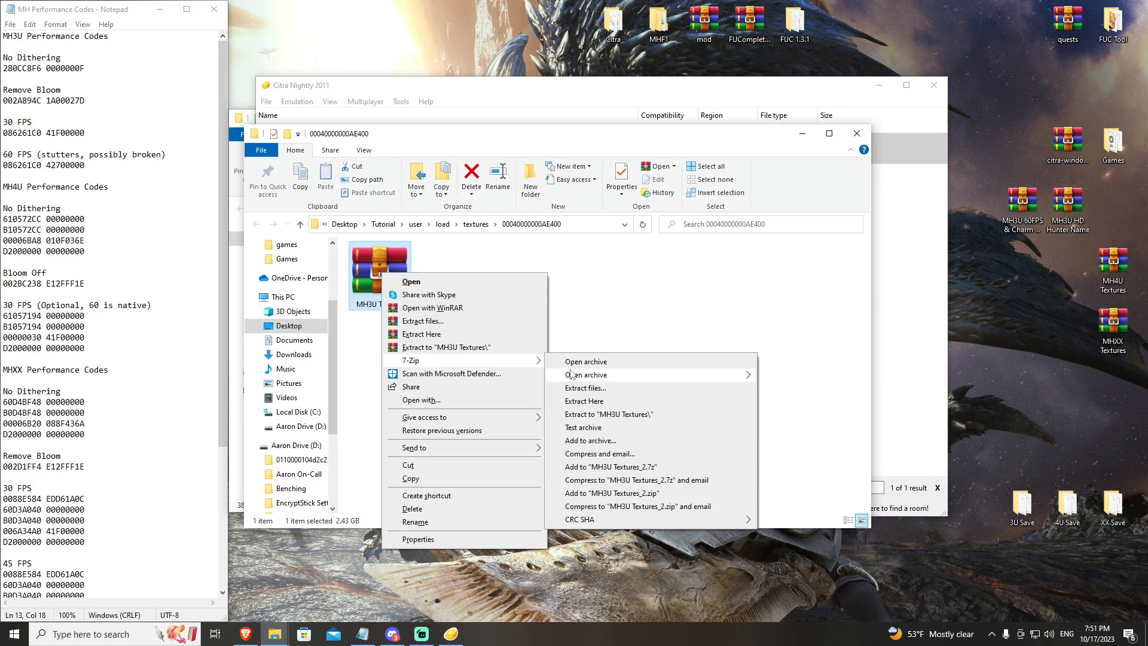
click(585, 388)
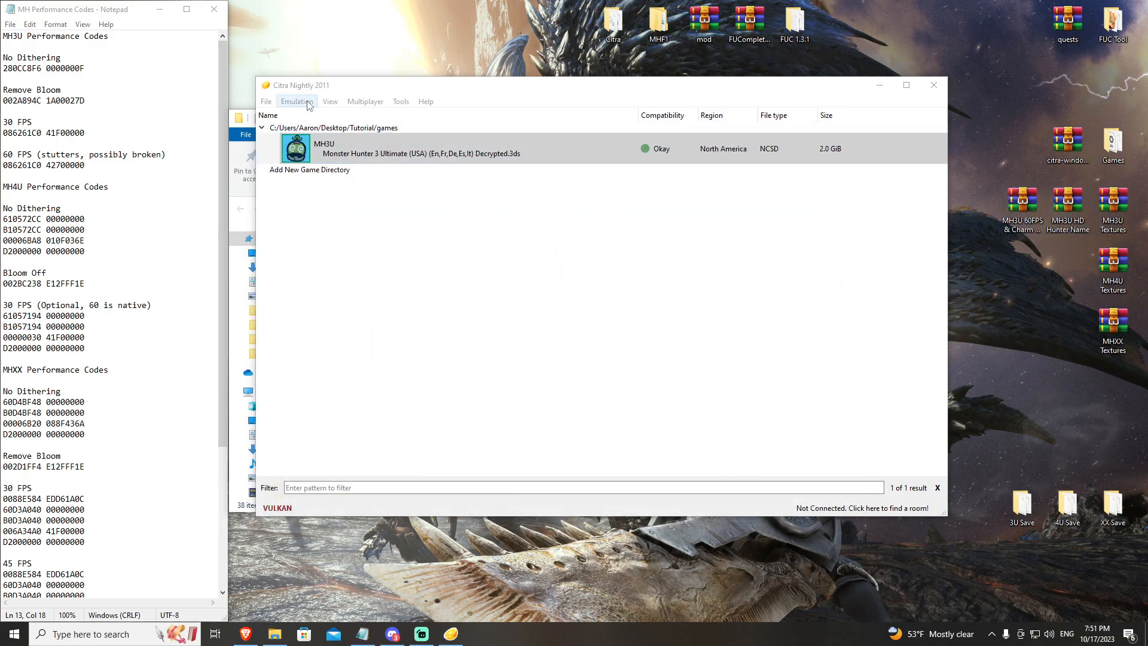
- Enable Use Custom Textures and Async Custom Texture Loading in the Graphics configuration
click(297, 101)
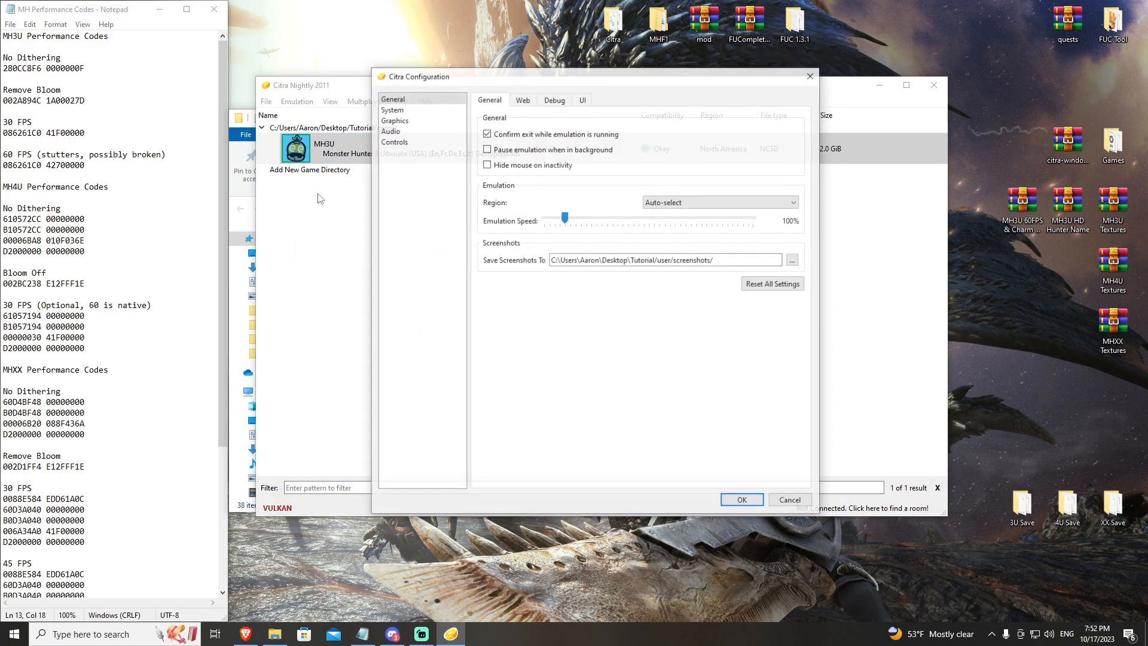
click(395, 120)
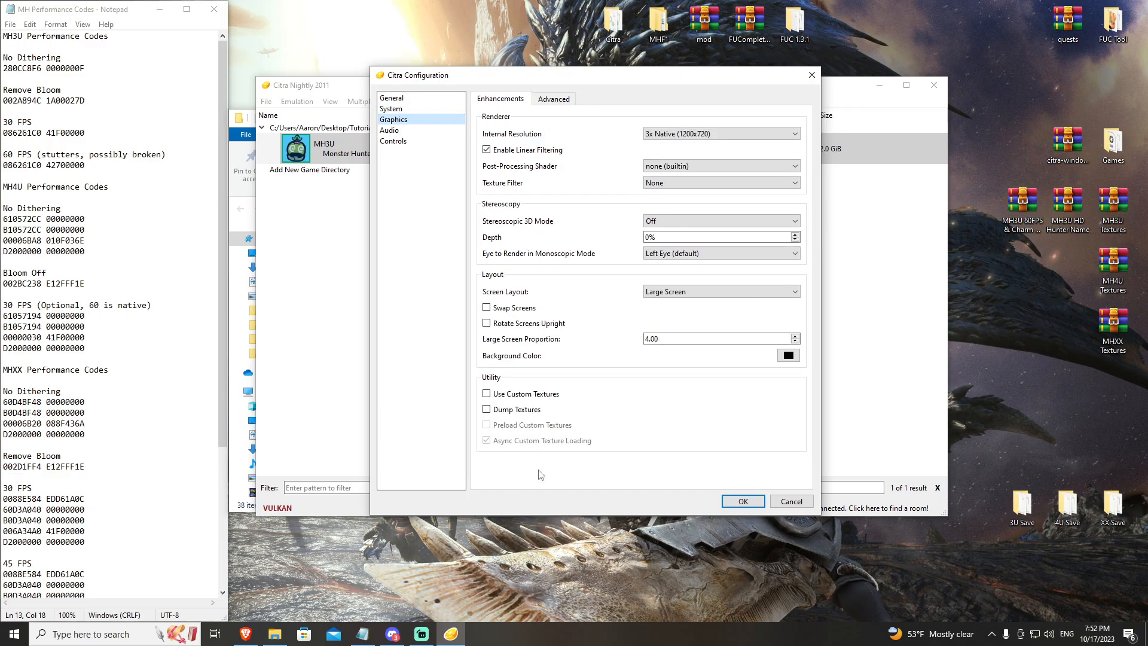
click(486, 393)
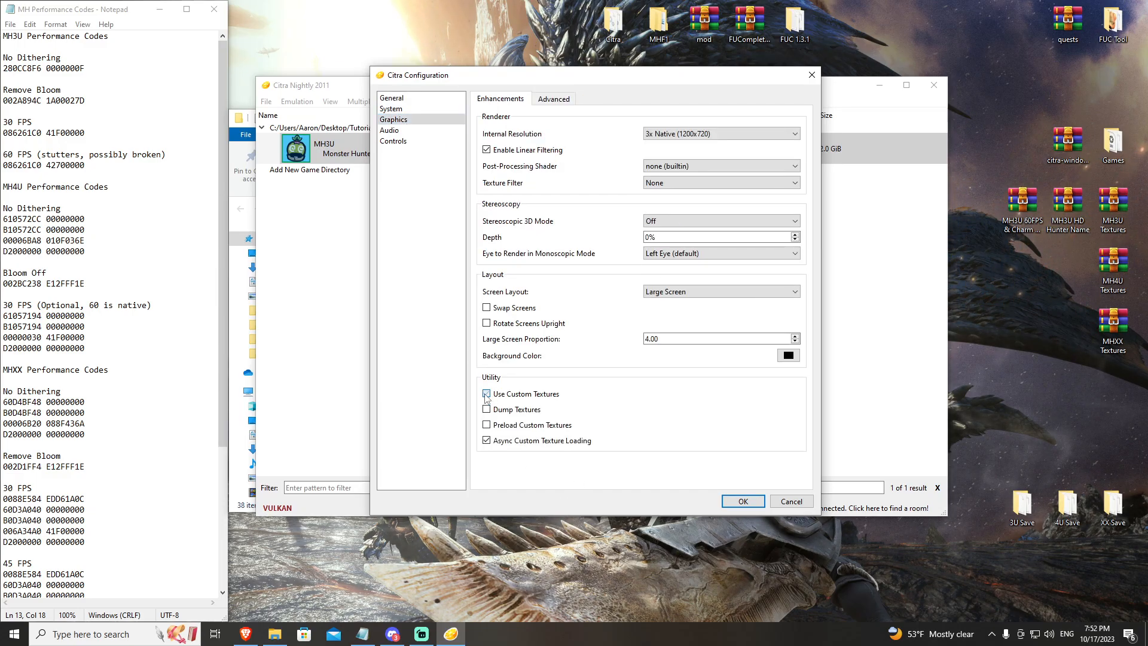
click(487, 393)
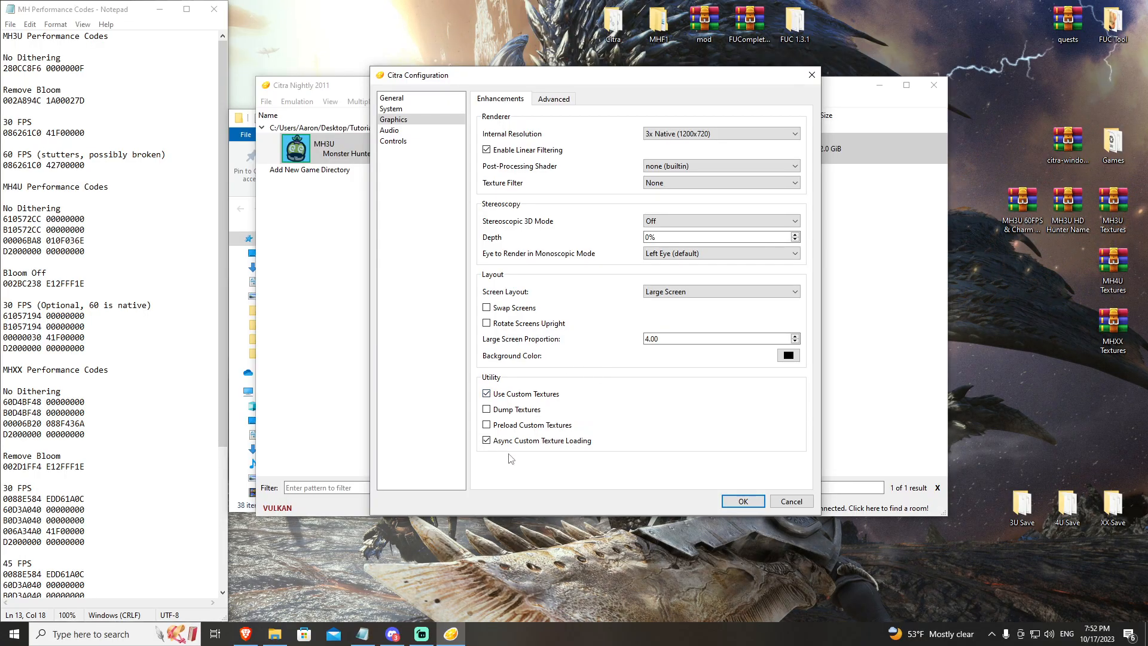
mouse_move(495, 447)
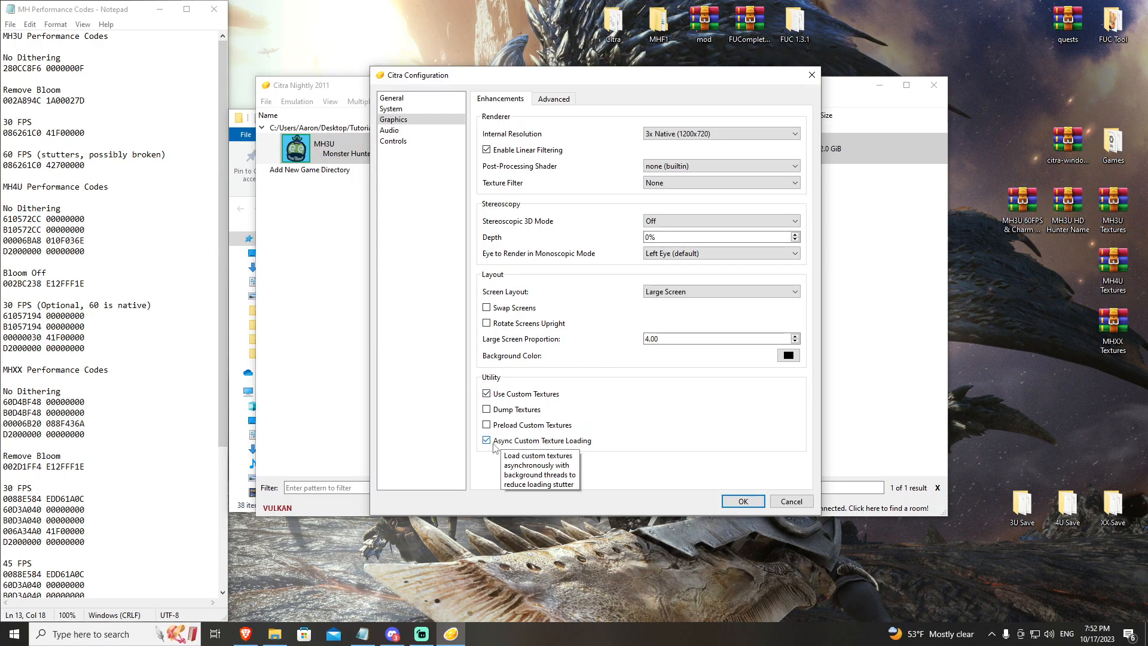
mouse_move(513, 444)
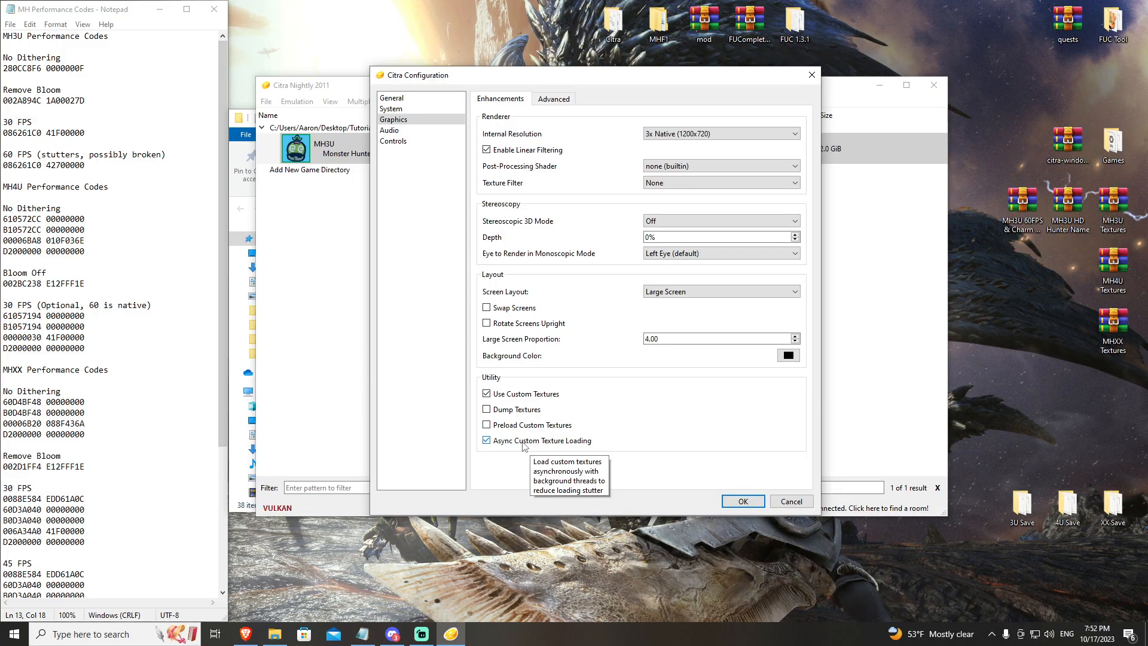
mouse_move(537, 447)
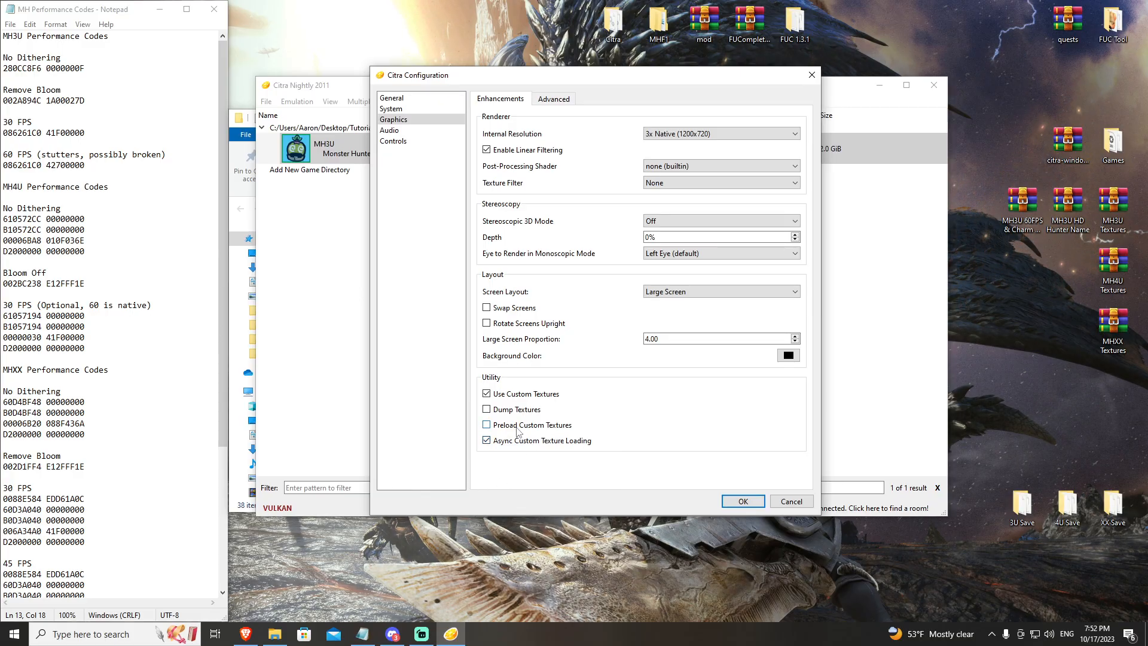
mouse_move(520, 440)
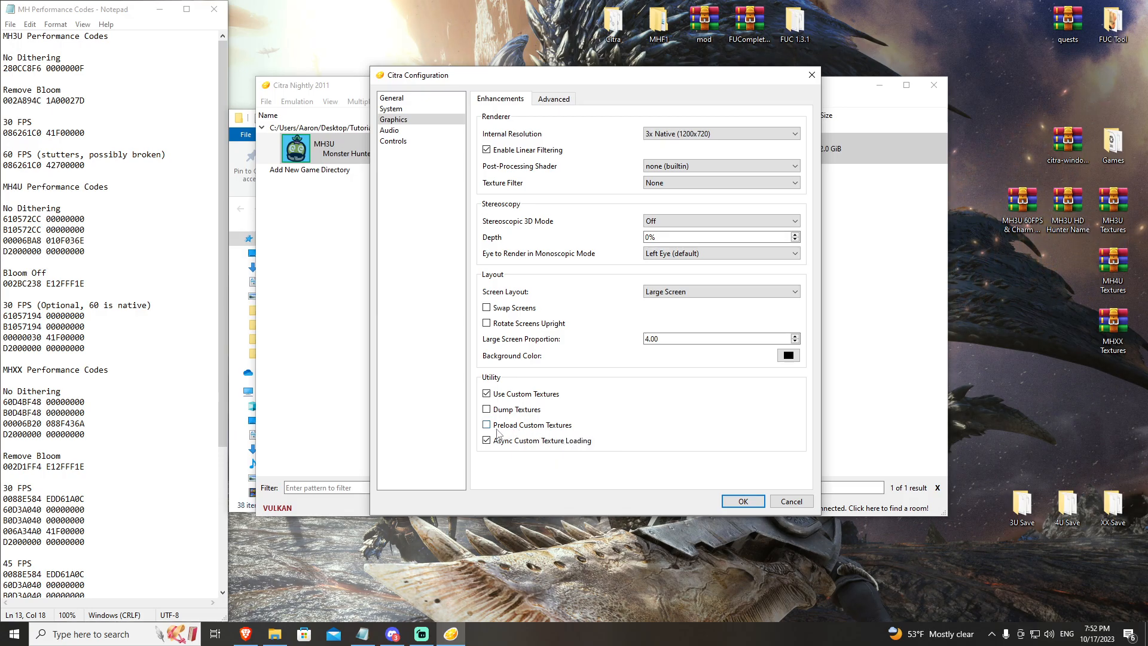
mouse_move(681, 426)
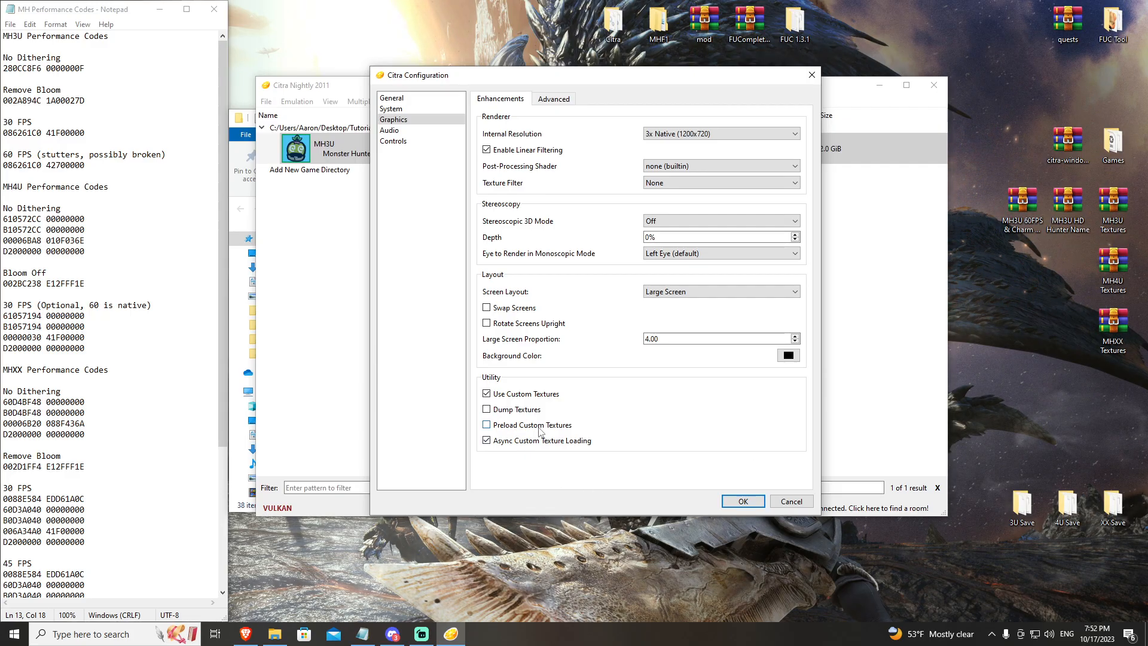
mouse_move(534, 424)
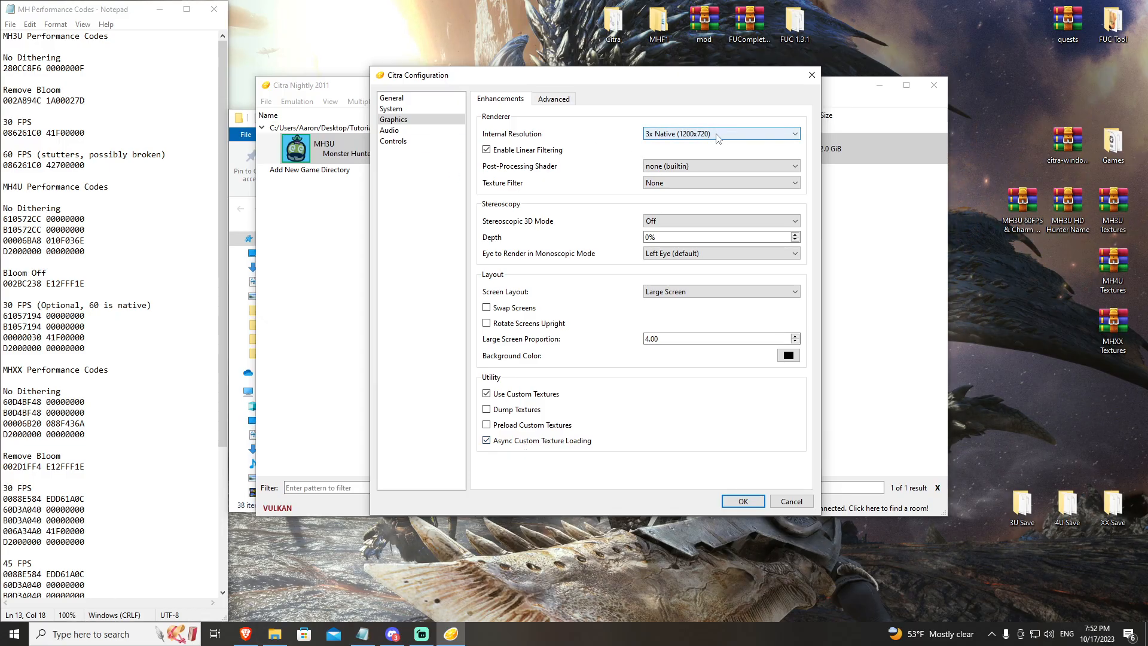
- Set Internal Resolution to 10x Native (4000x2400) and confirm the configuration
click(720, 133)
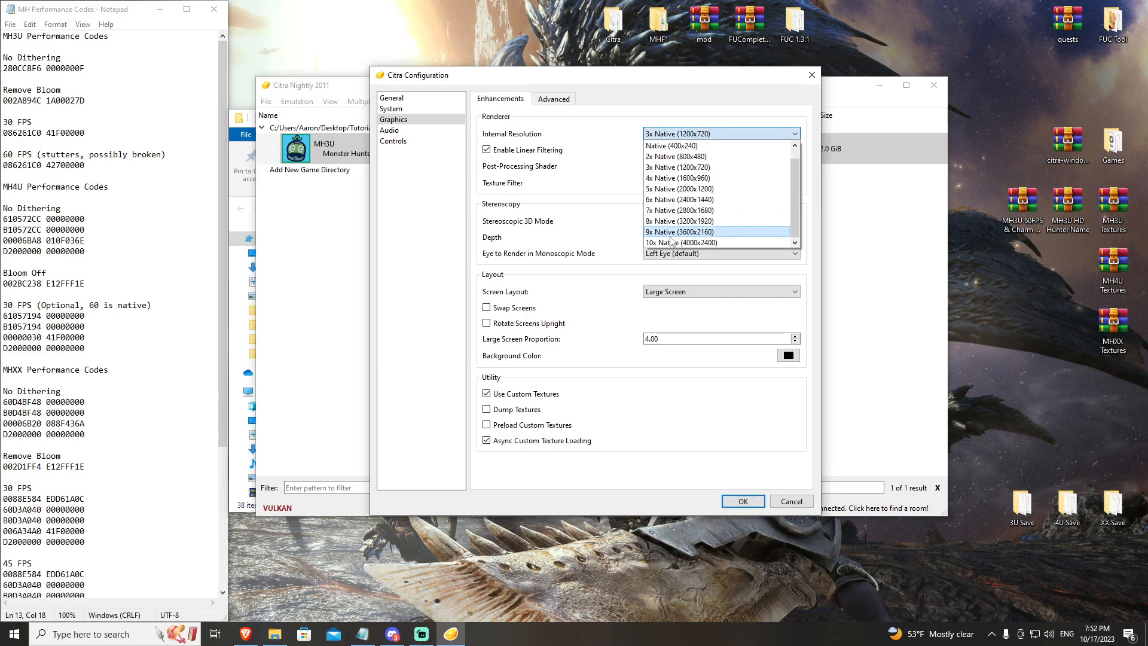
mouse_move(680, 243)
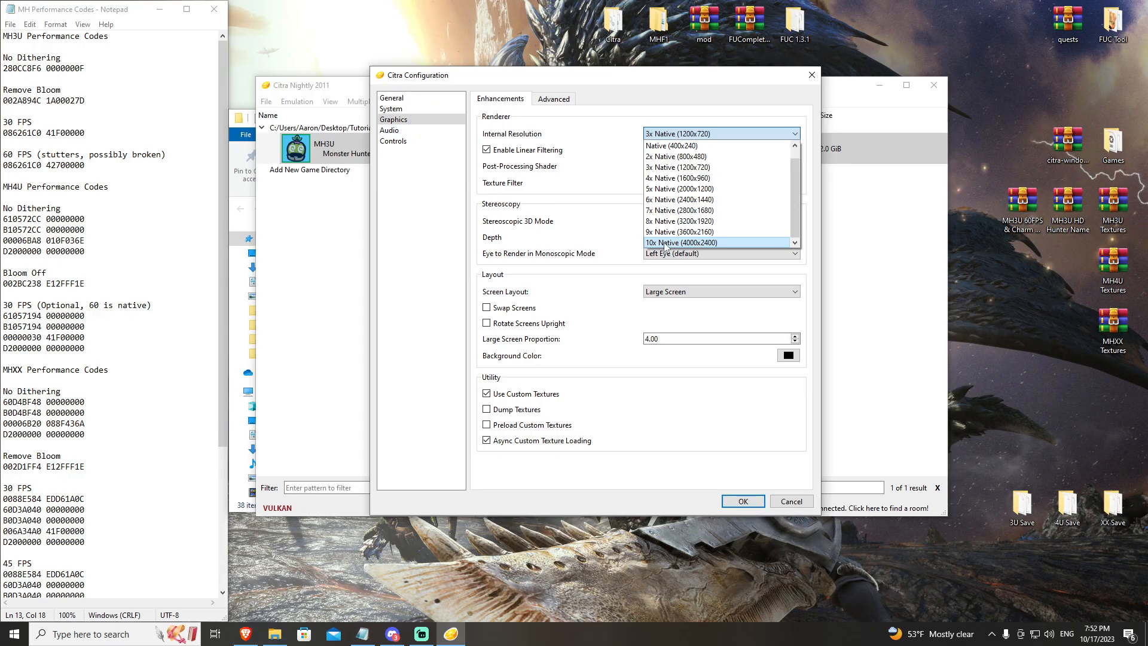
click(680, 242)
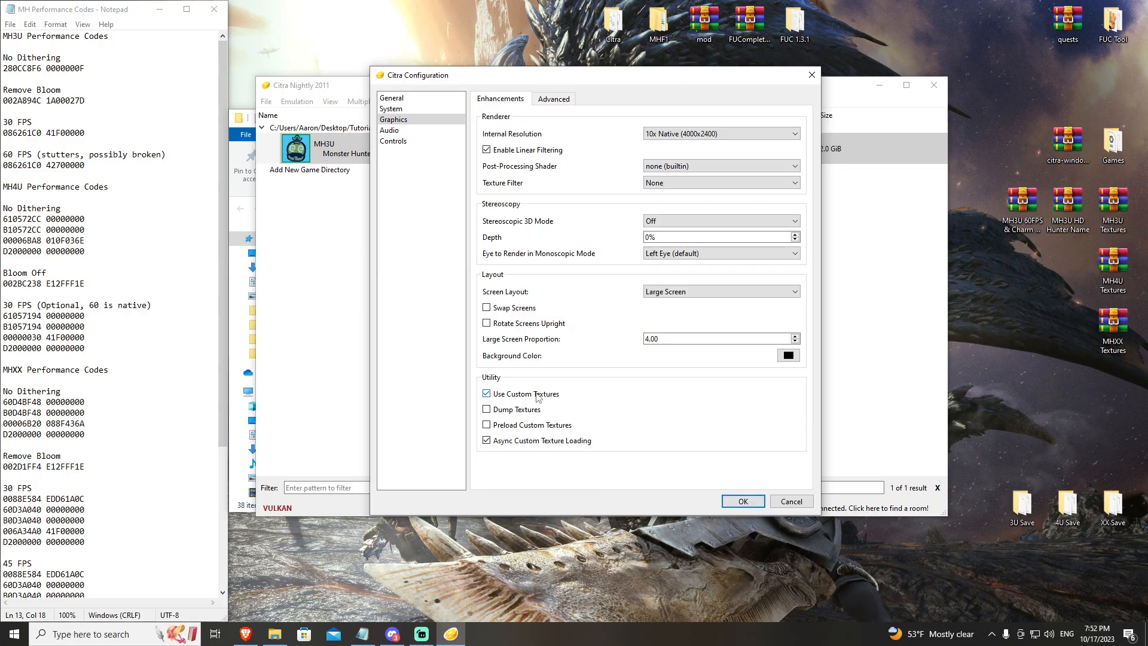
click(741, 501)
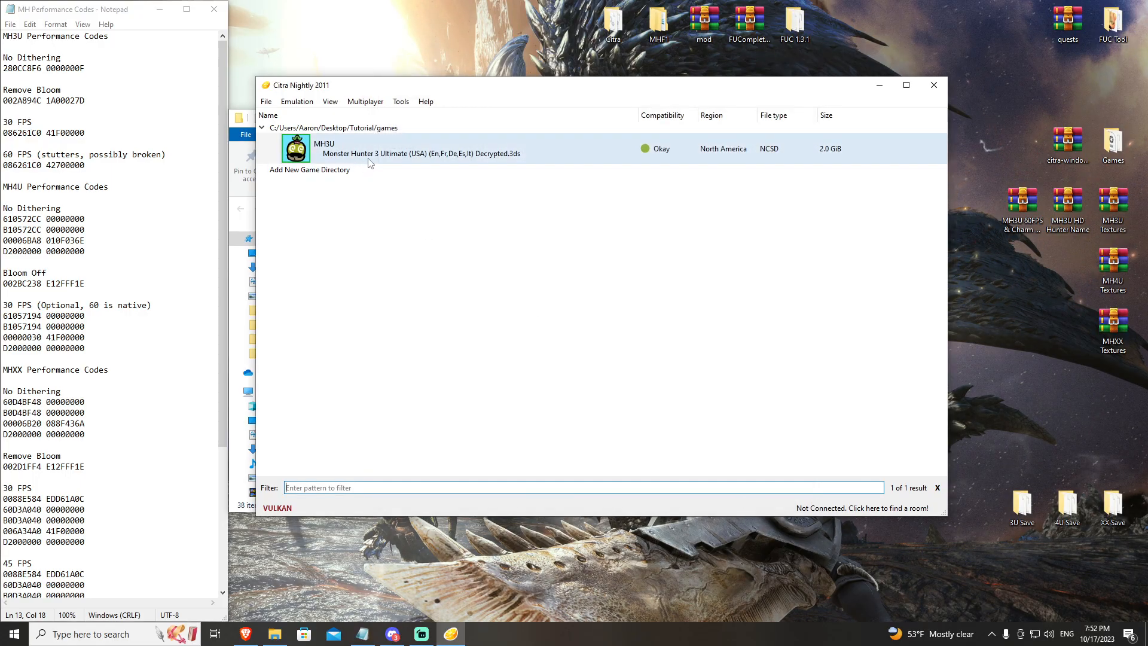
- Launch Monster Hunter 3 Ultimate from the game list and check the display options
double_click(421, 149)
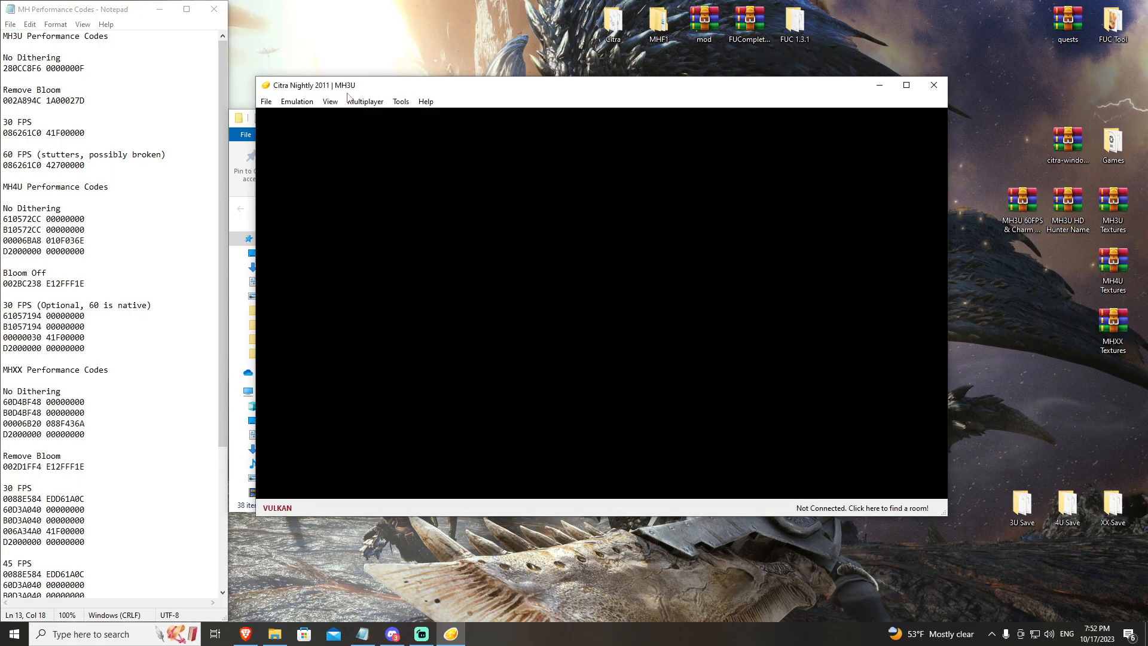
click(329, 100)
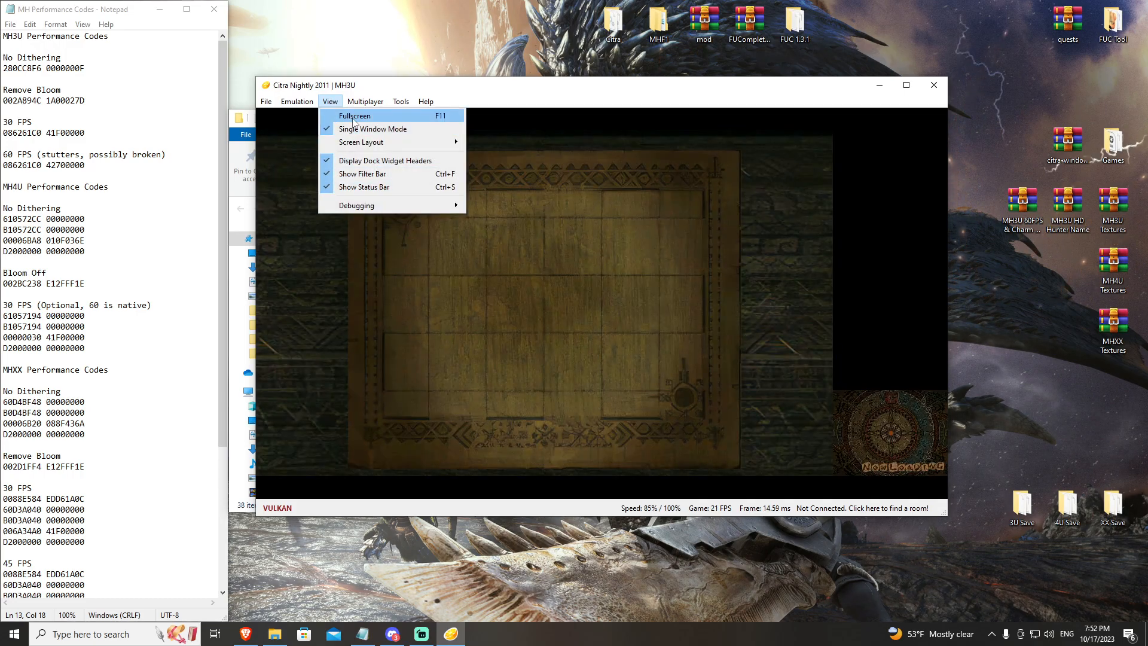
click(354, 116)
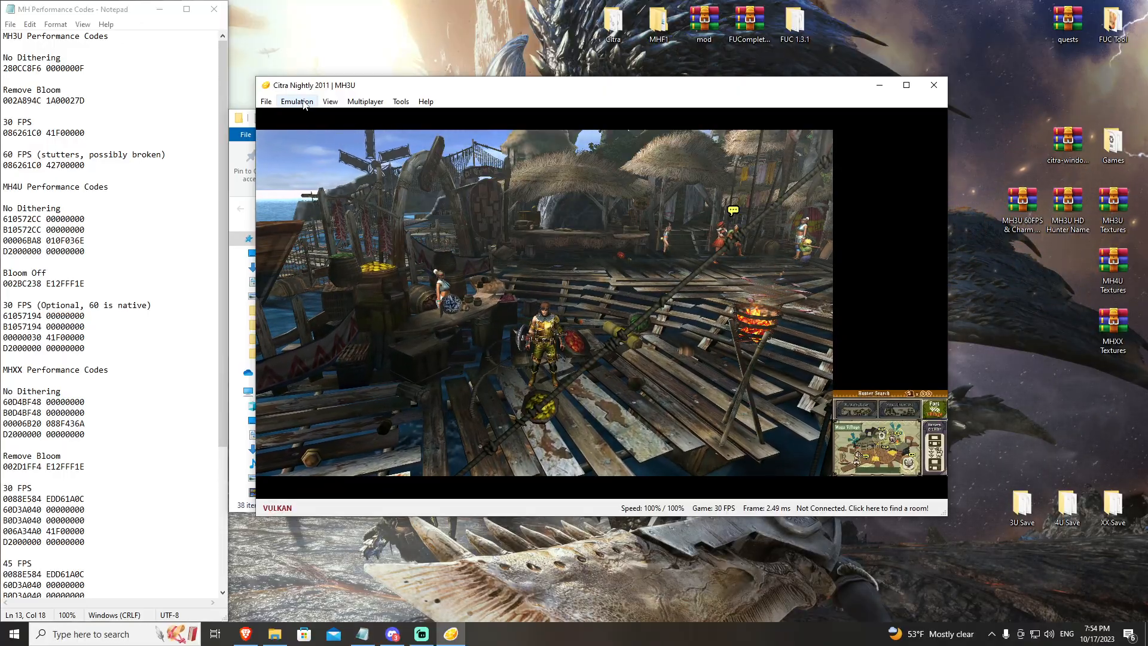
- Stop emulation and put the HD Hunter Name mod into the game's mods folder as a romfs folder
click(296, 100)
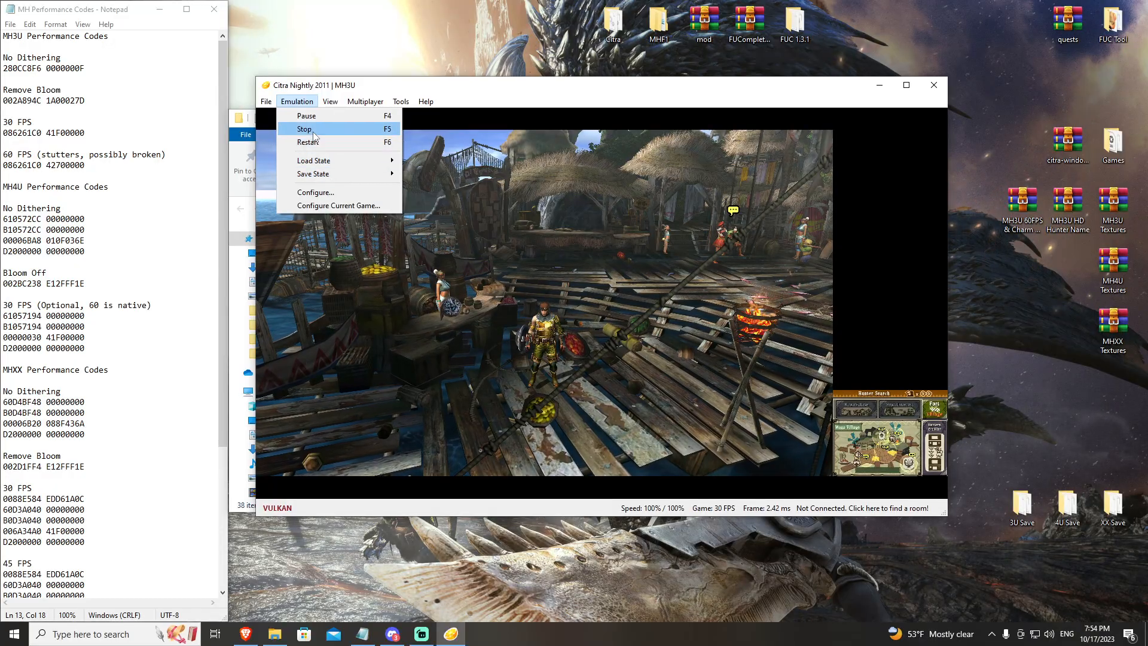
right_click(337, 149)
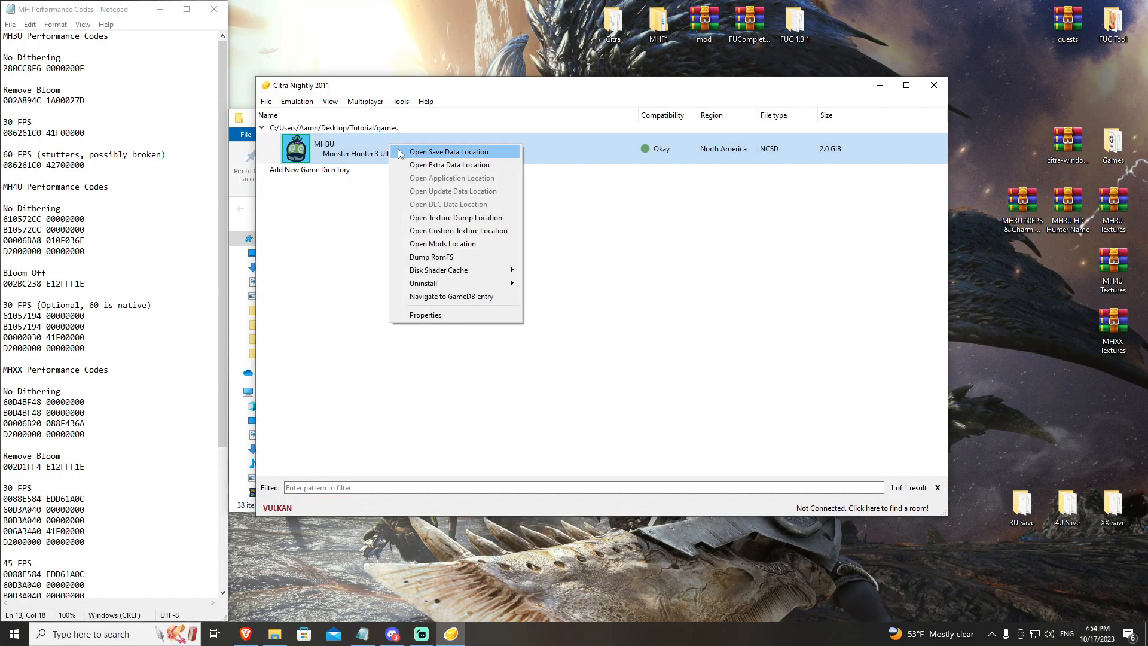
click(442, 242)
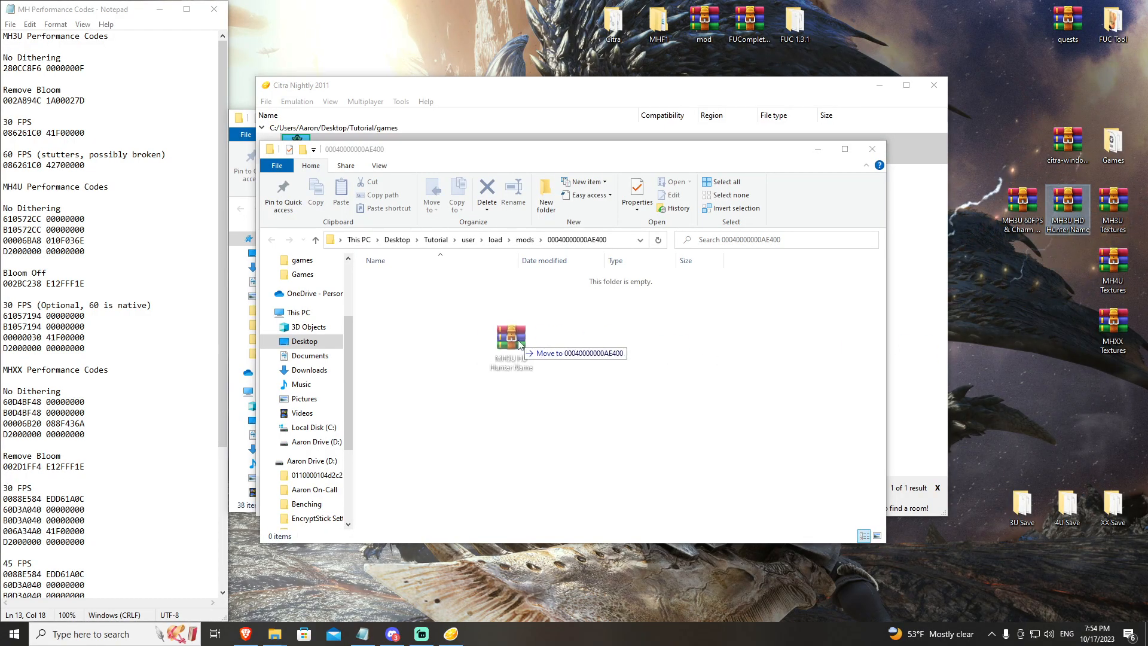
right_click(415, 277)
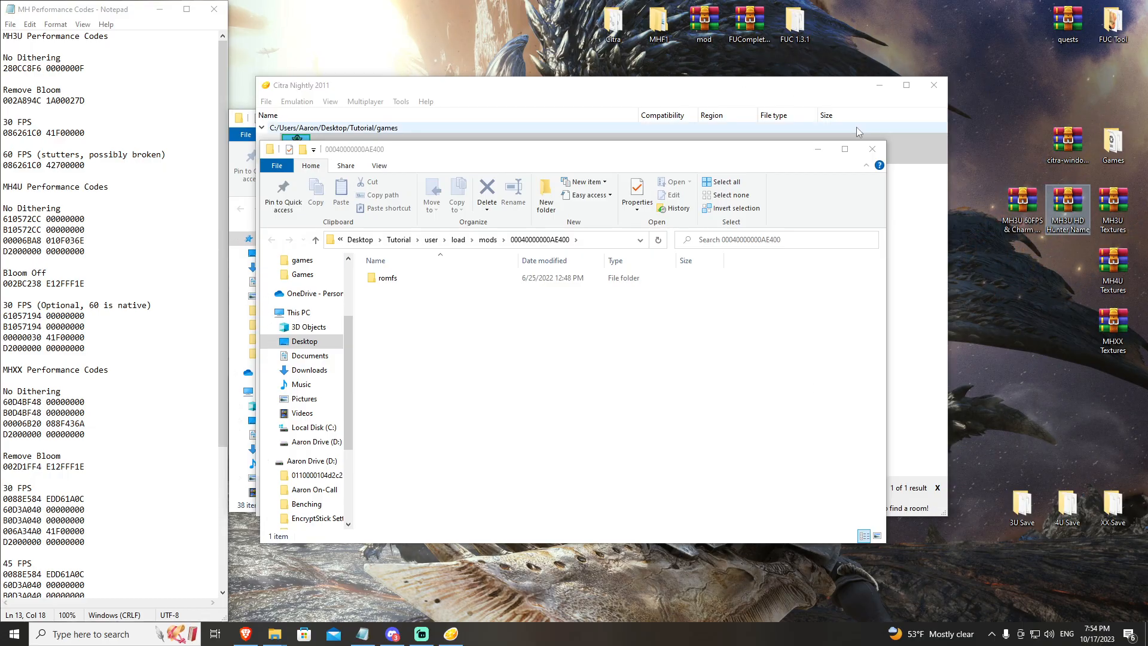
mouse_move(516, 320)
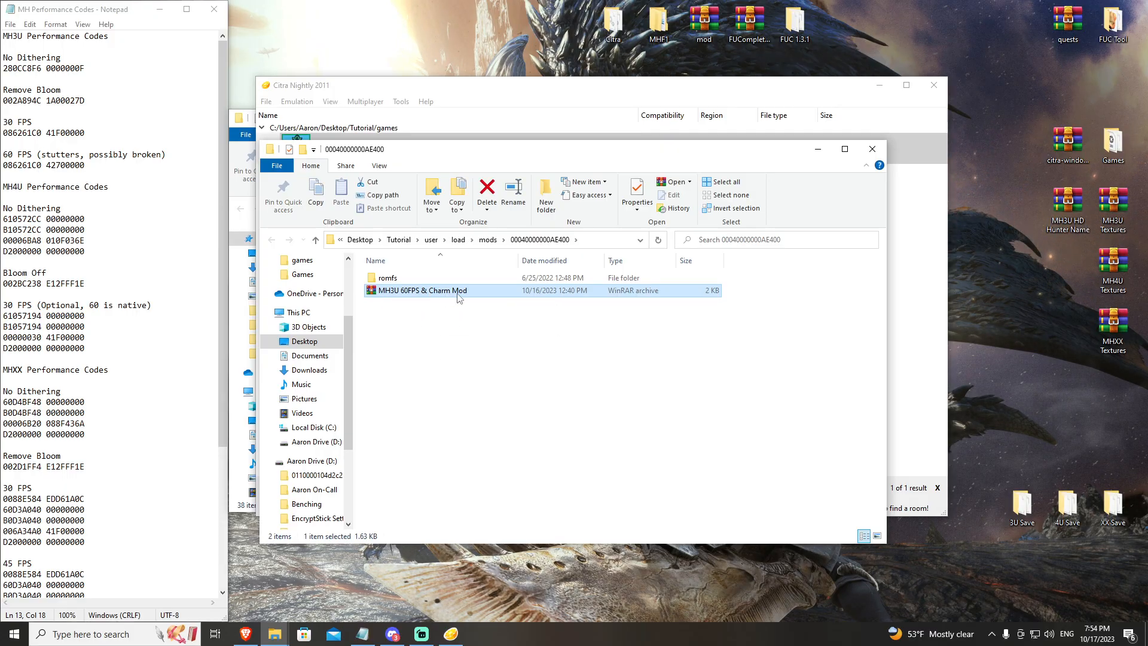
mouse_move(427, 290)
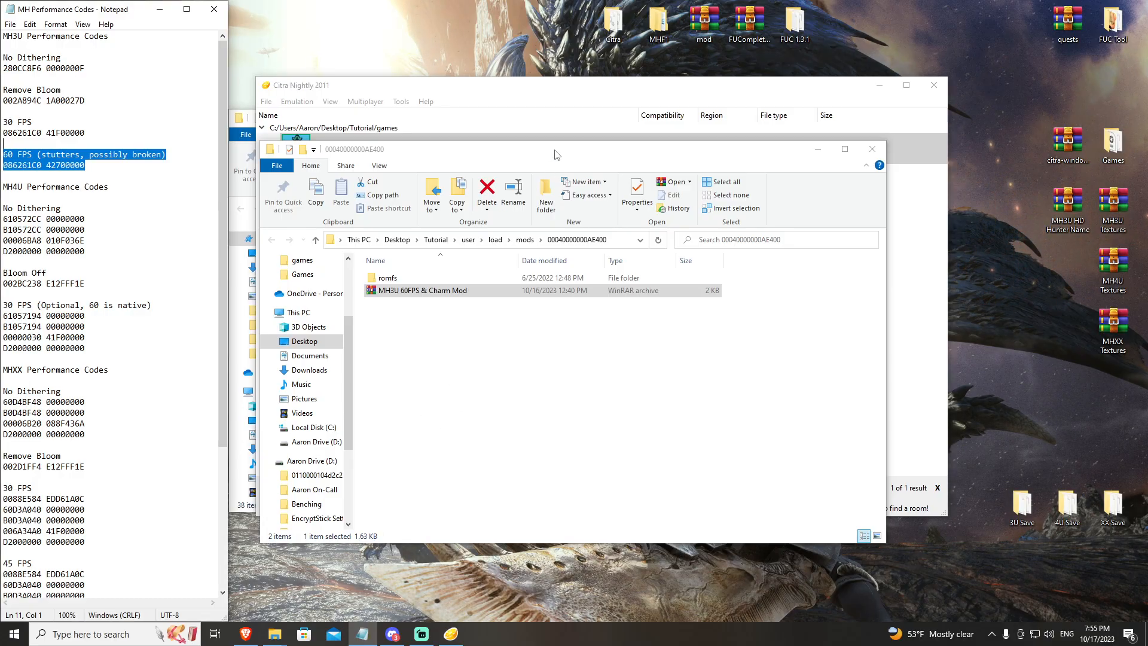
- Place the MH3U 60FPS & Charm Mod archive beside the romfs folder in the mods folder
click(434, 291)
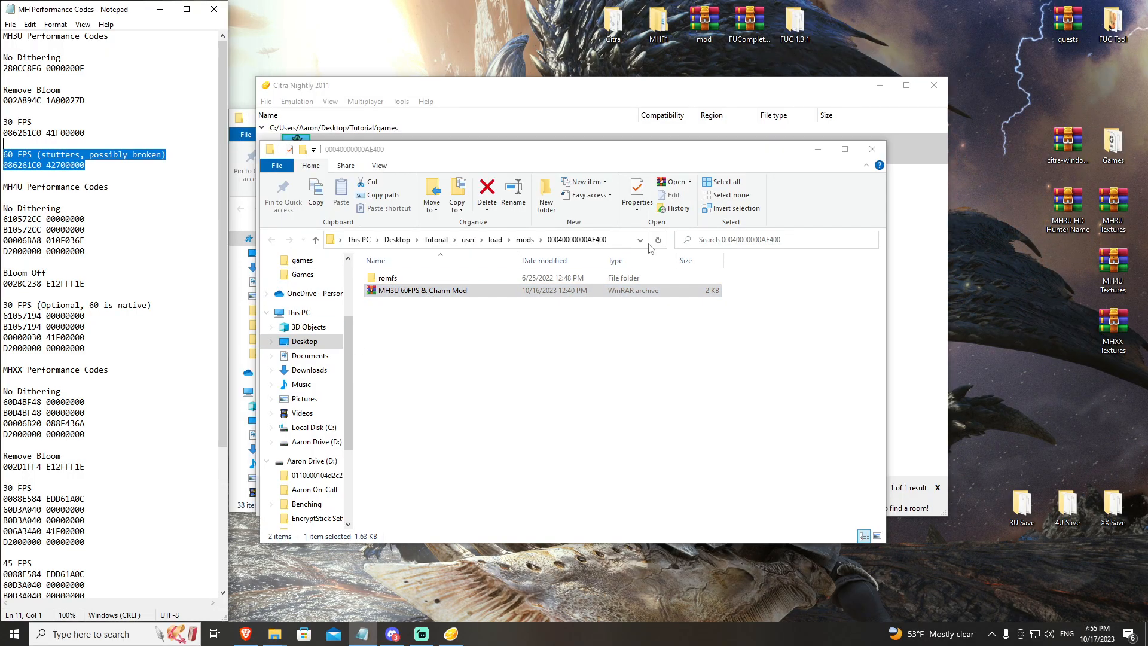
mouse_move(415, 335)
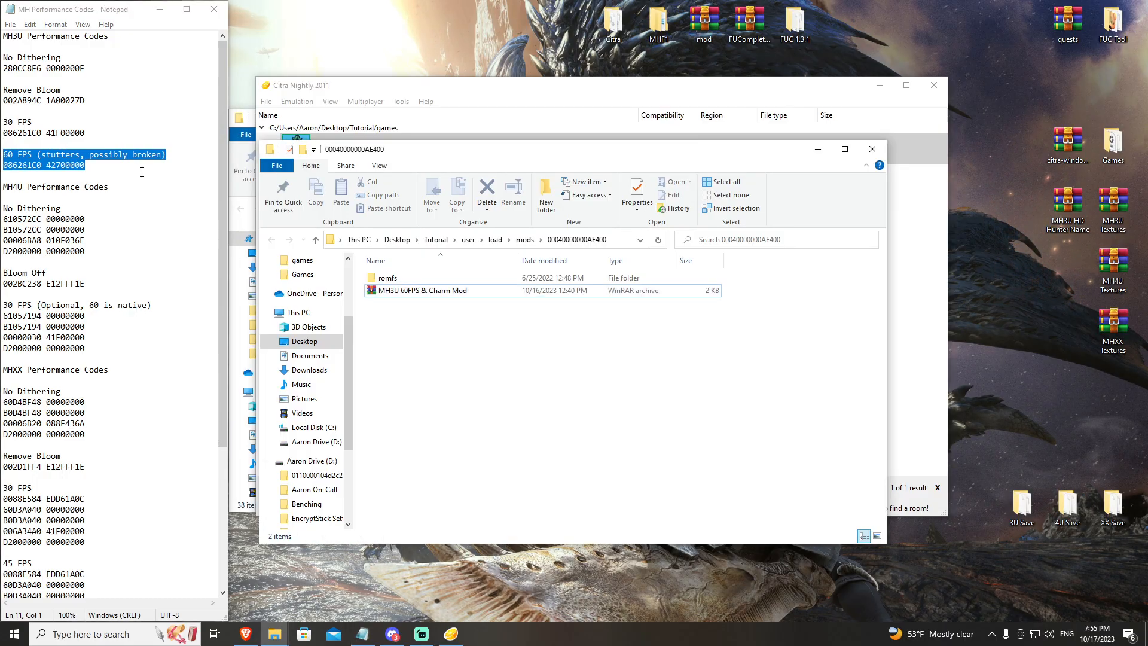
click(154, 172)
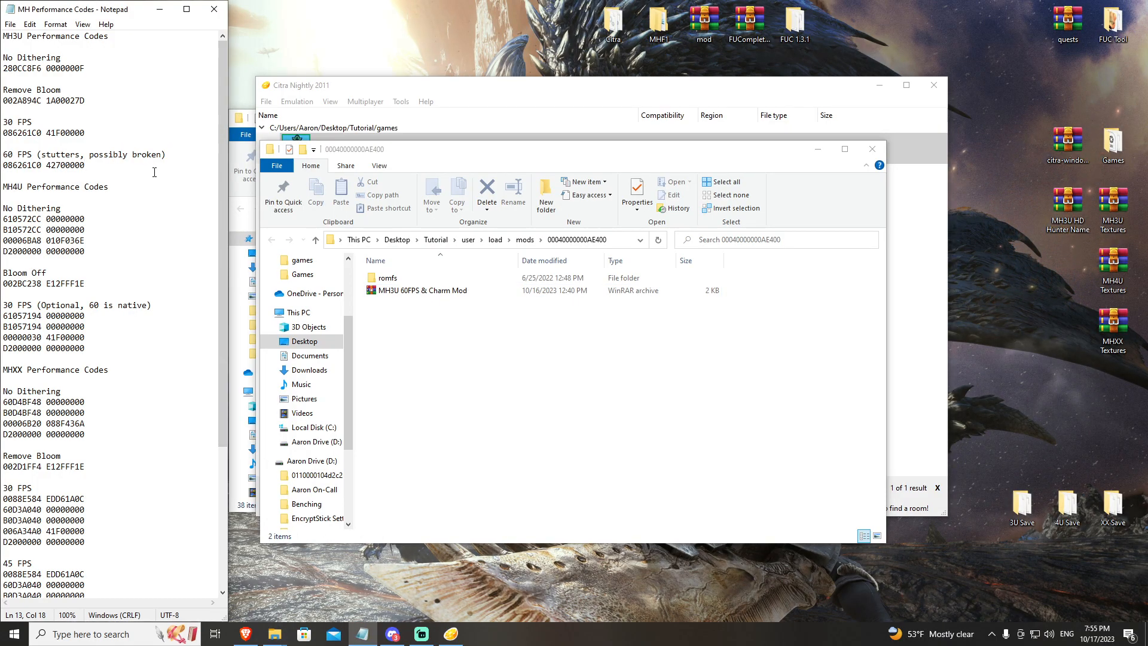
click(417, 290)
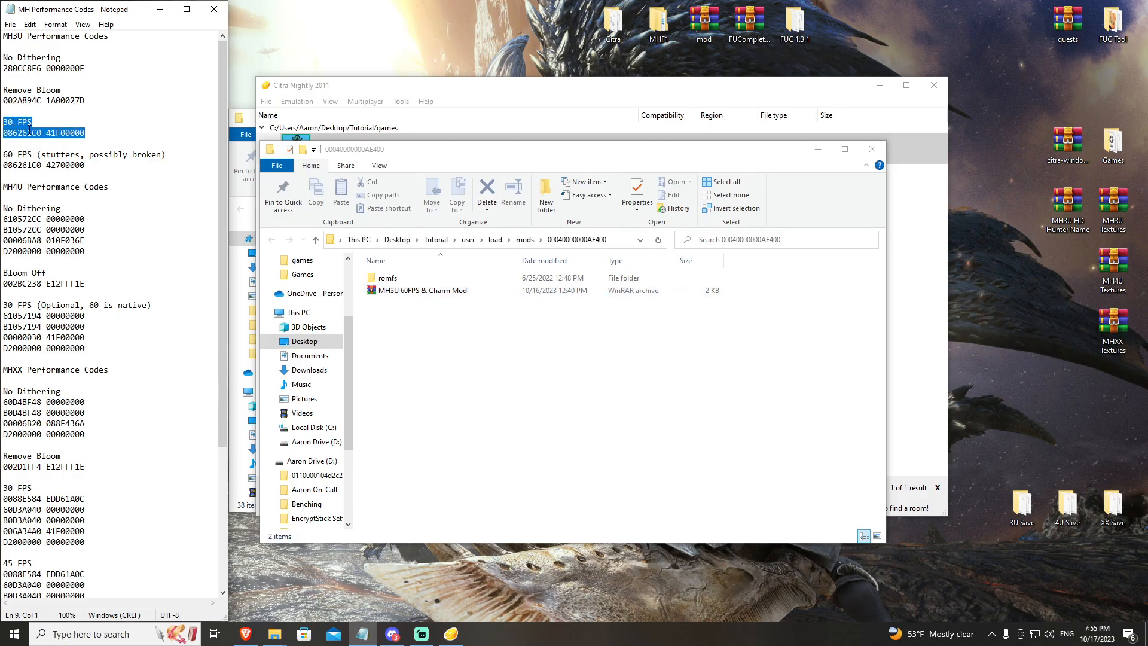
click(421, 289)
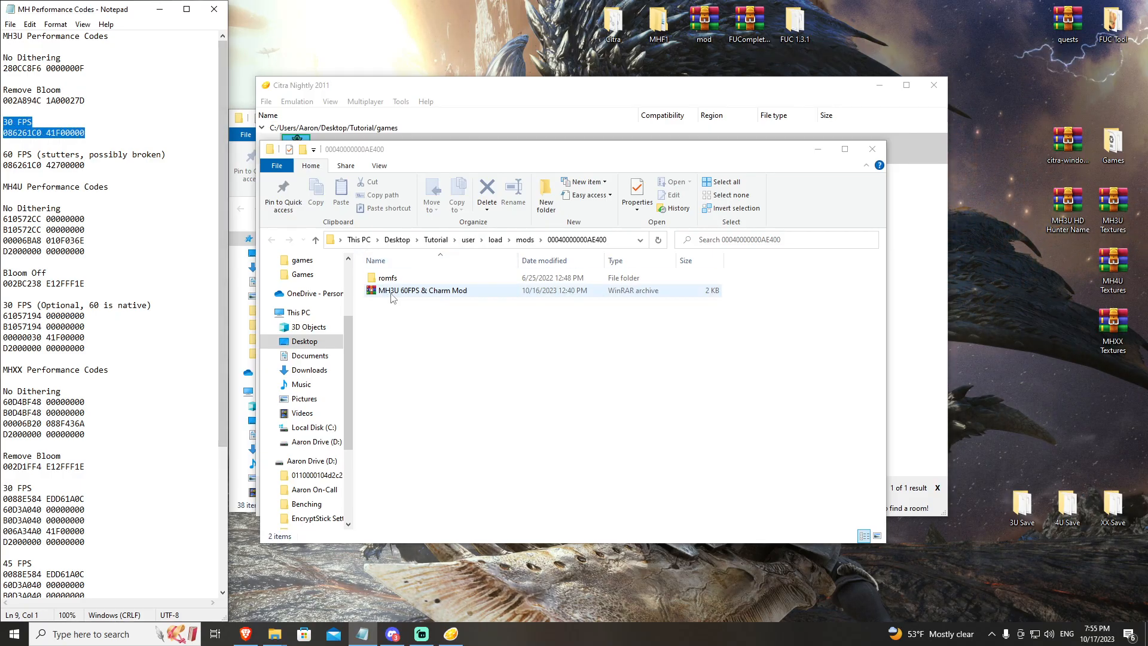
click(422, 290)
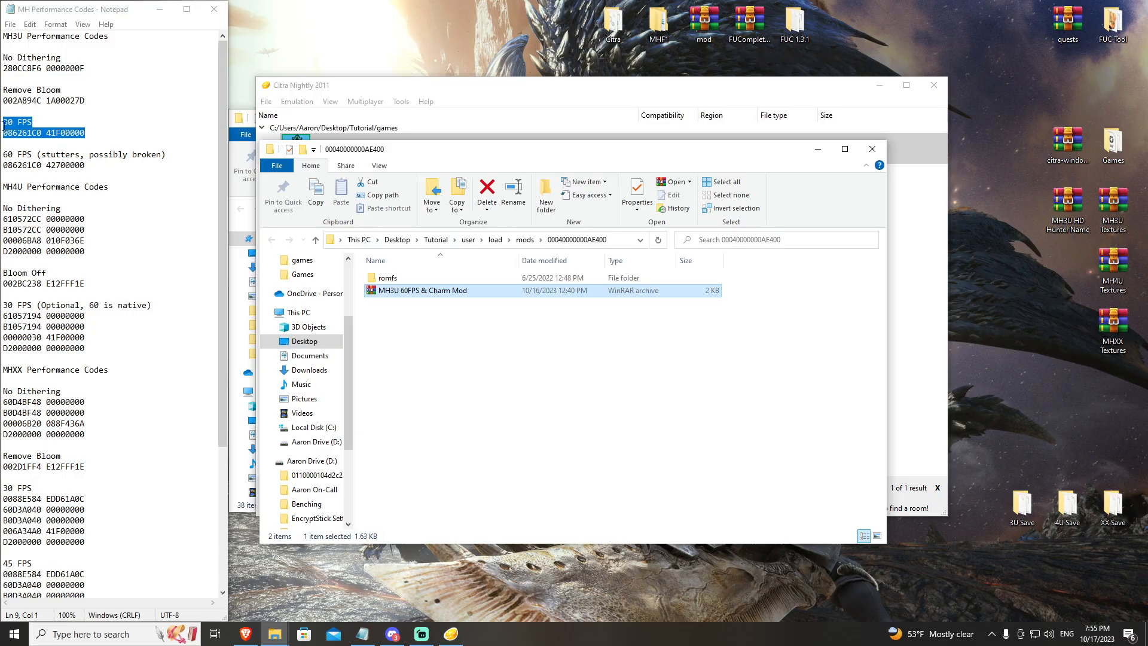
mouse_move(436, 290)
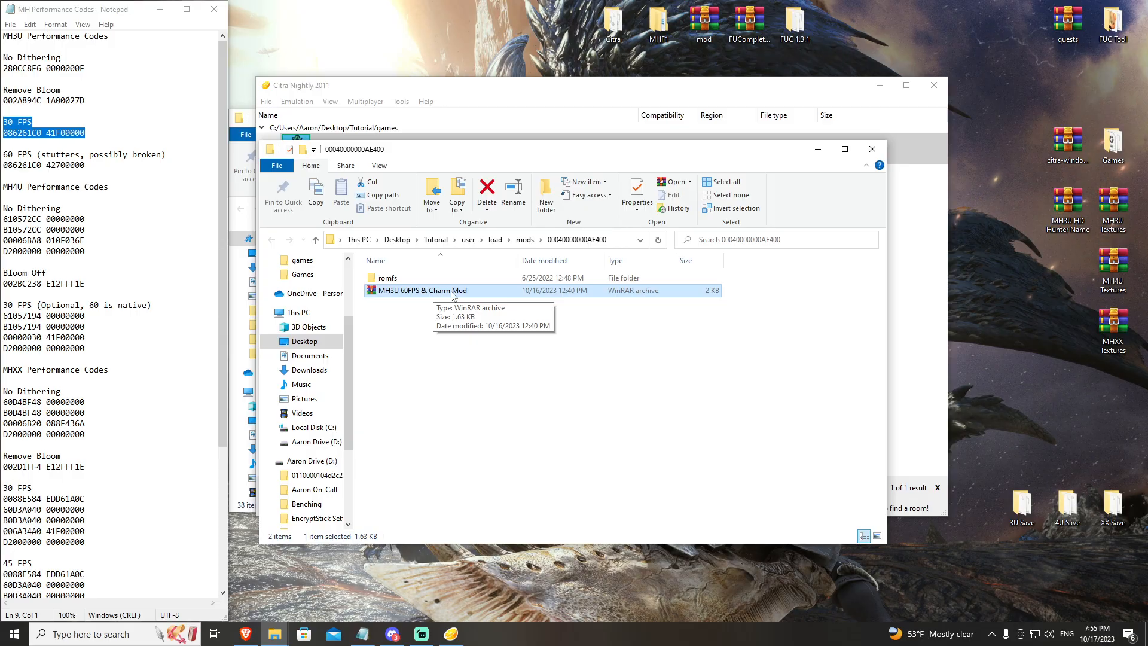
mouse_move(450, 296)
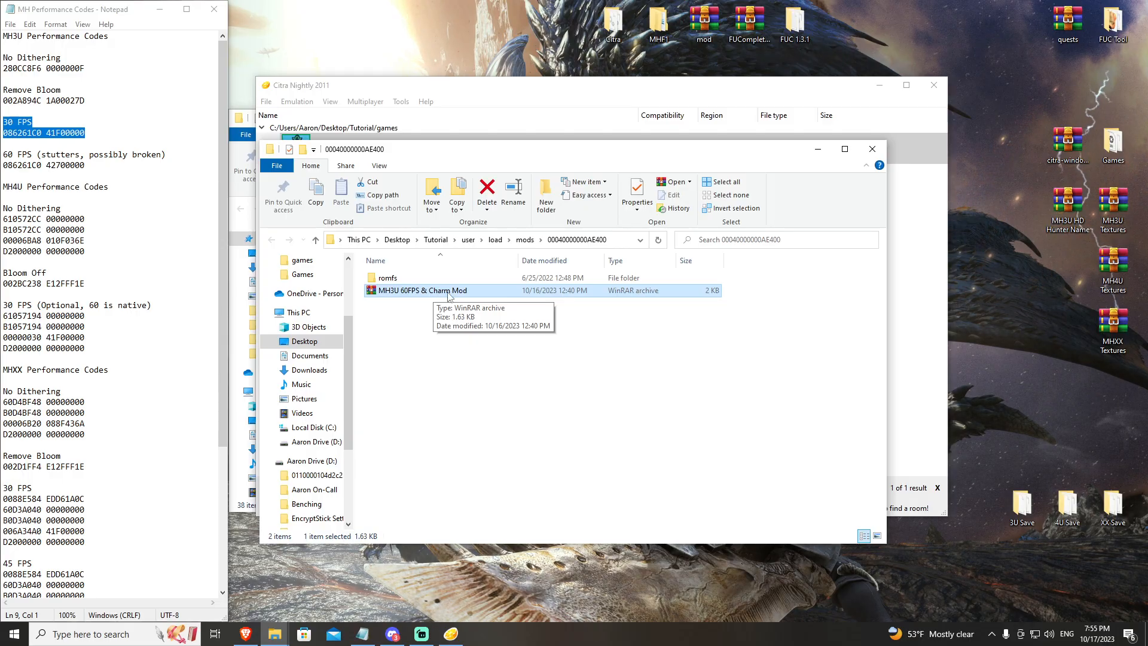
mouse_move(398, 294)
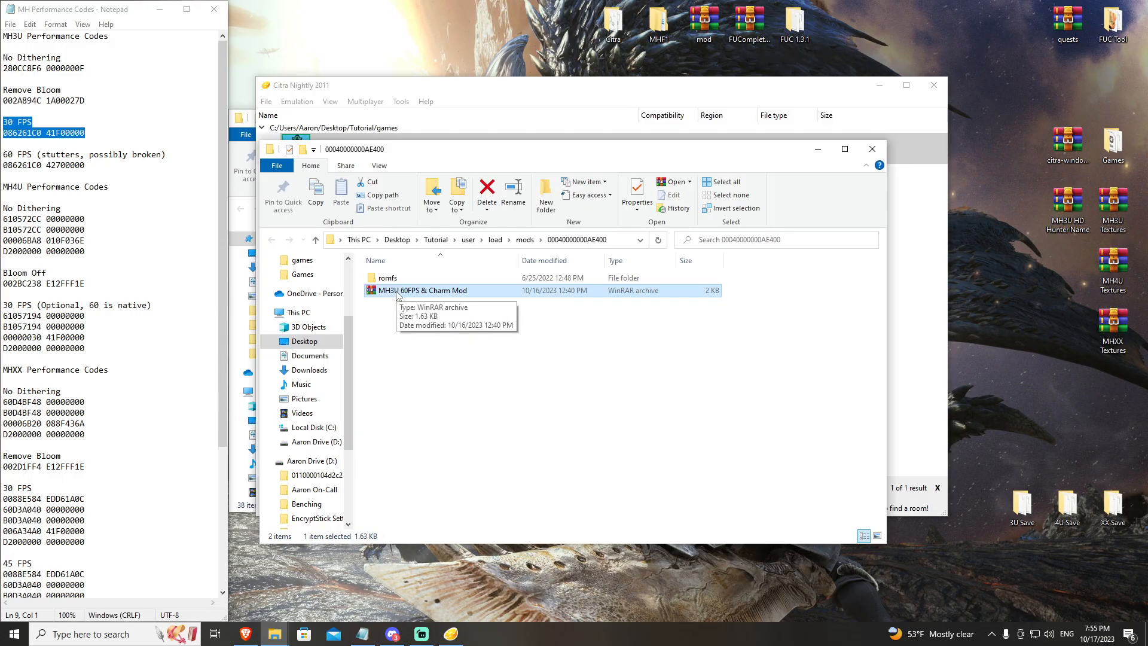
- Extract the 60FPS & Charm Mod archive in the mods folder, adding code.bps and exheader.bin
right_click(424, 289)
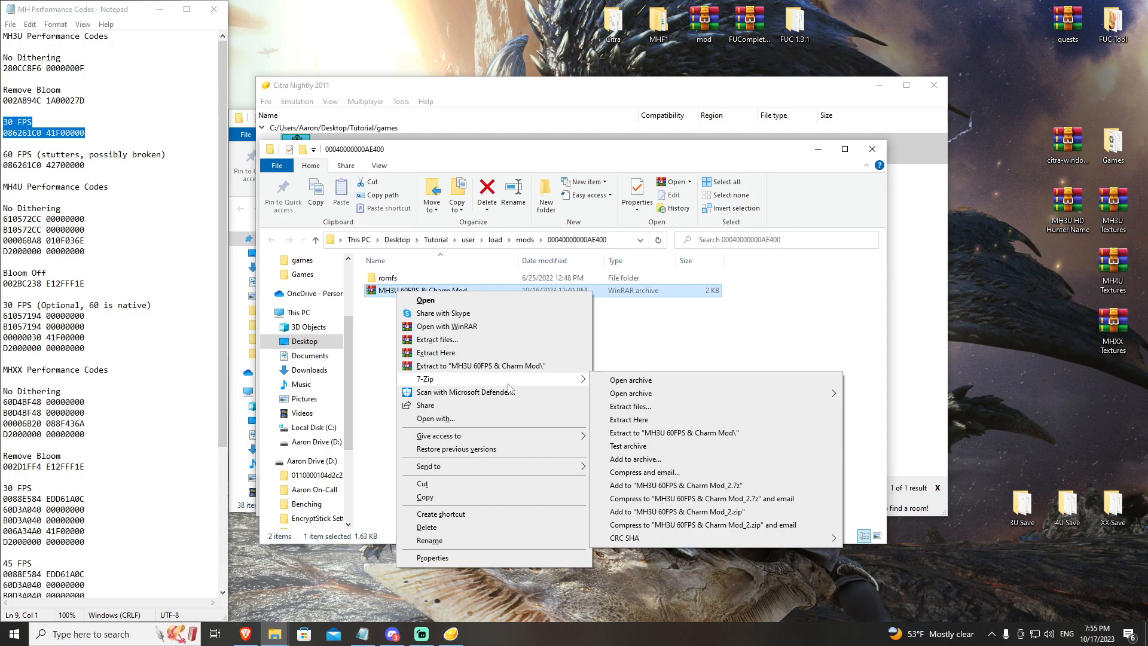
click(628, 420)
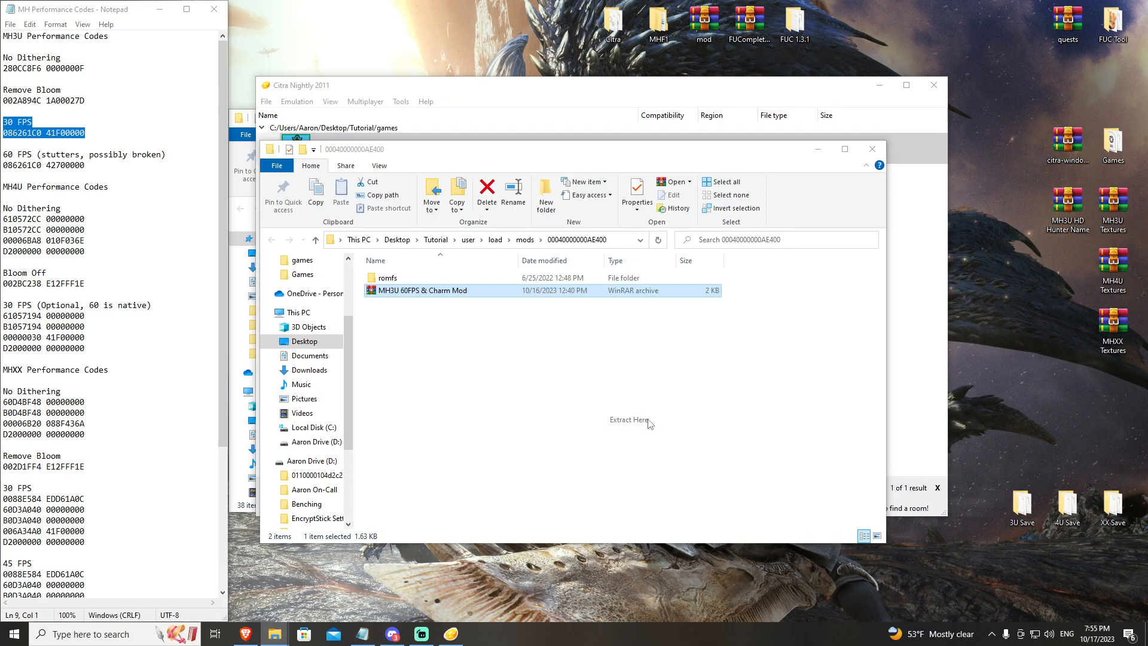
click(627, 420)
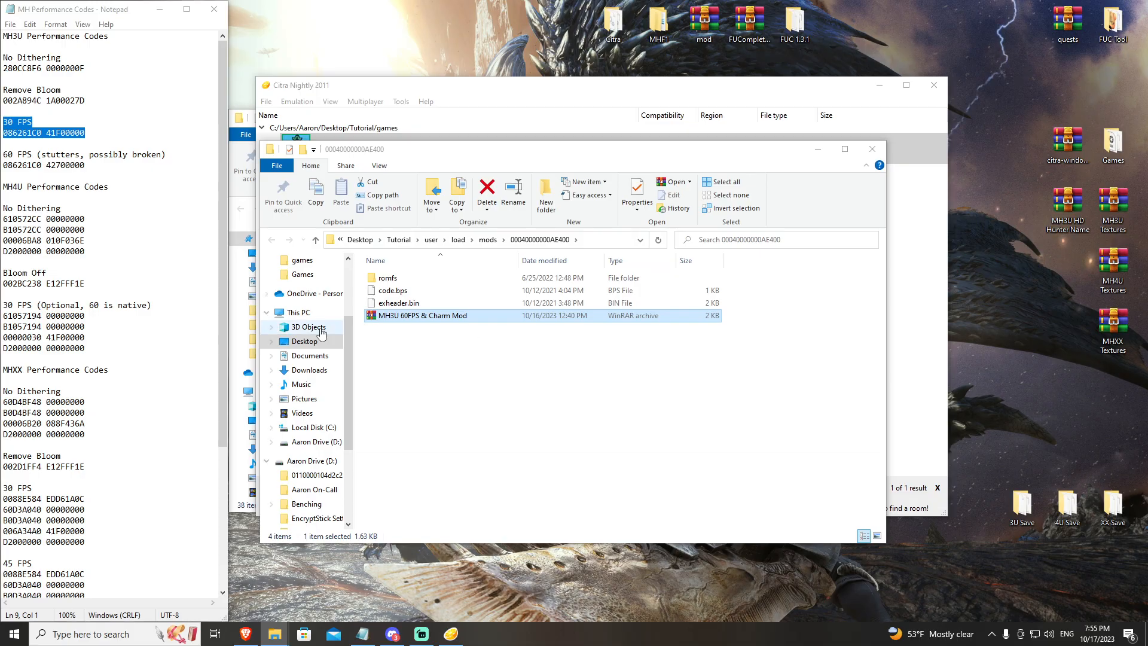
mouse_move(517, 426)
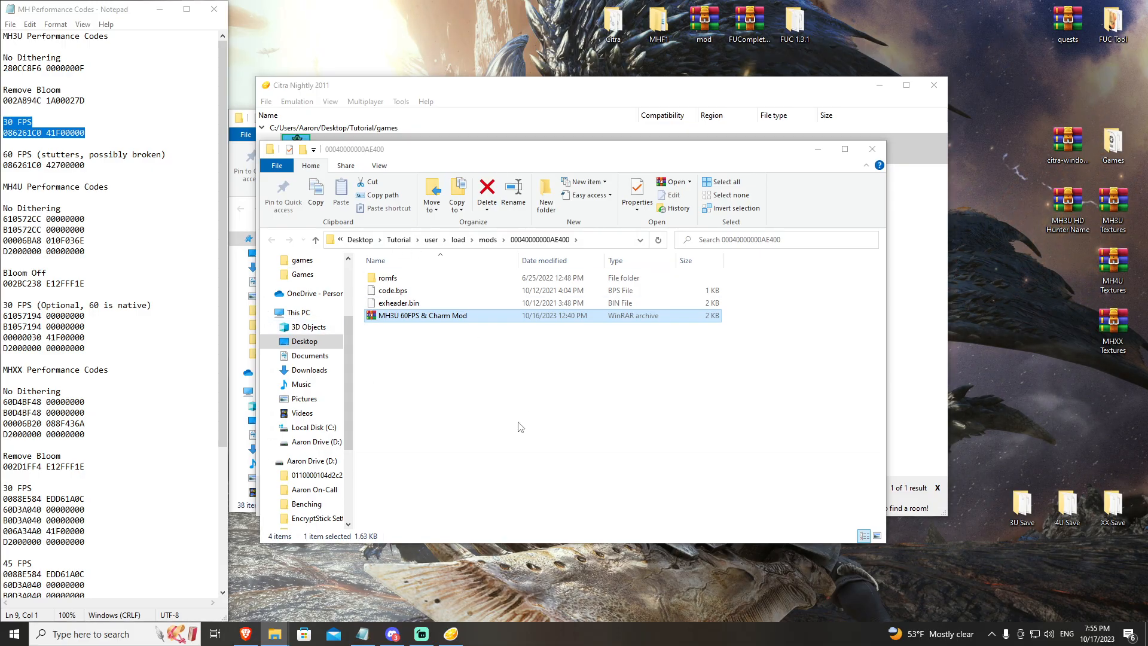
mouse_move(441, 322)
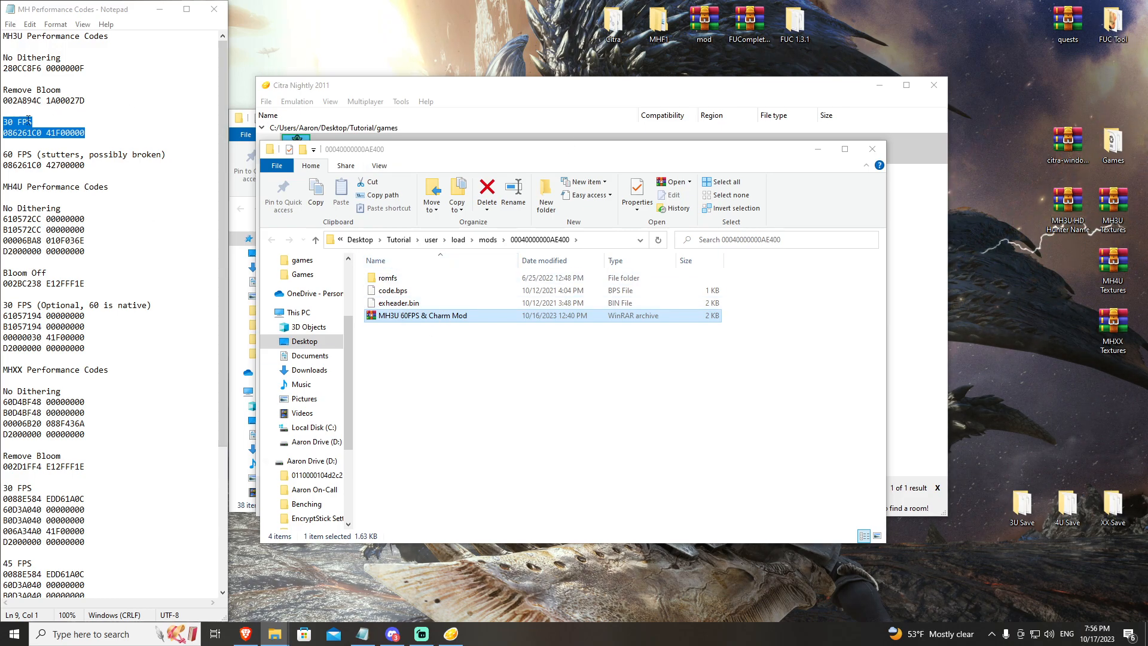
mouse_move(380, 326)
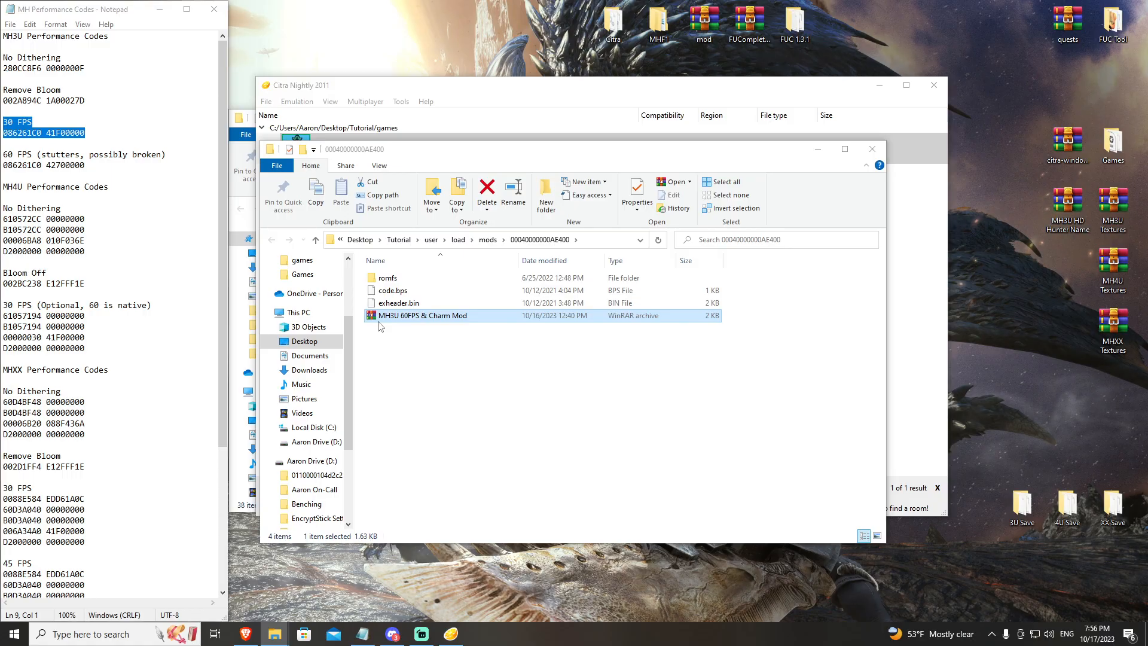
mouse_move(453, 336)
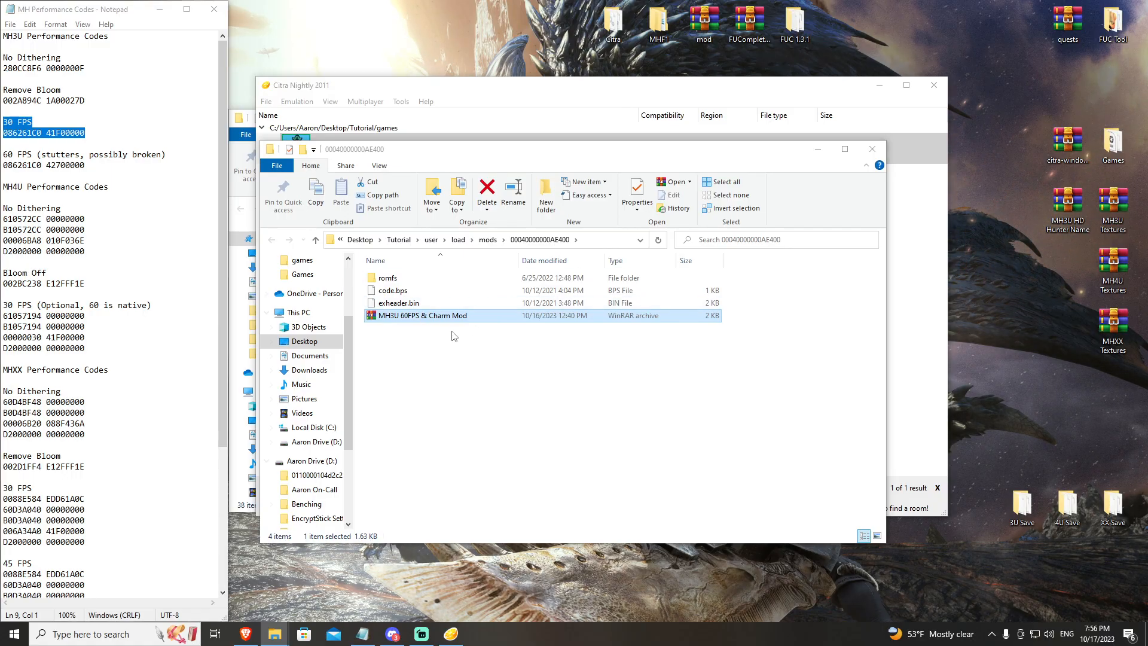
mouse_move(451, 458)
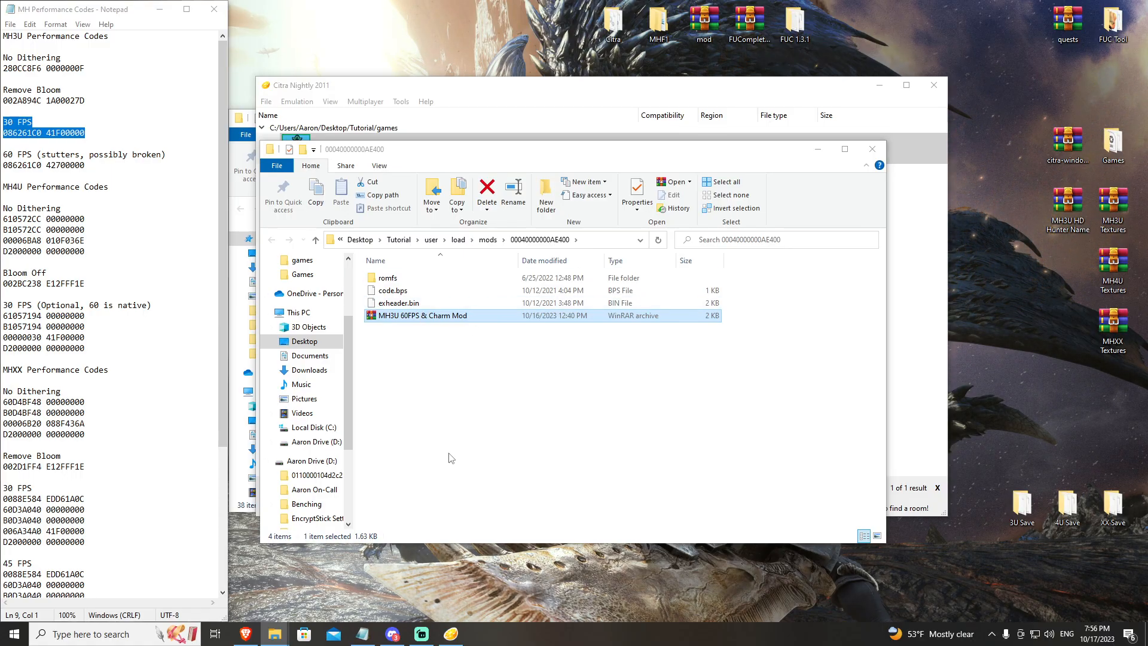
mouse_move(615, 303)
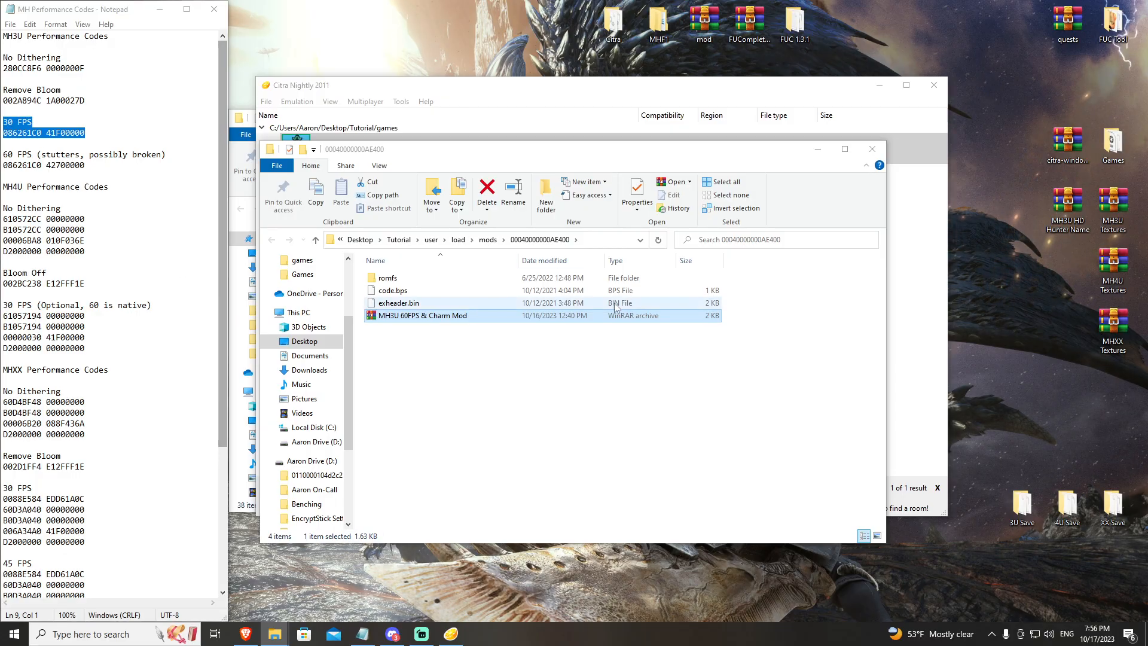
mouse_move(451, 324)
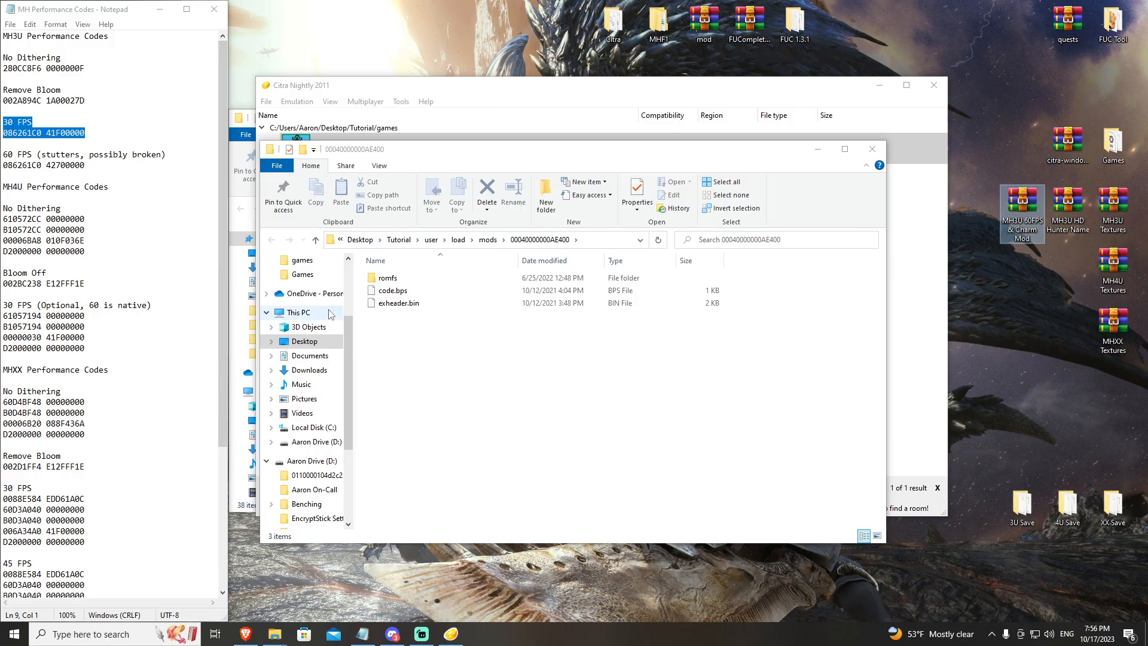
mouse_move(1023, 256)
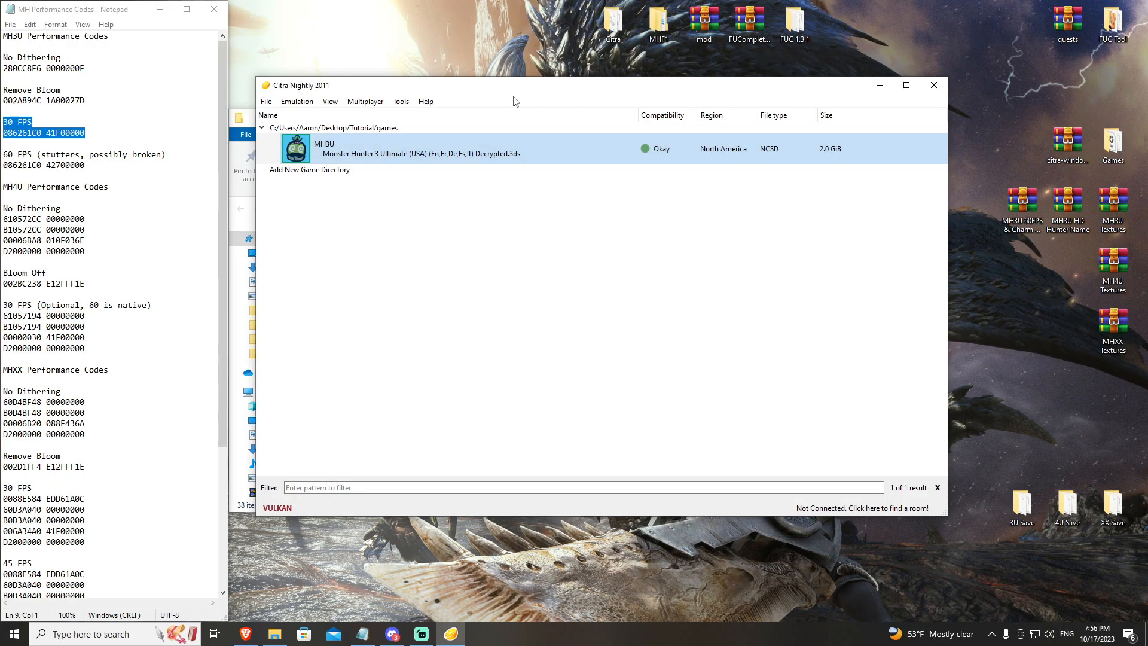
mouse_move(509, 90)
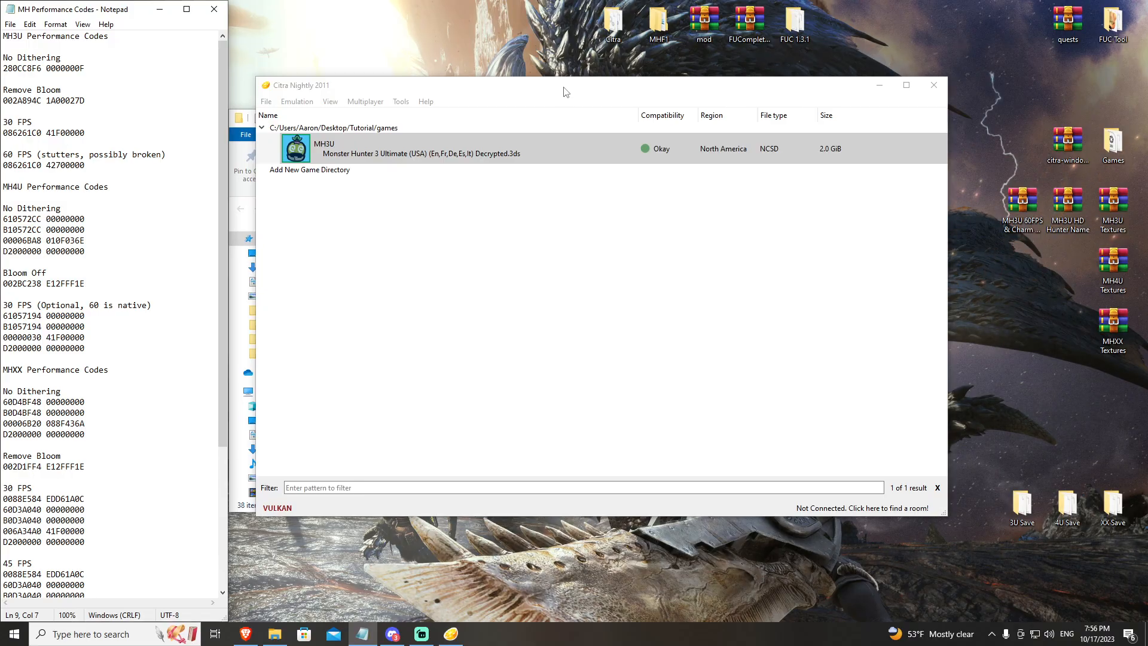
- Bring up Citra's Multiplayer menu, glancing at Tools before returning to it
click(365, 100)
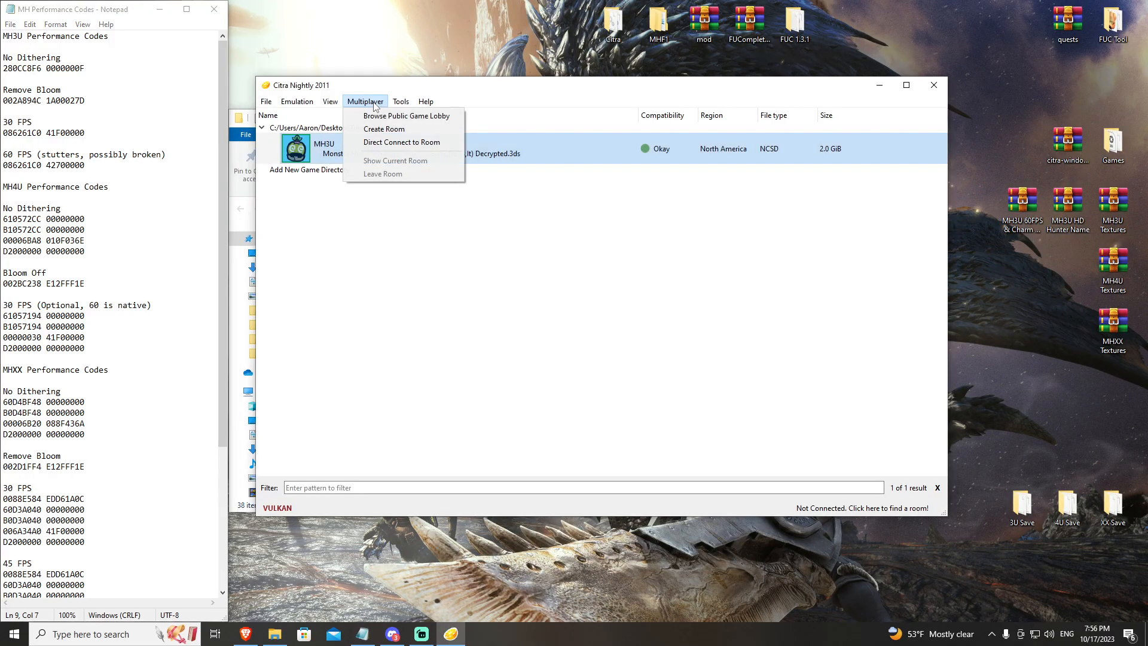
click(401, 100)
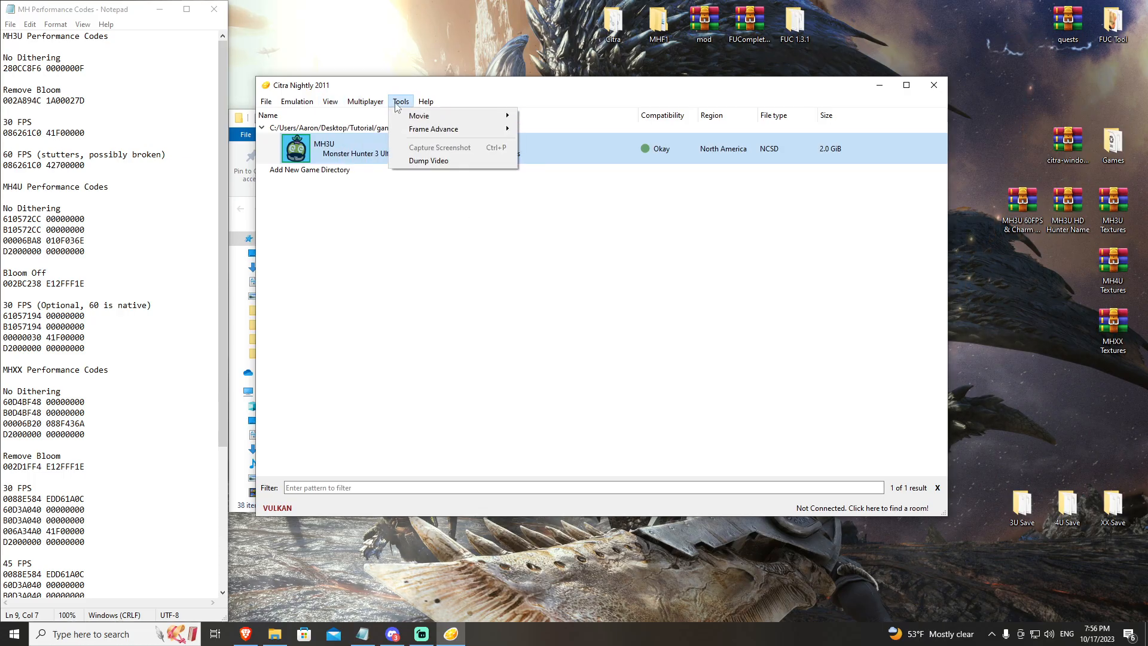
click(365, 101)
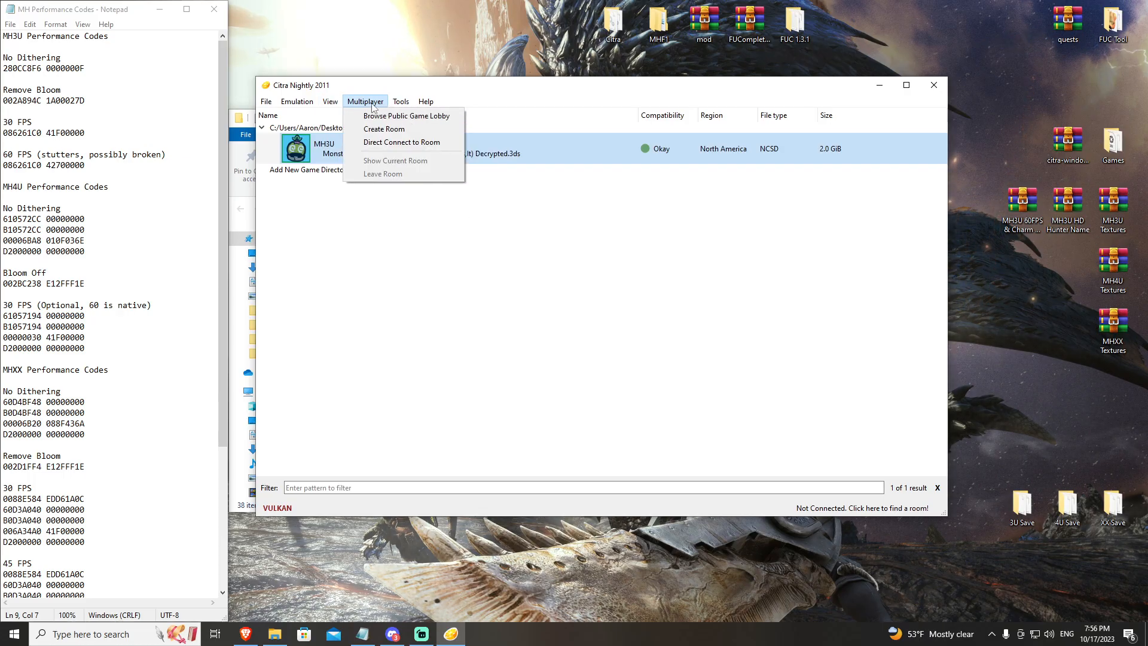
mouse_move(402, 142)
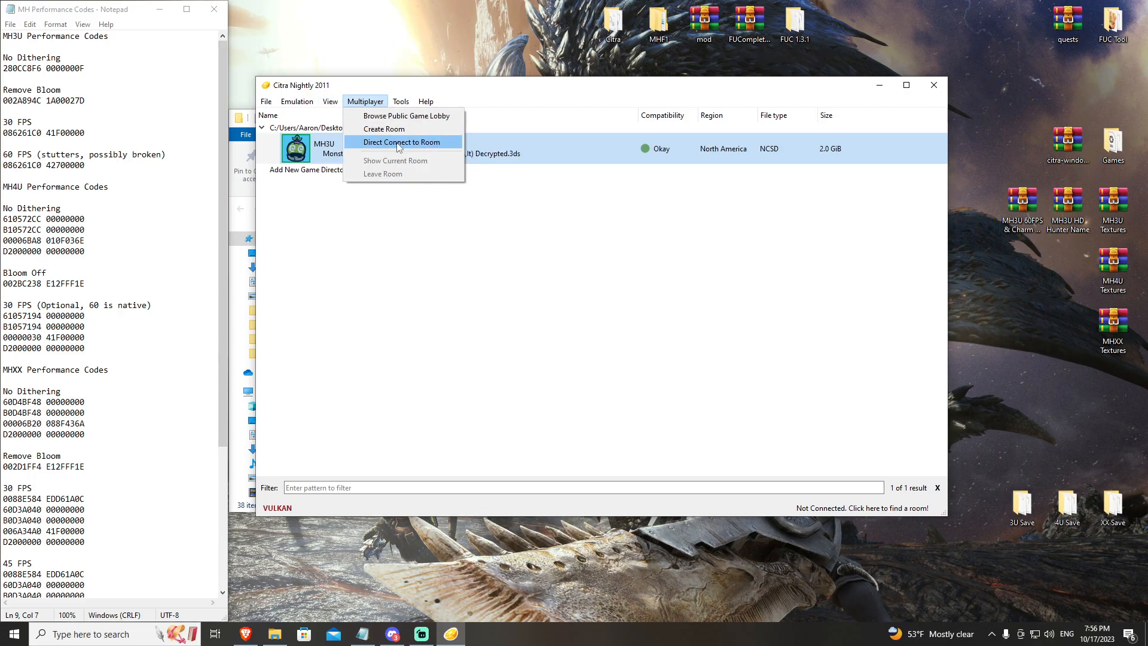
- Fill the Direct Connect form with server 192.168.192.2 and port 30001 and submit it
click(400, 142)
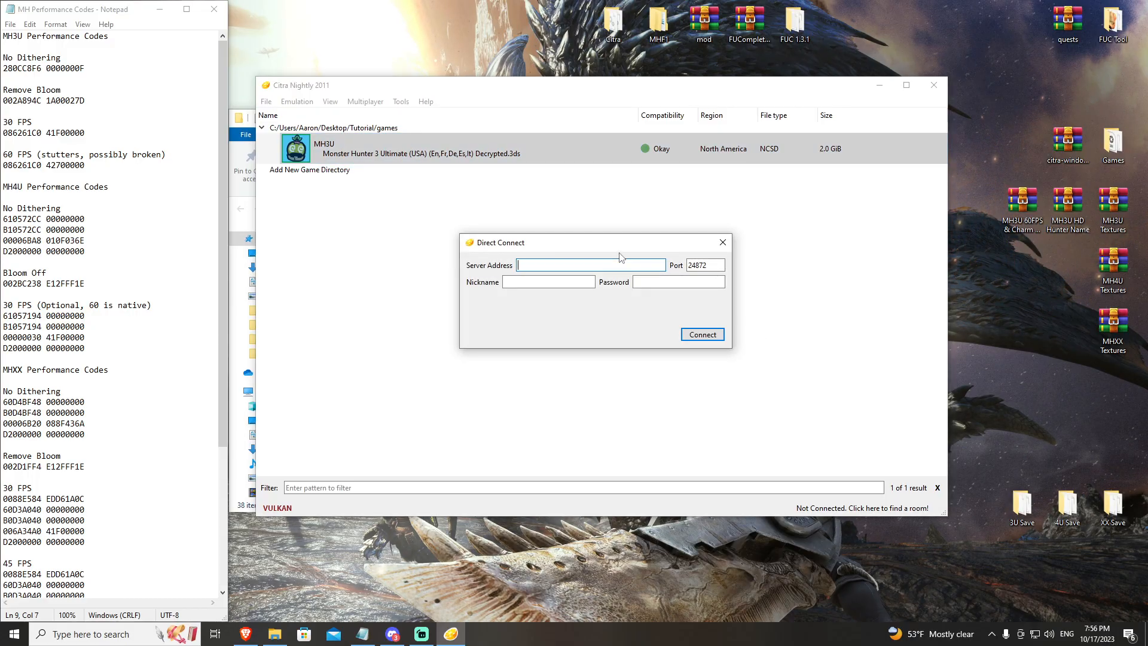
text(192.168.192.2)
click(548, 281)
text(t)
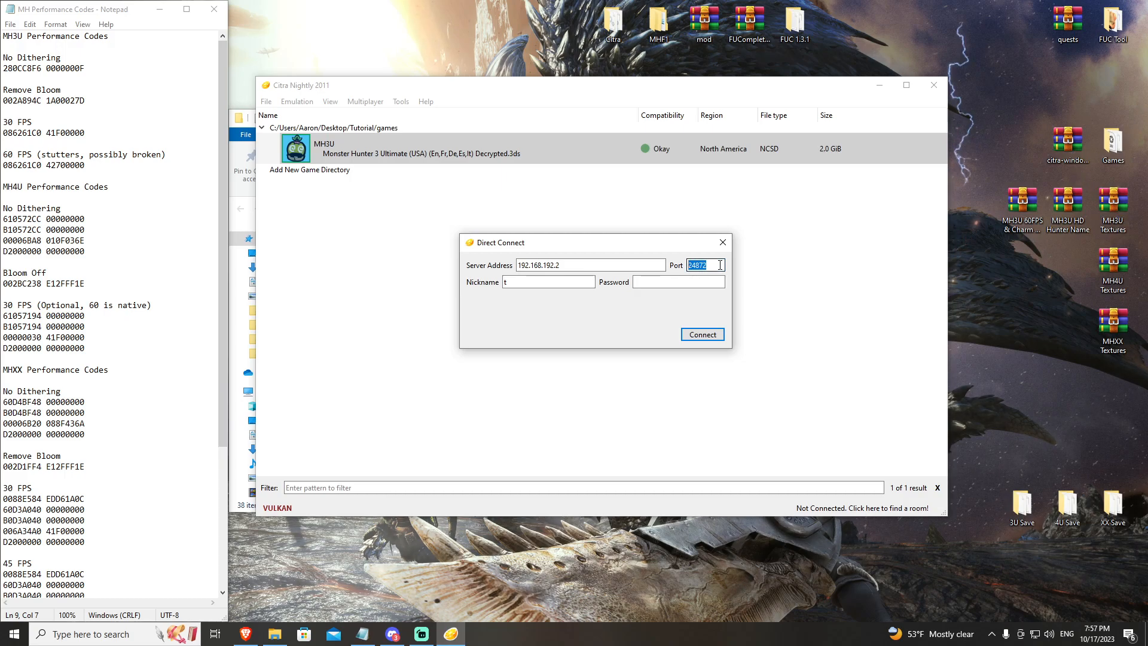
mouse_move(703, 266)
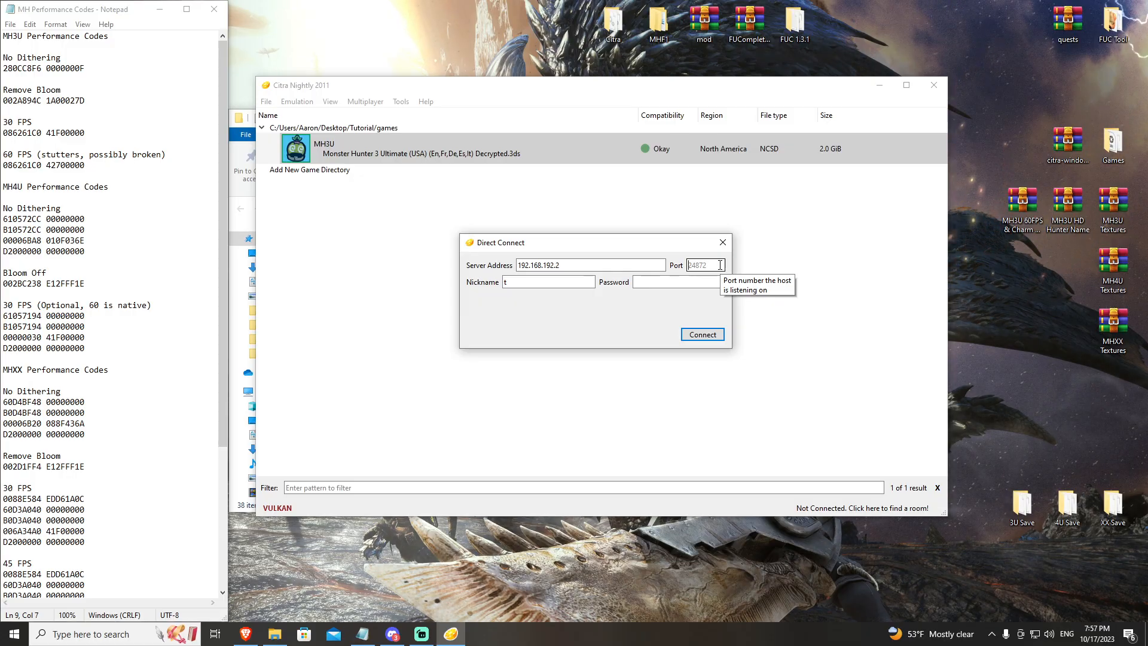
text(30001)
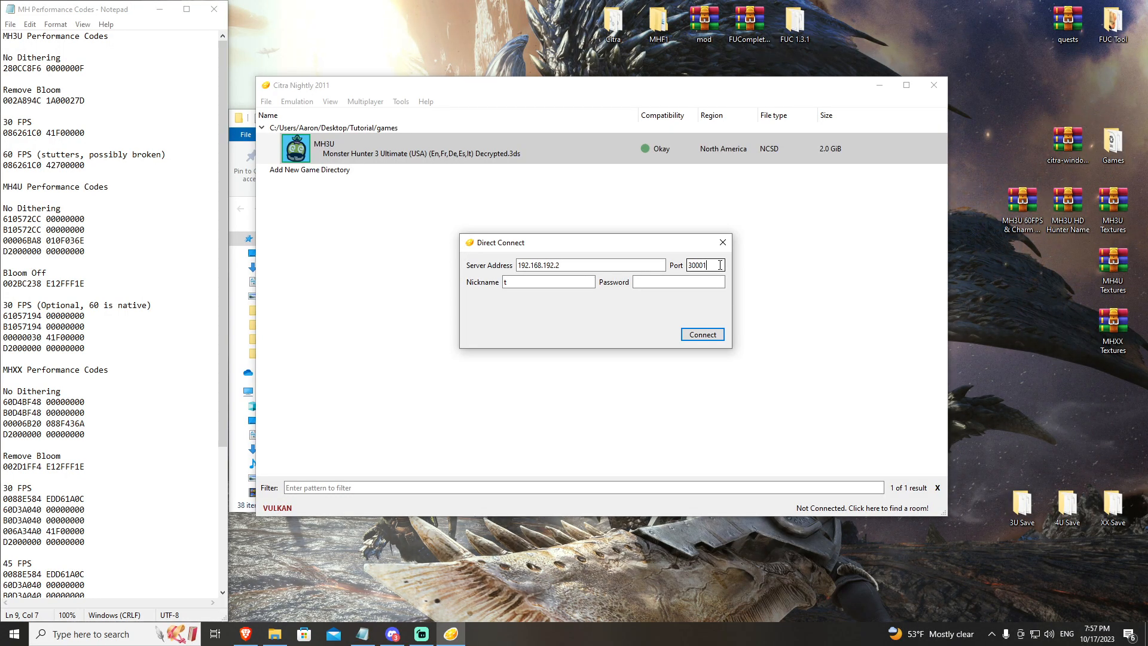
text(30003)
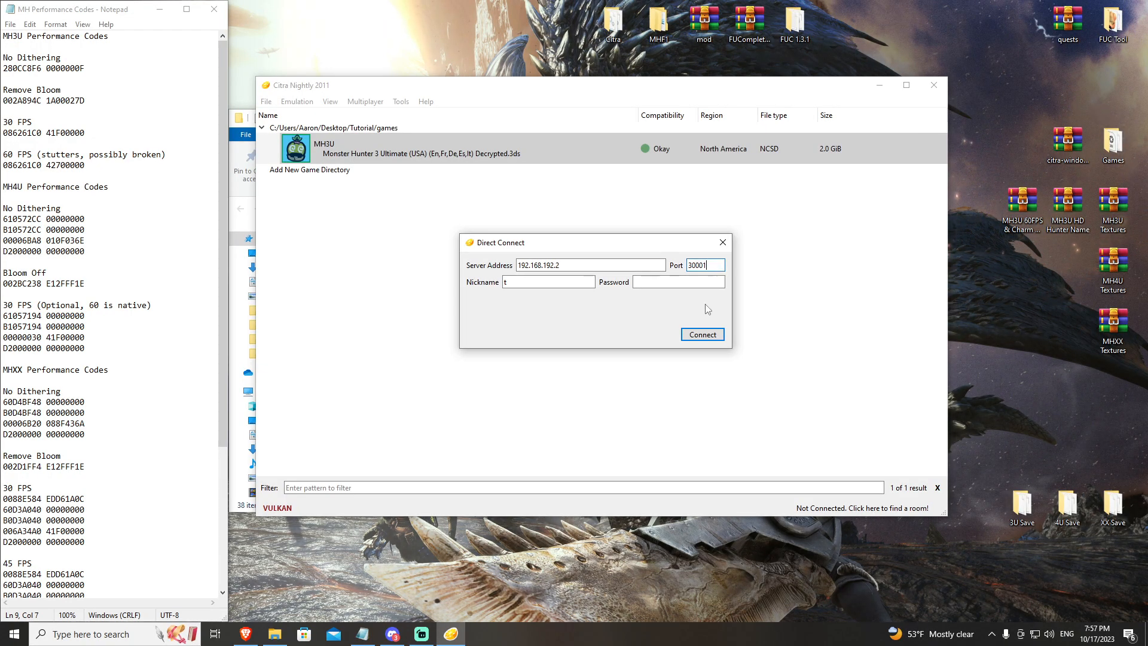
click(700, 335)
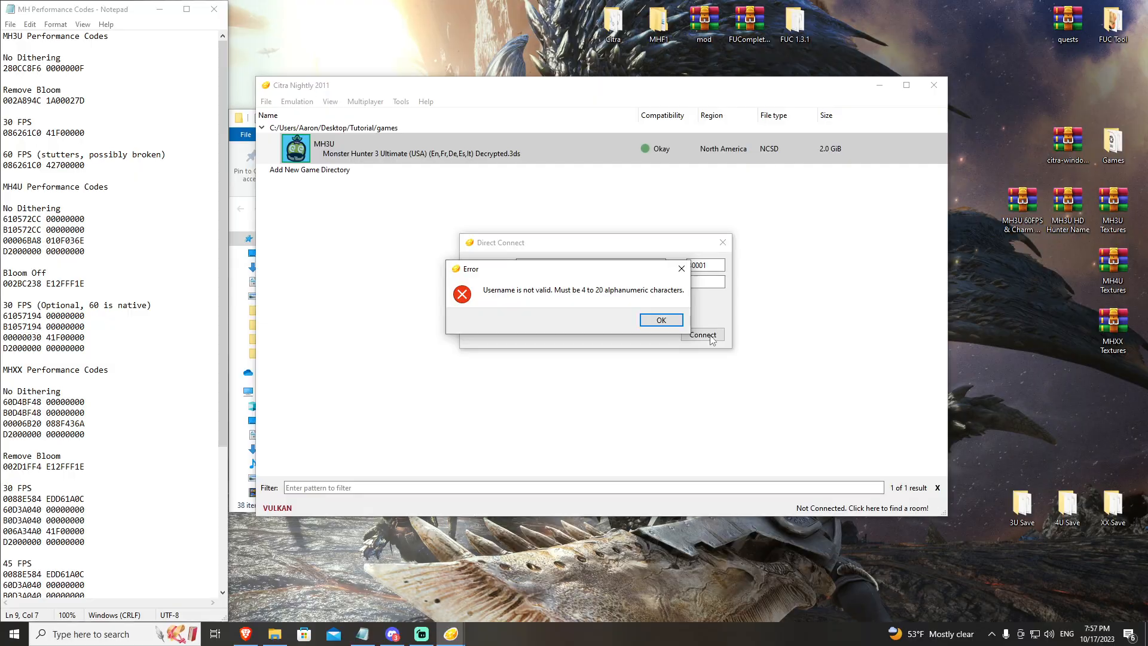
- Dismiss the invalid username error, set the nickname to Madness and connect to the room
click(660, 321)
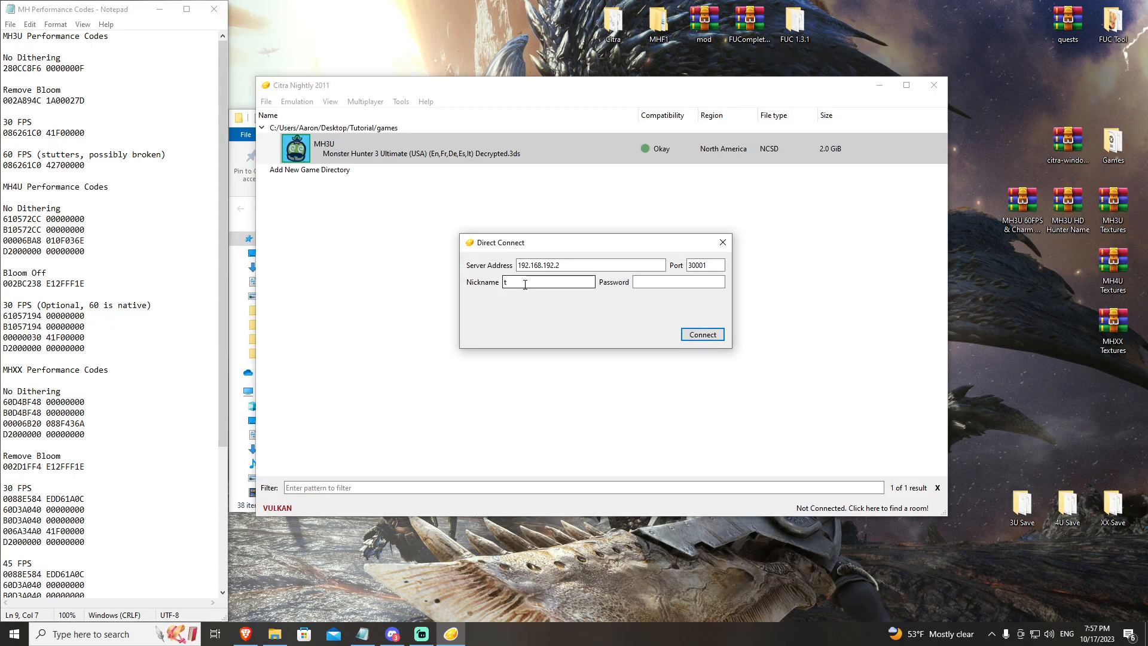
text(Madness)
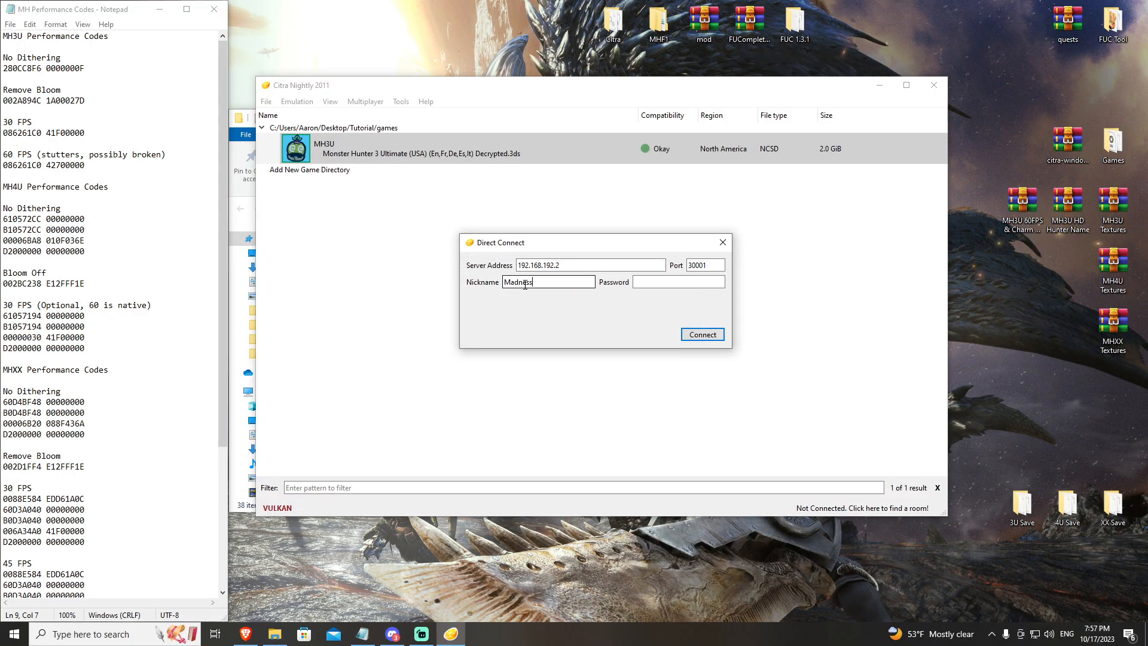
click(701, 335)
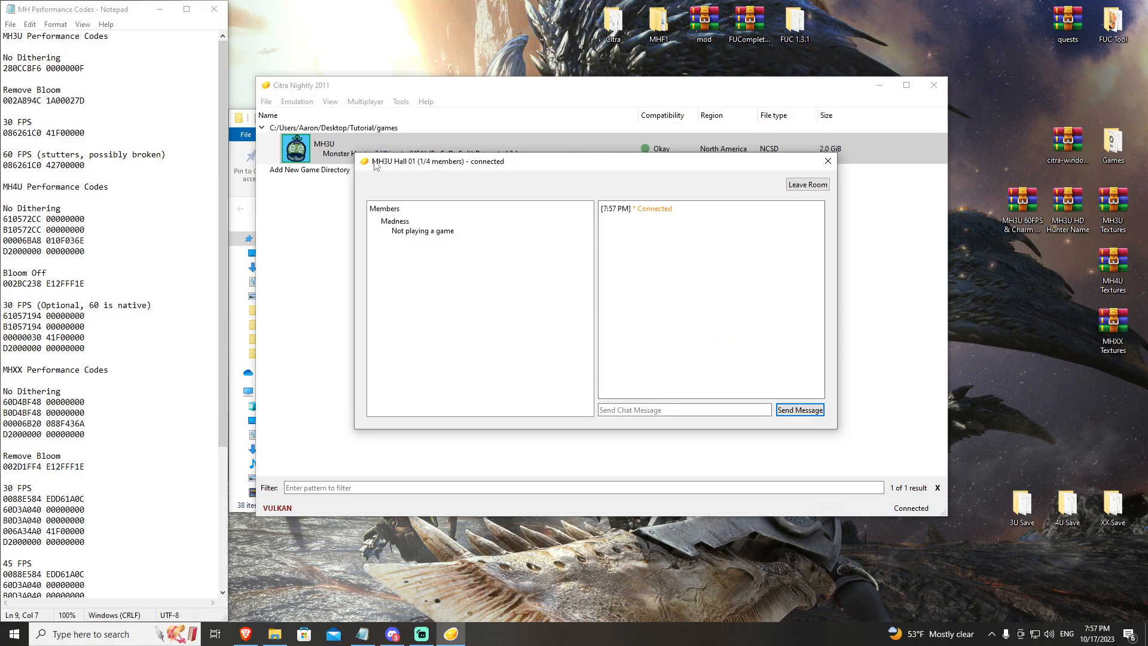
- Review the MH3U Hall 01 member list showing Madness connected
click(422, 231)
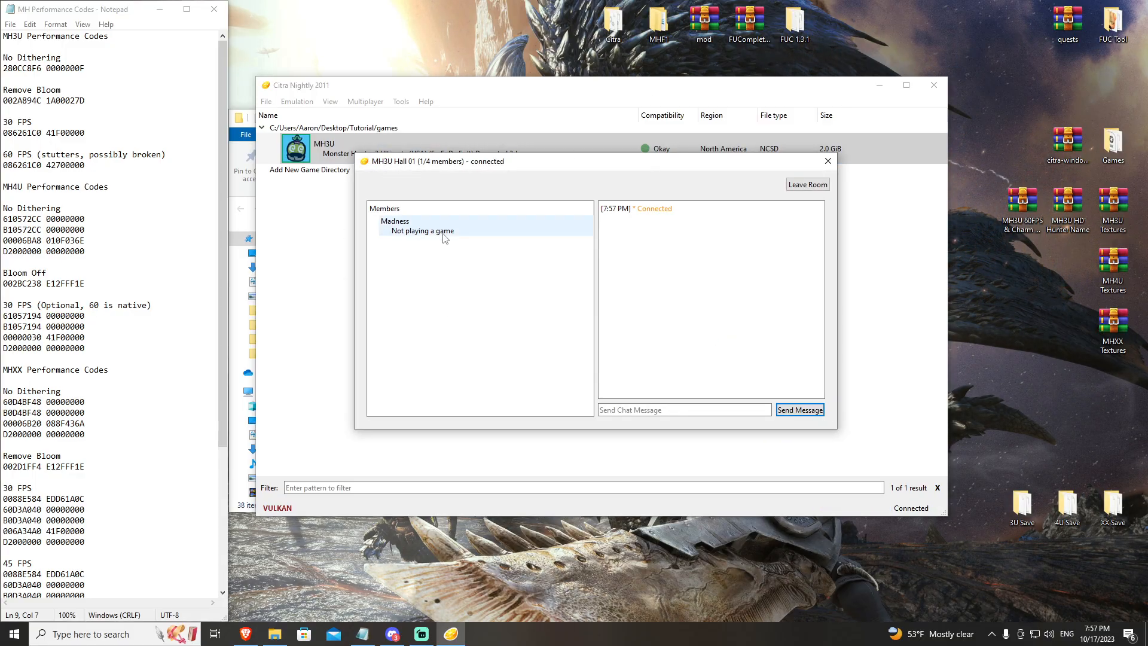
mouse_move(863, 195)
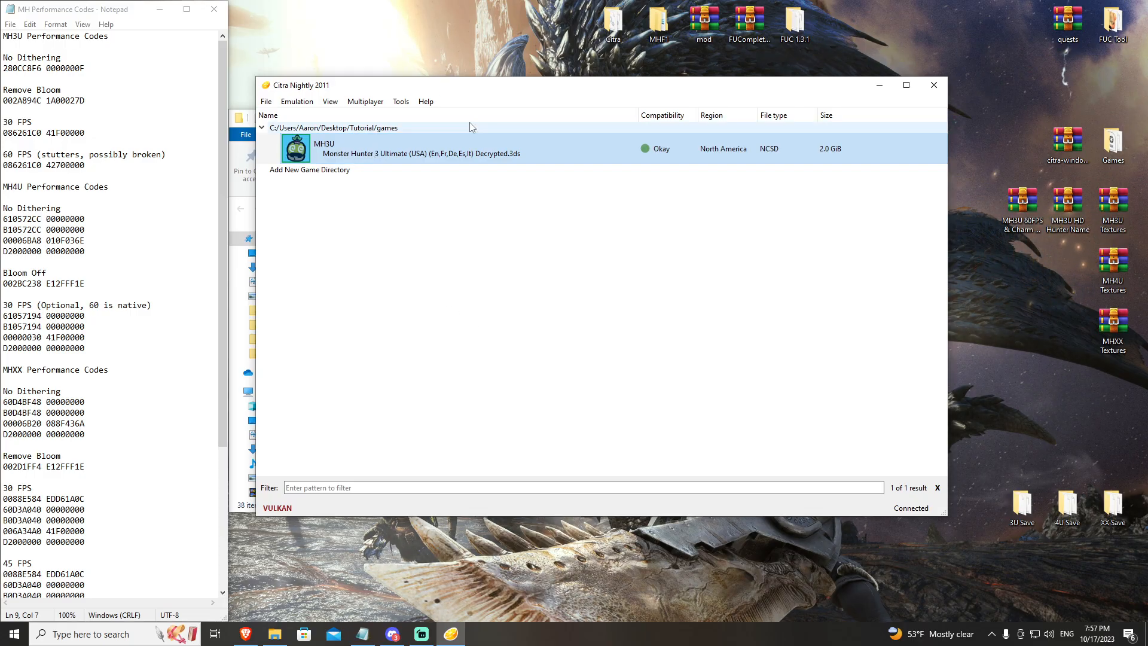
mouse_move(504, 75)
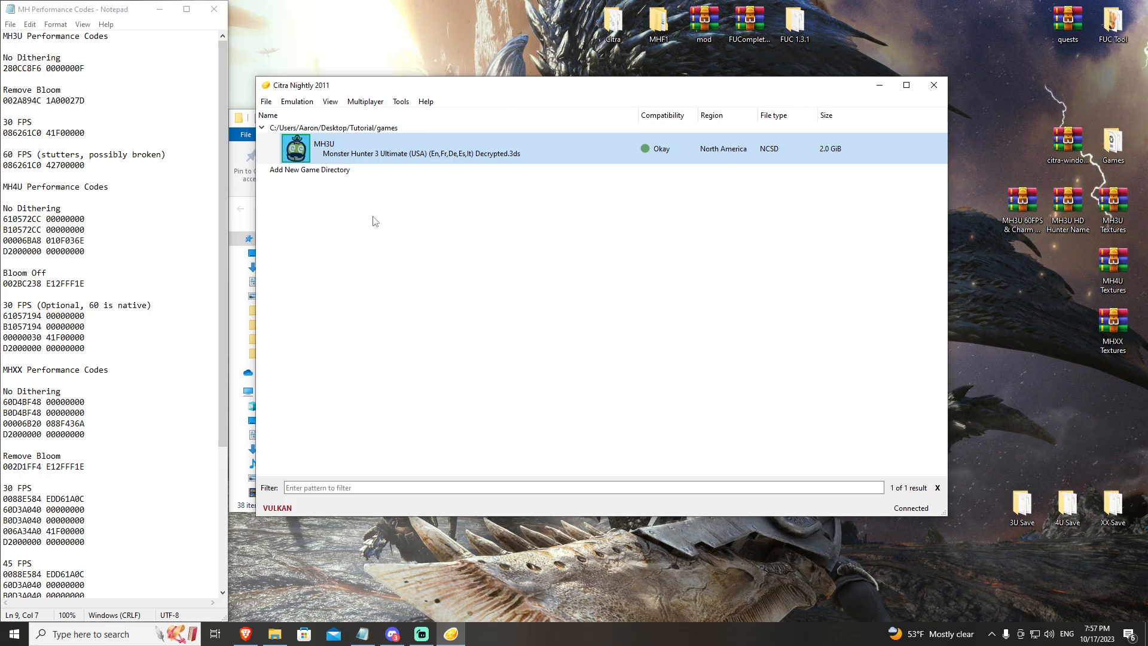
- Launch MH3U and run the hunter through Port Tanzia with the online lobby showing players
double_click(421, 148)
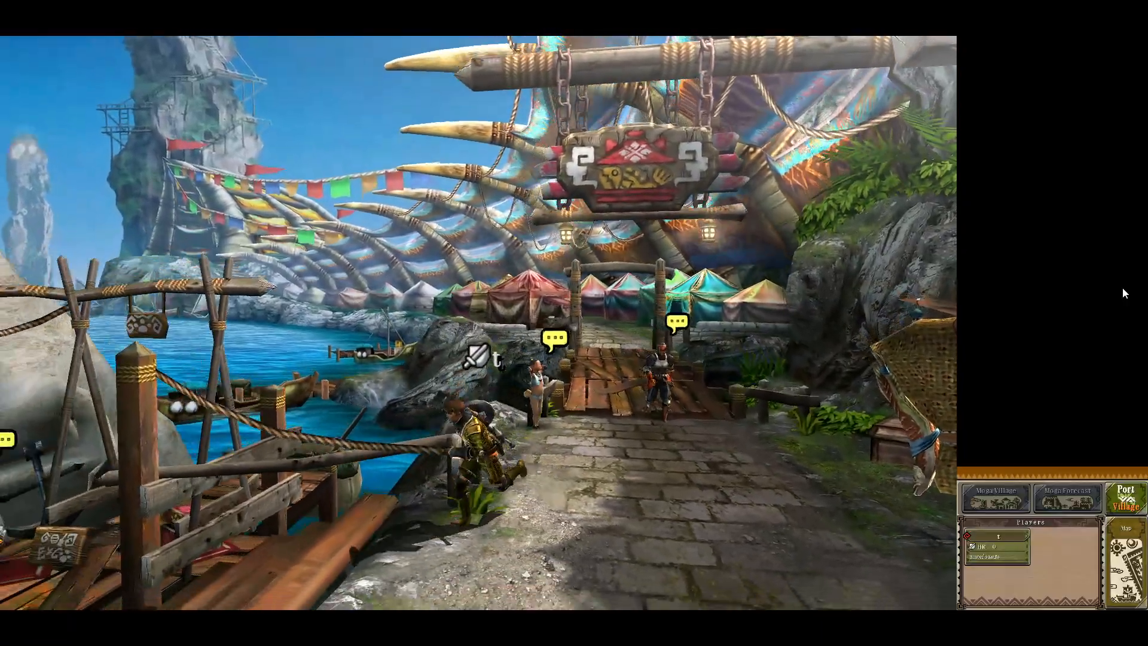
key(w)
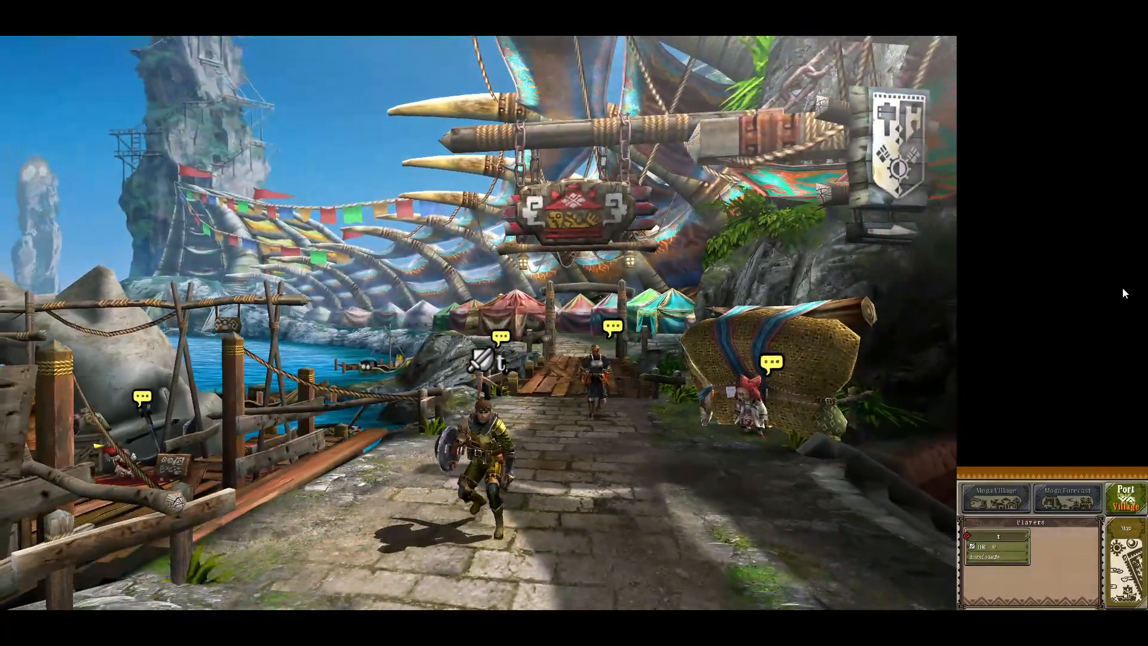